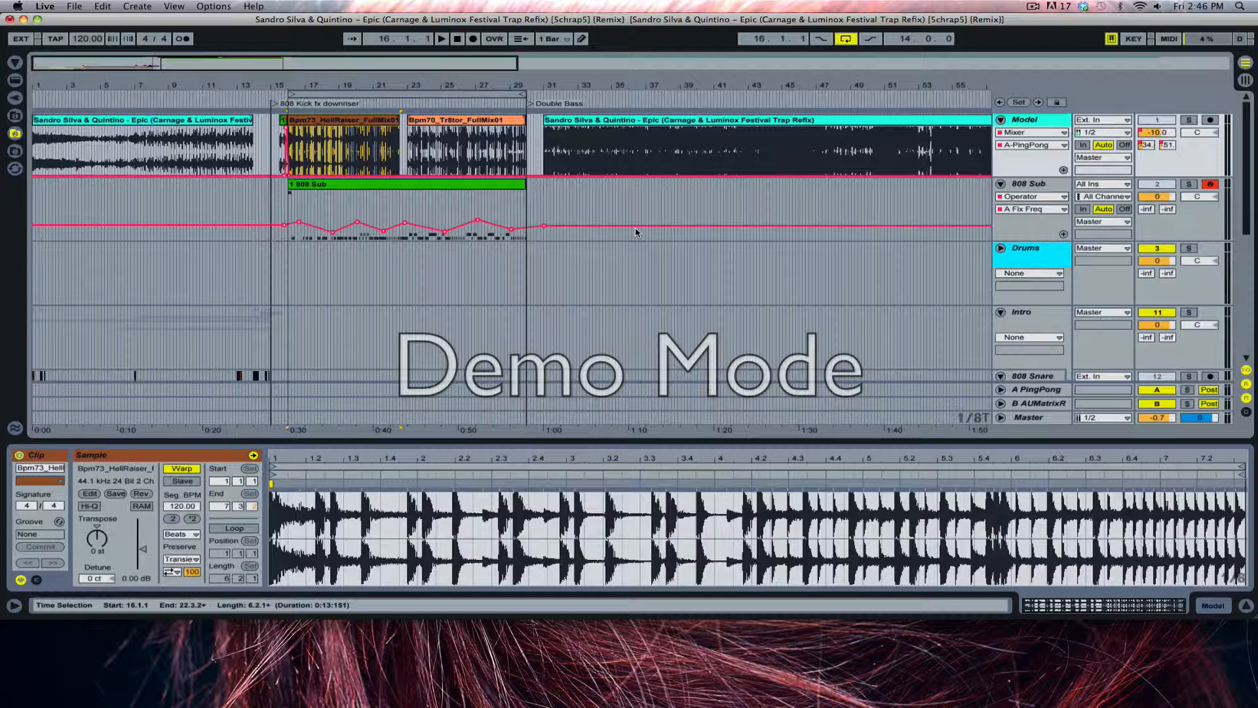
{"action": "mouse_move", "coordinate": [668, 275]}
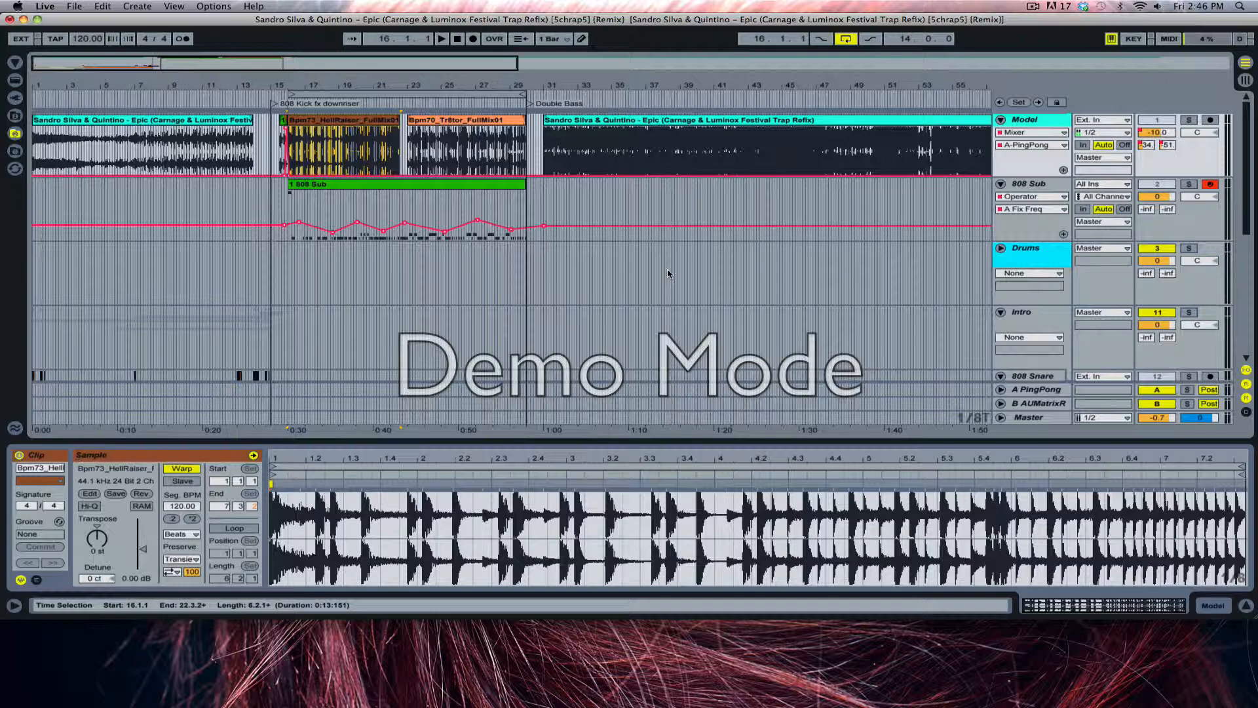
{"action": "mouse_move", "coordinate": [704, 240]}
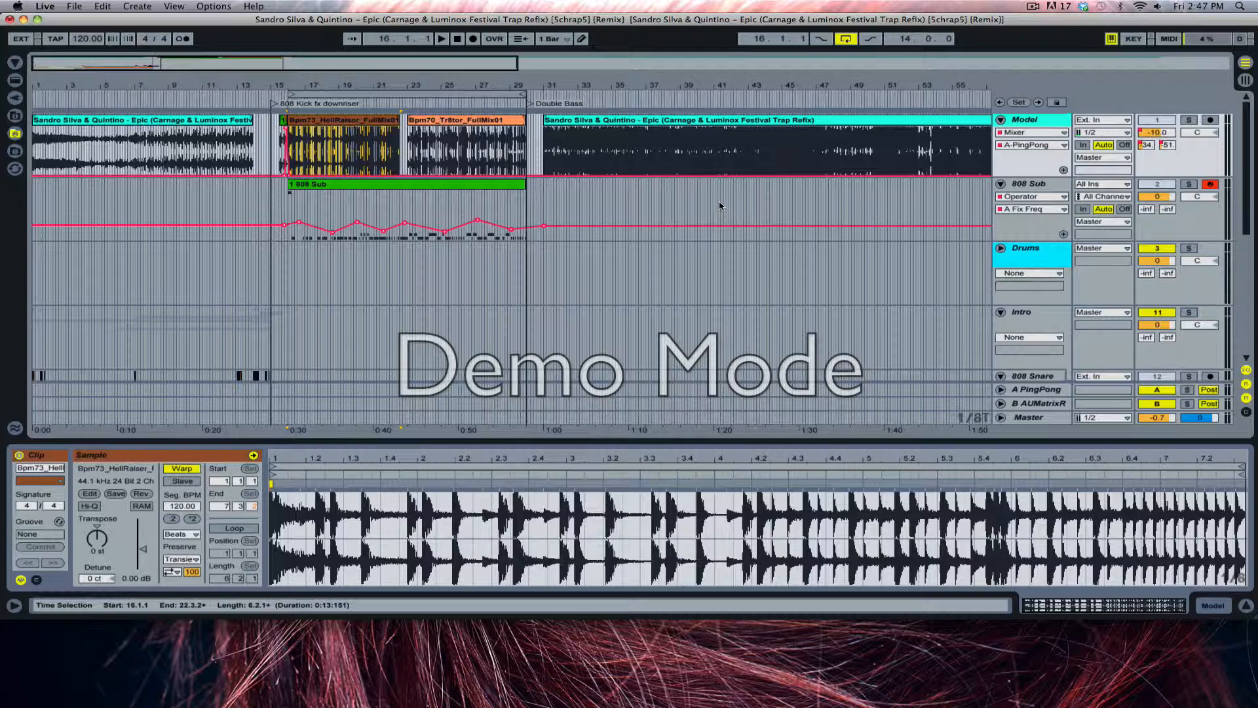
{"action": "mouse_move", "coordinate": [734, 287]}
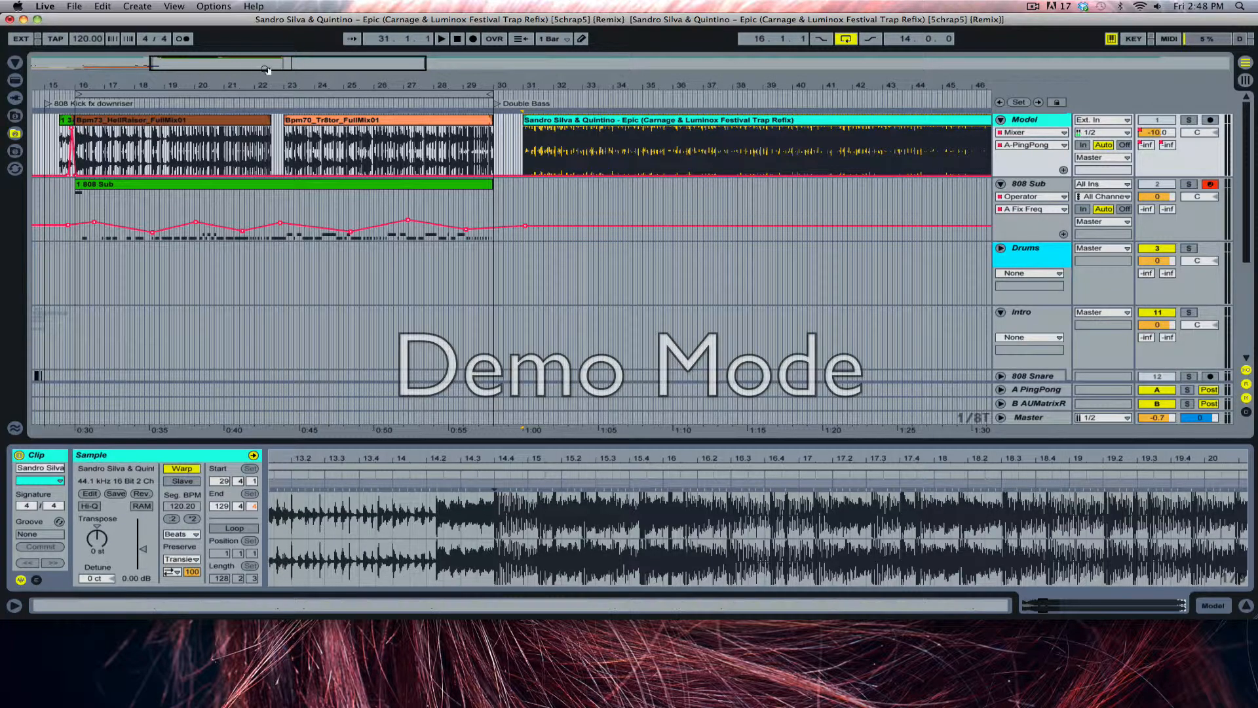
Replace the remix song project with a new, untitled Live Set
{"action": "left_click", "coordinate": [74, 7]}
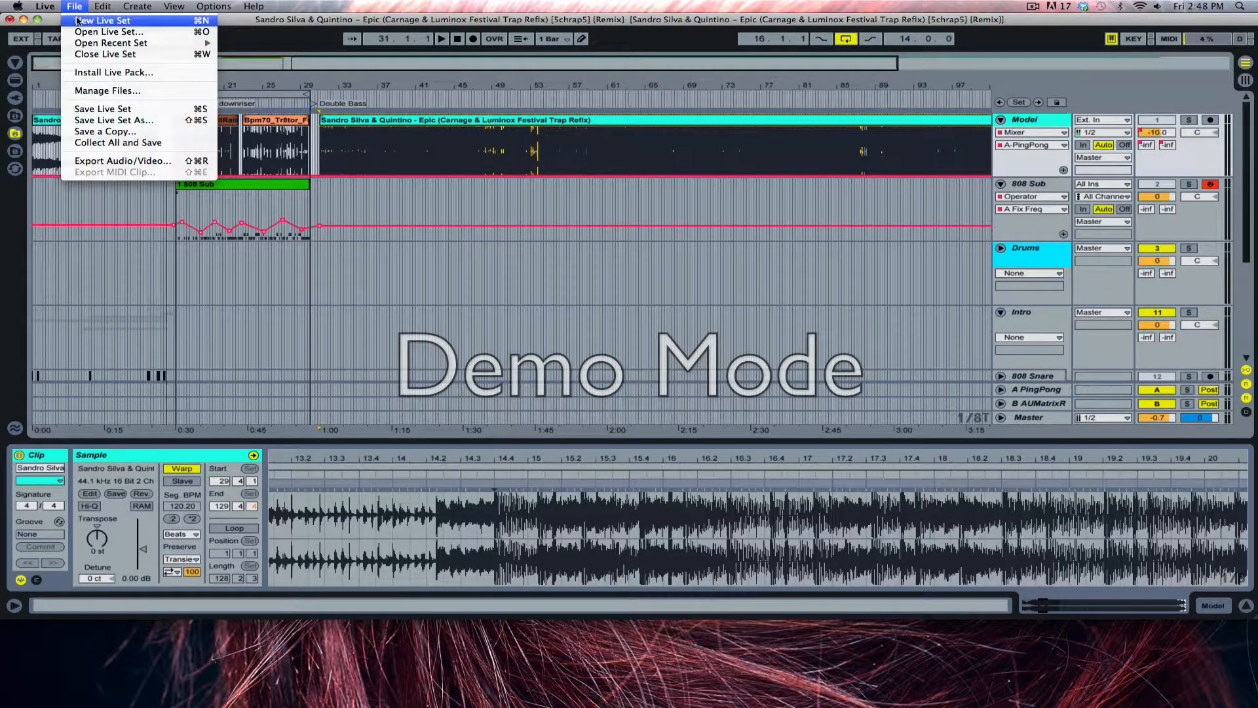
{"action": "left_click", "coordinate": [102, 21]}
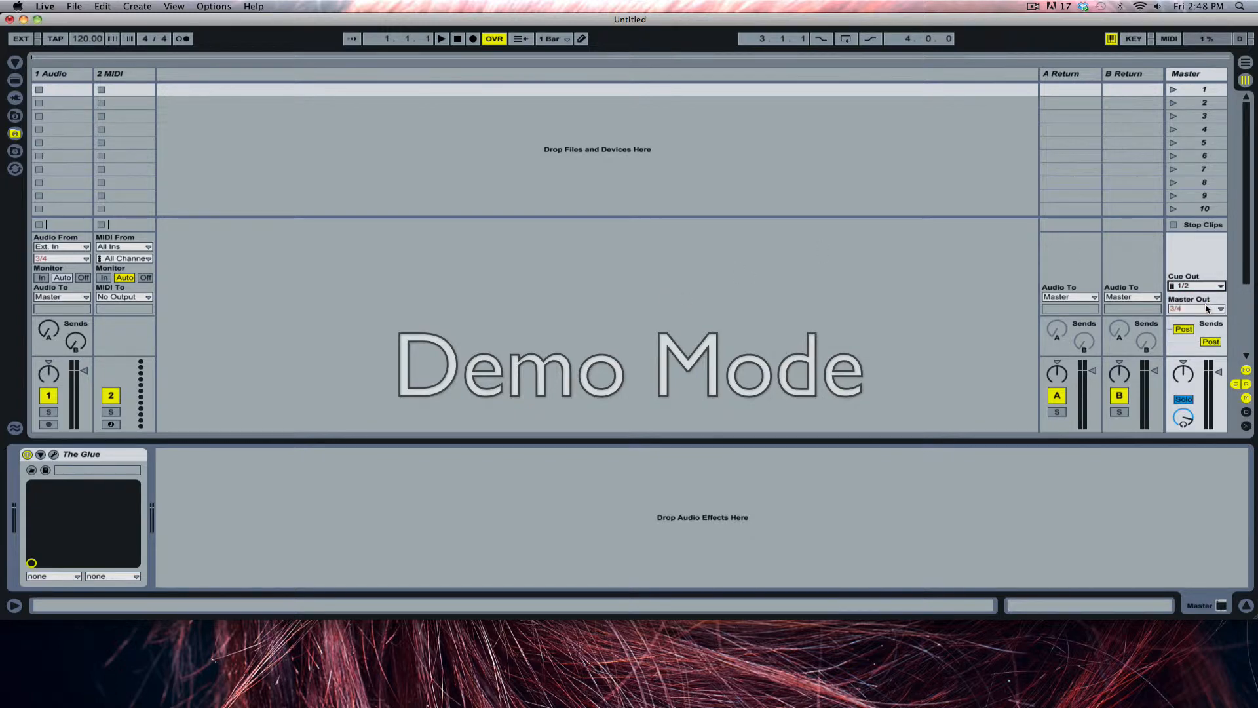
Route Master Out to 1/2, add Chorus, and preview the Bread and Butter Bass 14 loop
{"action": "left_click", "coordinate": [1196, 309]}
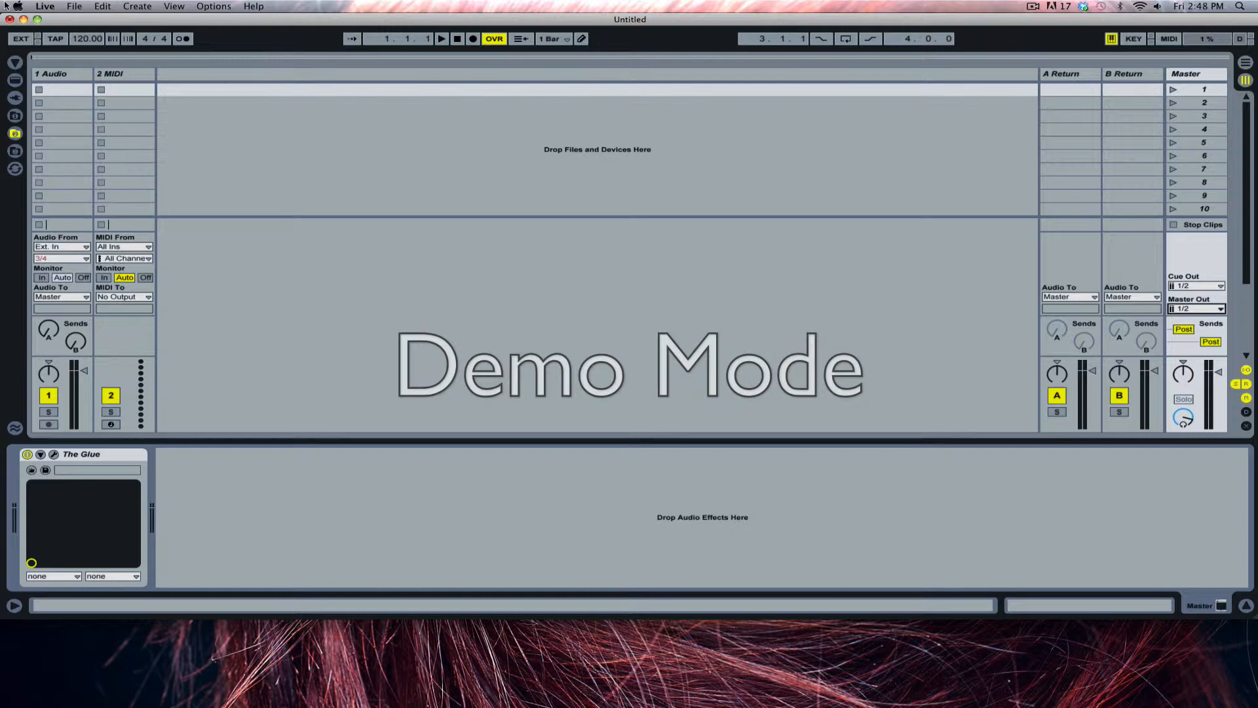
{"action": "left_click", "coordinate": [14, 79]}
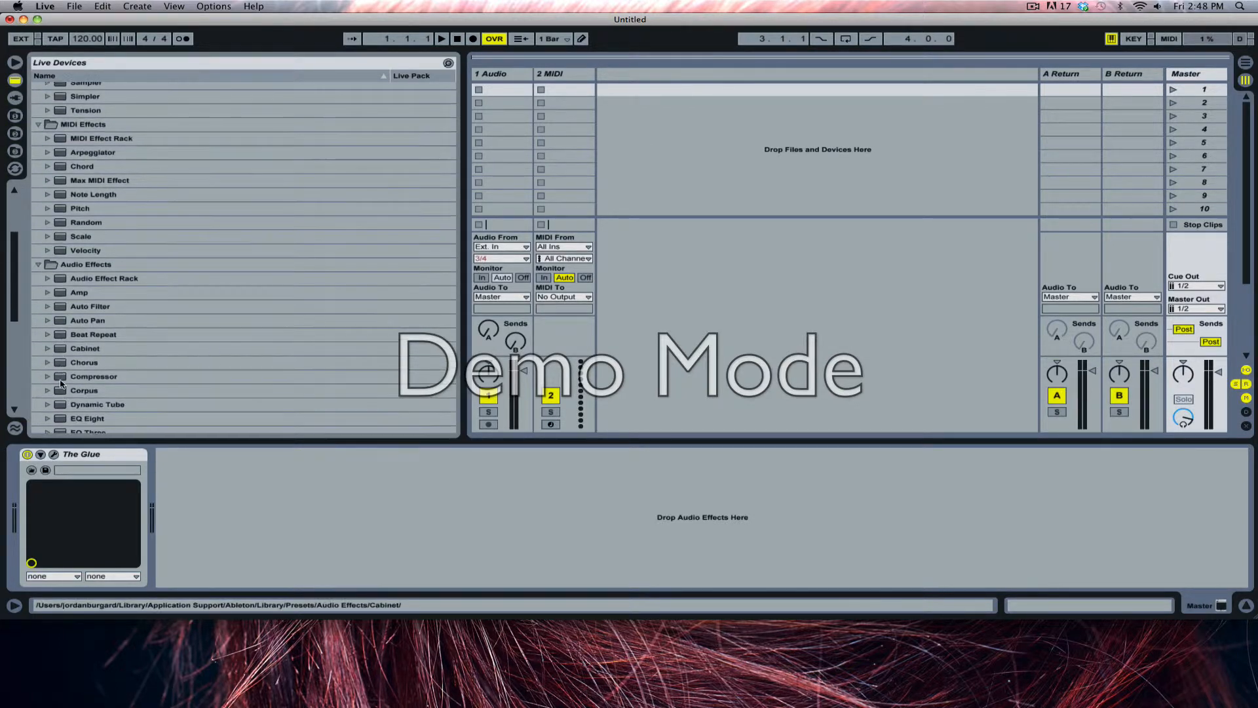
{"action": "left_click", "coordinate": [47, 362]}
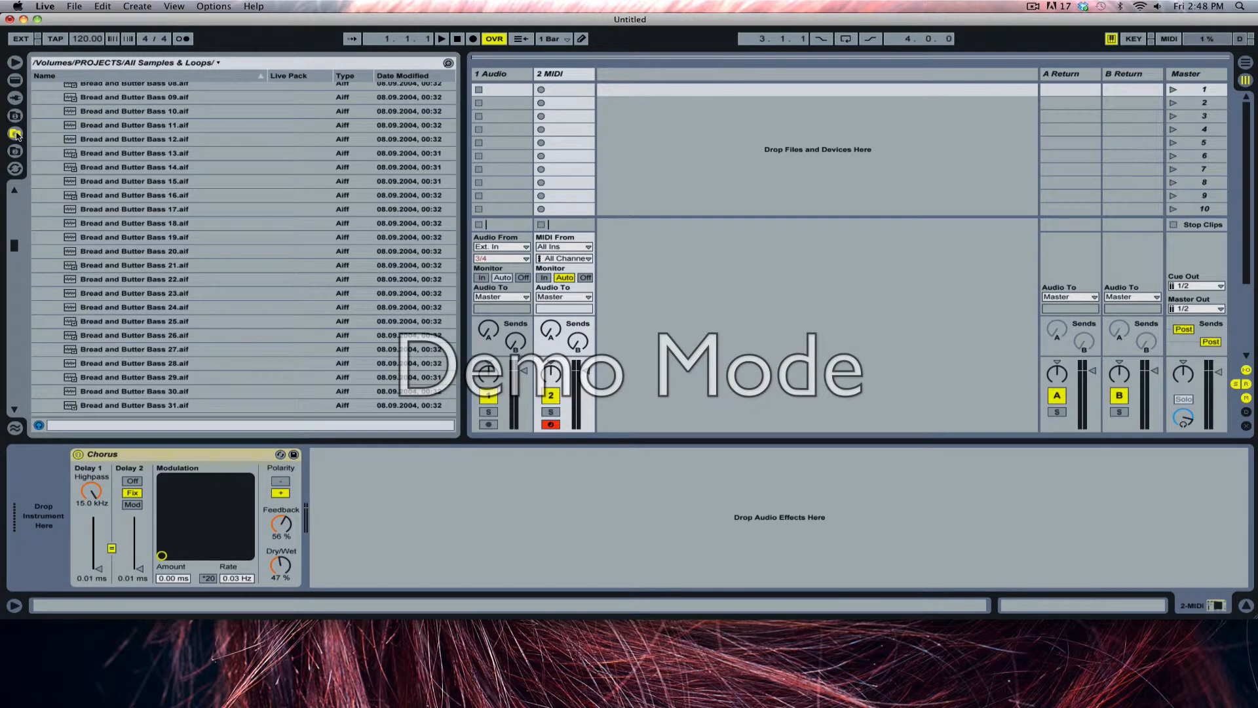
{"action": "left_click", "coordinate": [134, 167]}
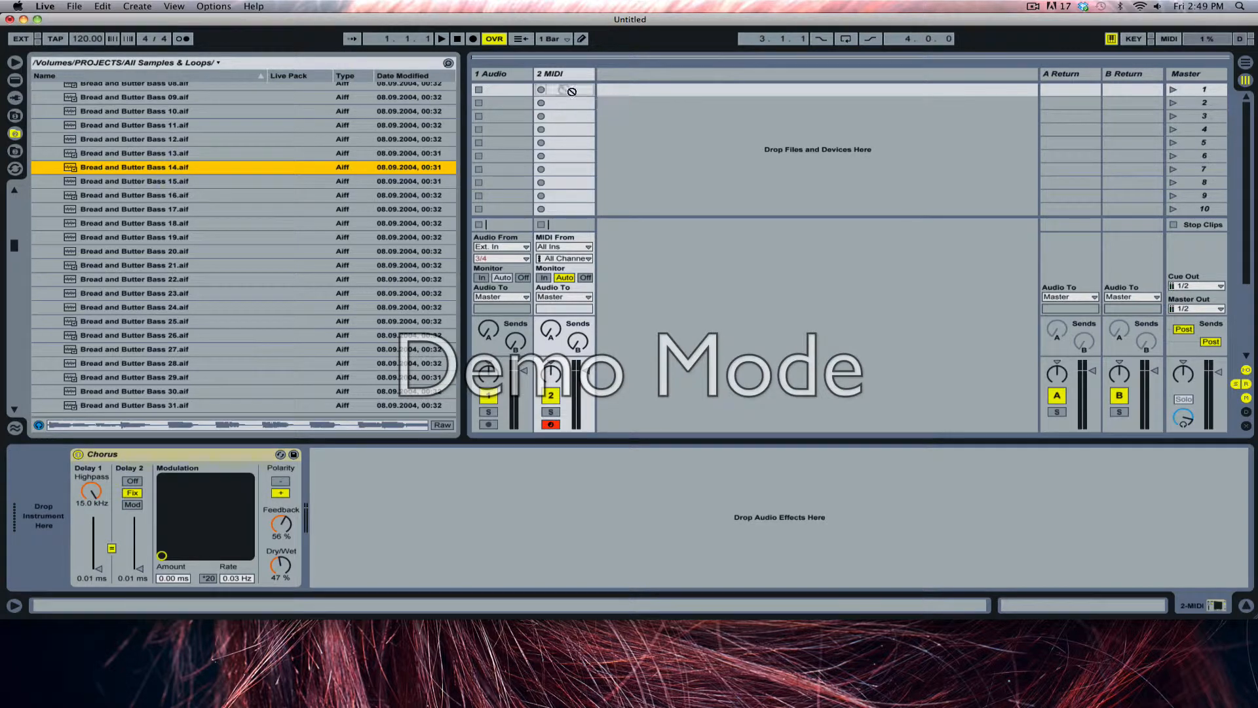
Drop Bread and Butter Bass 14 into the audio track's first clip slot at 110 BPM
{"action": "left_click", "coordinate": [563, 74]}
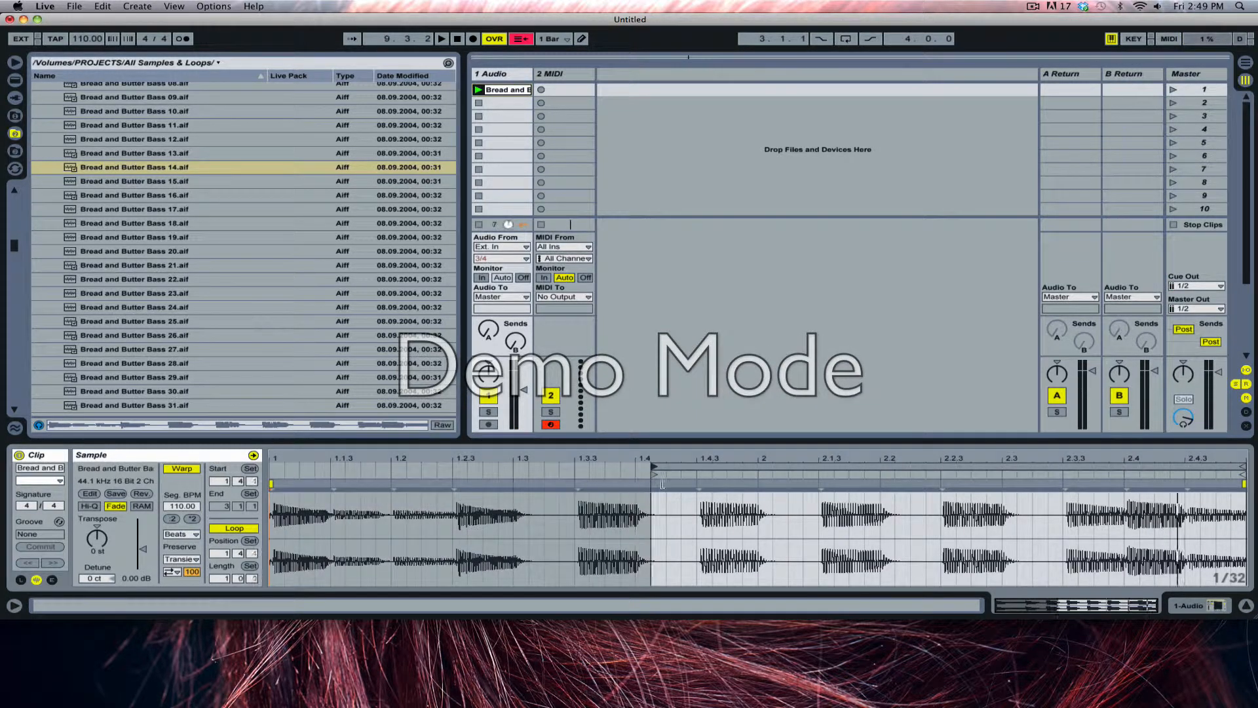
{"action": "left_click", "coordinate": [821, 484]}
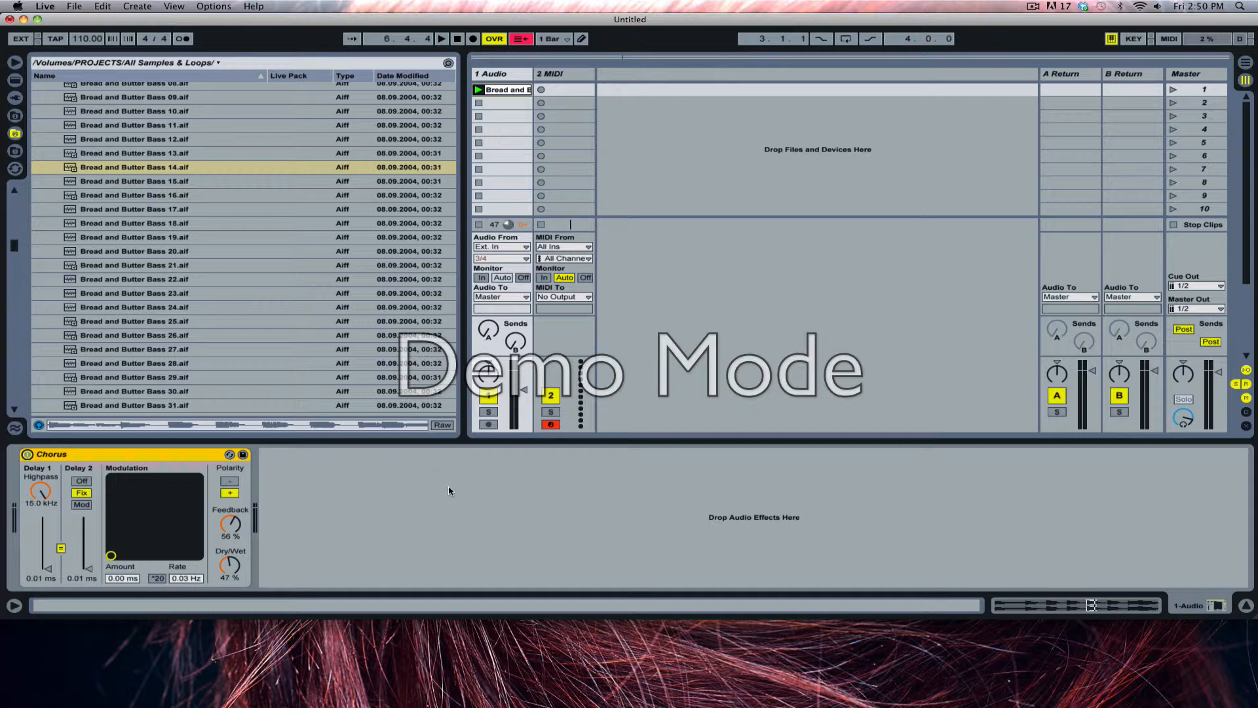
{"action": "mouse_move", "coordinate": [417, 488]}
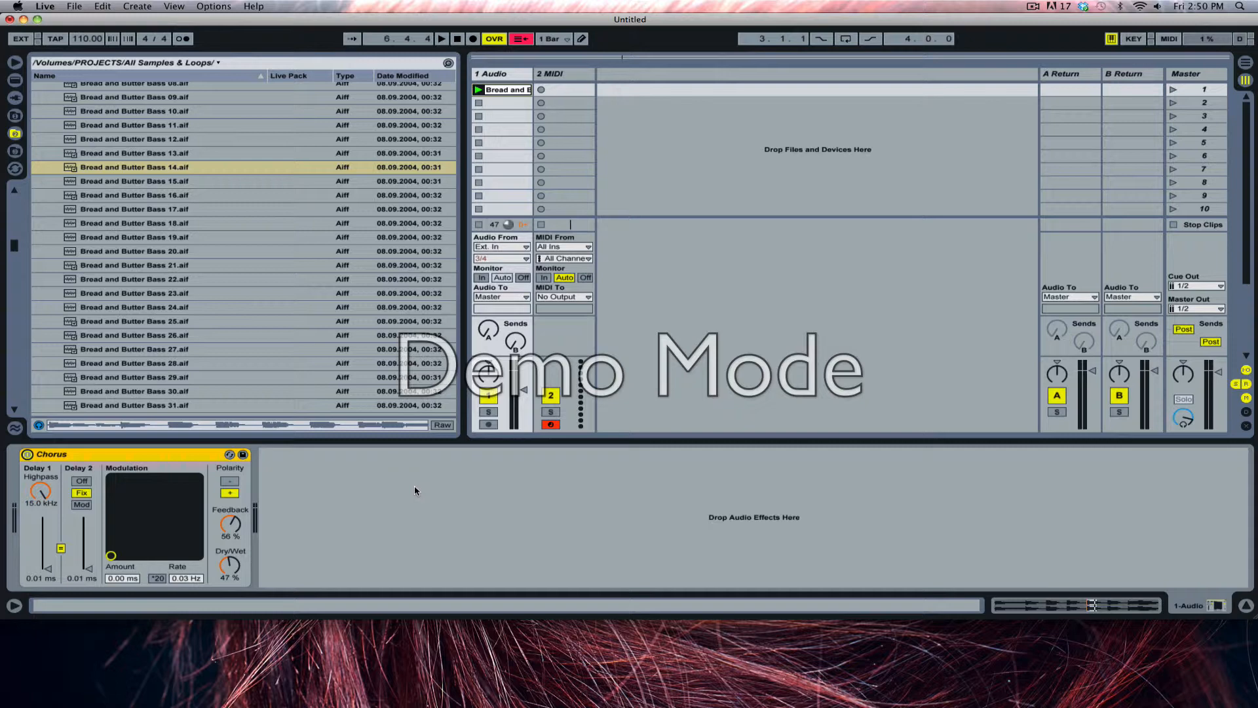
{"action": "mouse_move", "coordinate": [401, 489]}
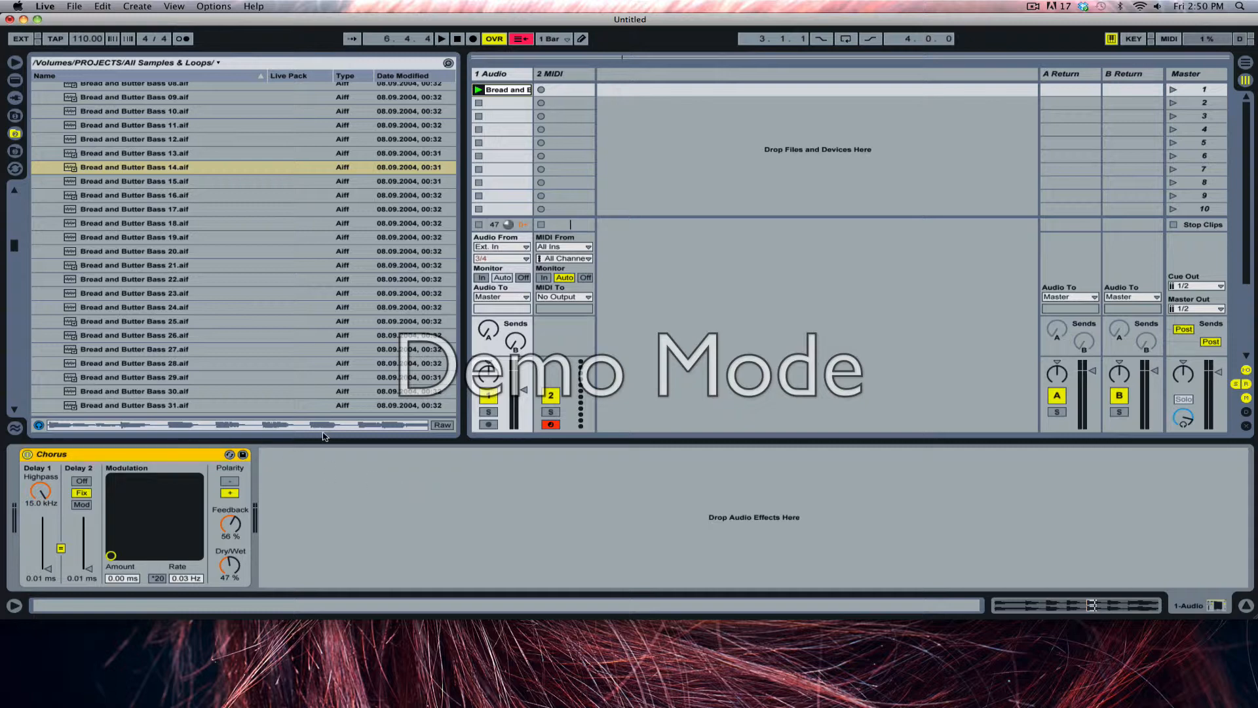
{"action": "mouse_move", "coordinate": [473, 531]}
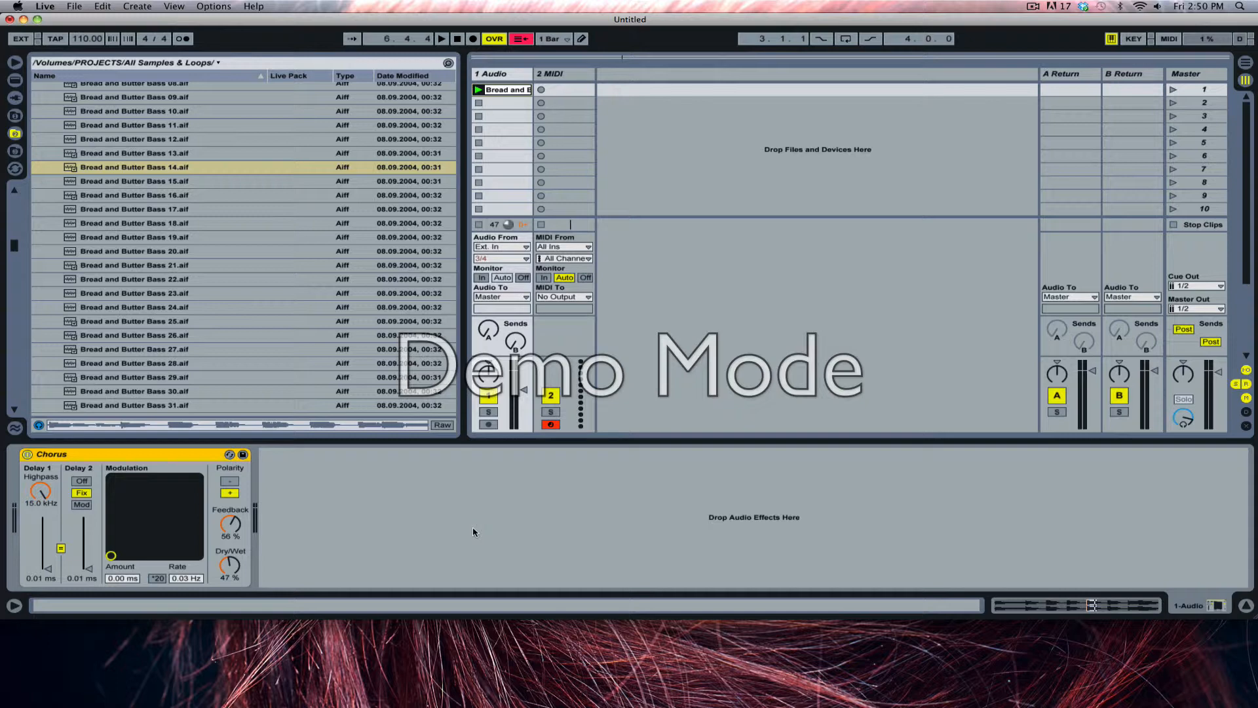
{"action": "mouse_move", "coordinate": [741, 201]}
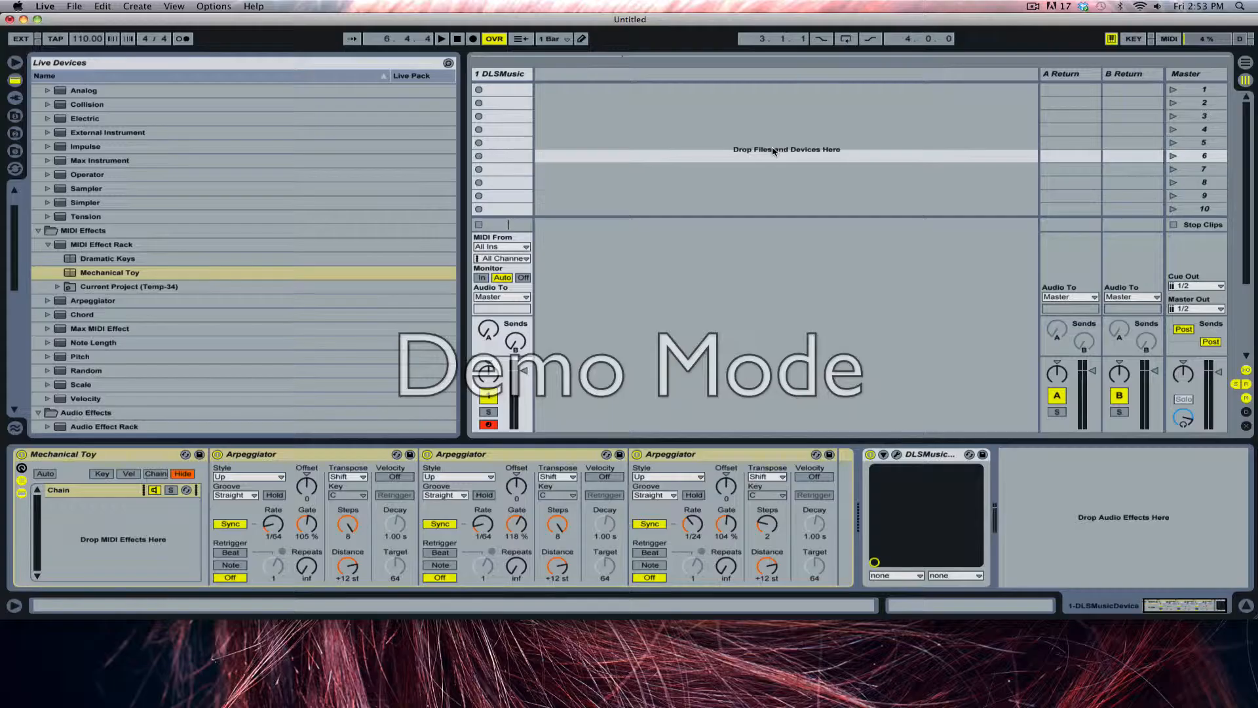
{"action": "mouse_move", "coordinate": [805, 158]}
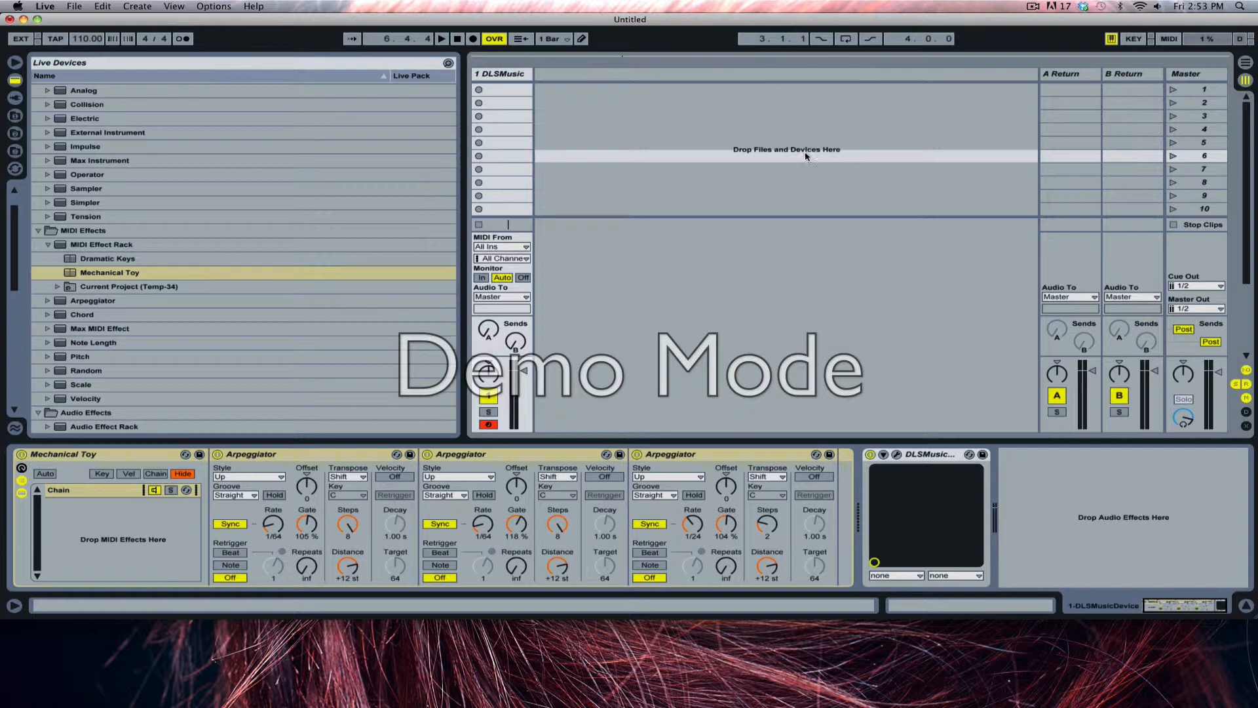
{"action": "mouse_move", "coordinate": [769, 304]}
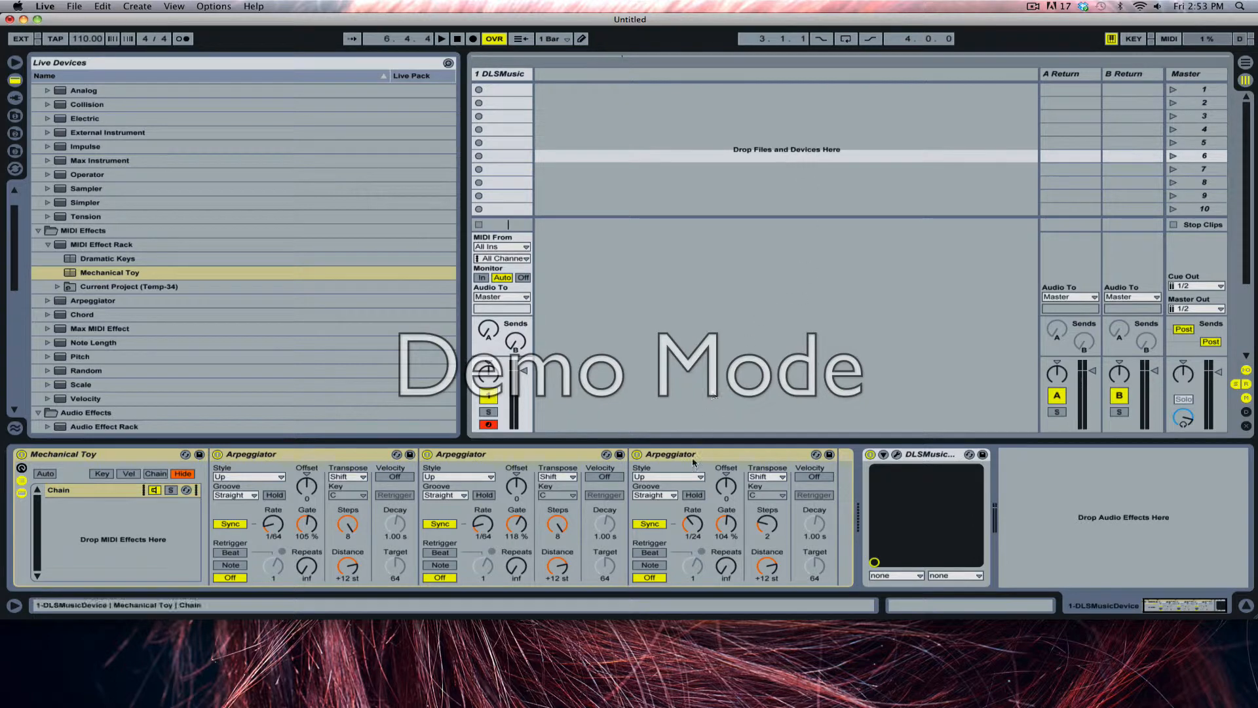
Swap the Mechanical Toy rack for a MIDI Effect Rack of three default Arpeggiators
{"action": "left_click", "coordinate": [461, 454]}
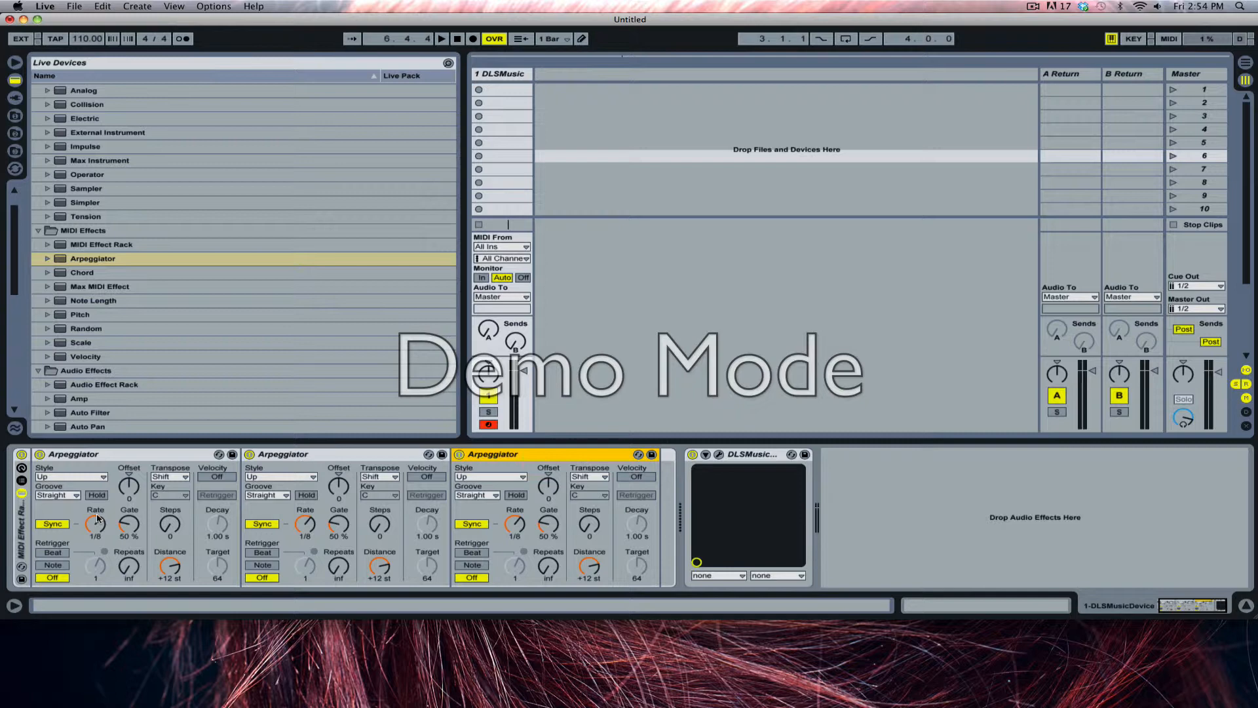
Speed the first arpeggiator's rate up to 1/64 and raise the third arpeggiator's rate
{"action": "left_click_drag", "start_coordinate": [96, 525], "coordinate": [96, 514]}
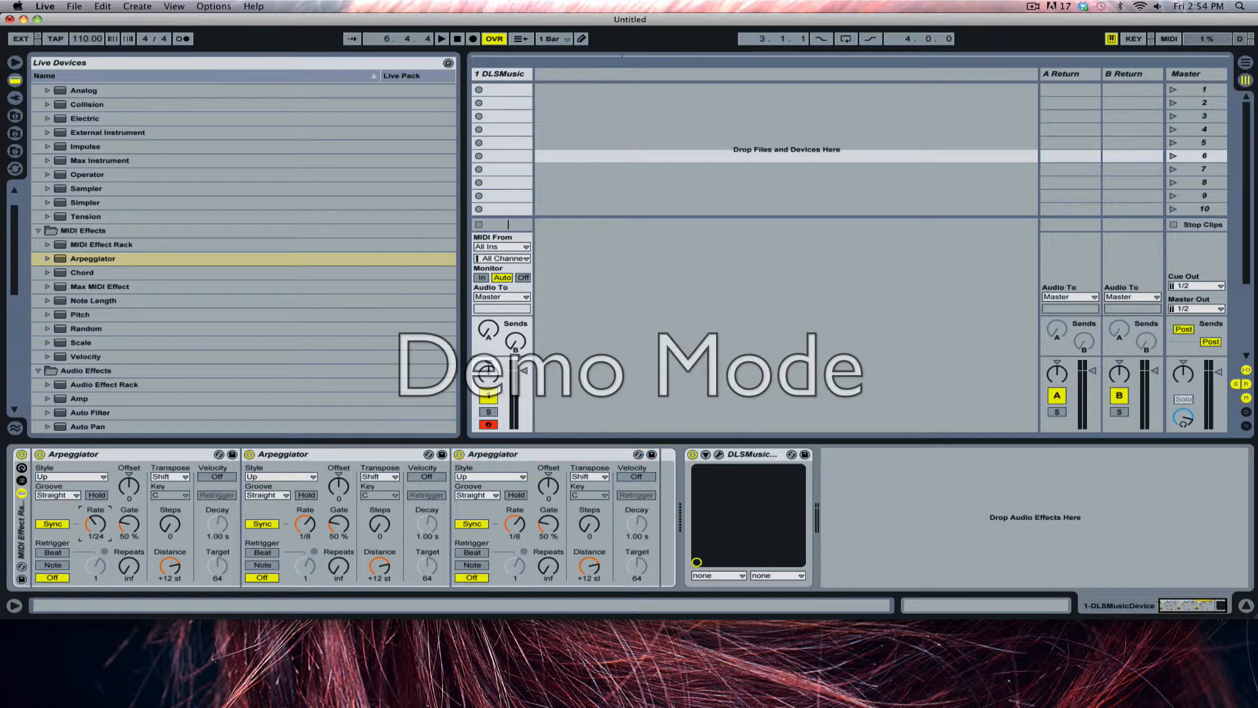
{"action": "left_click_drag", "start_coordinate": [94, 525], "coordinate": [94, 514]}
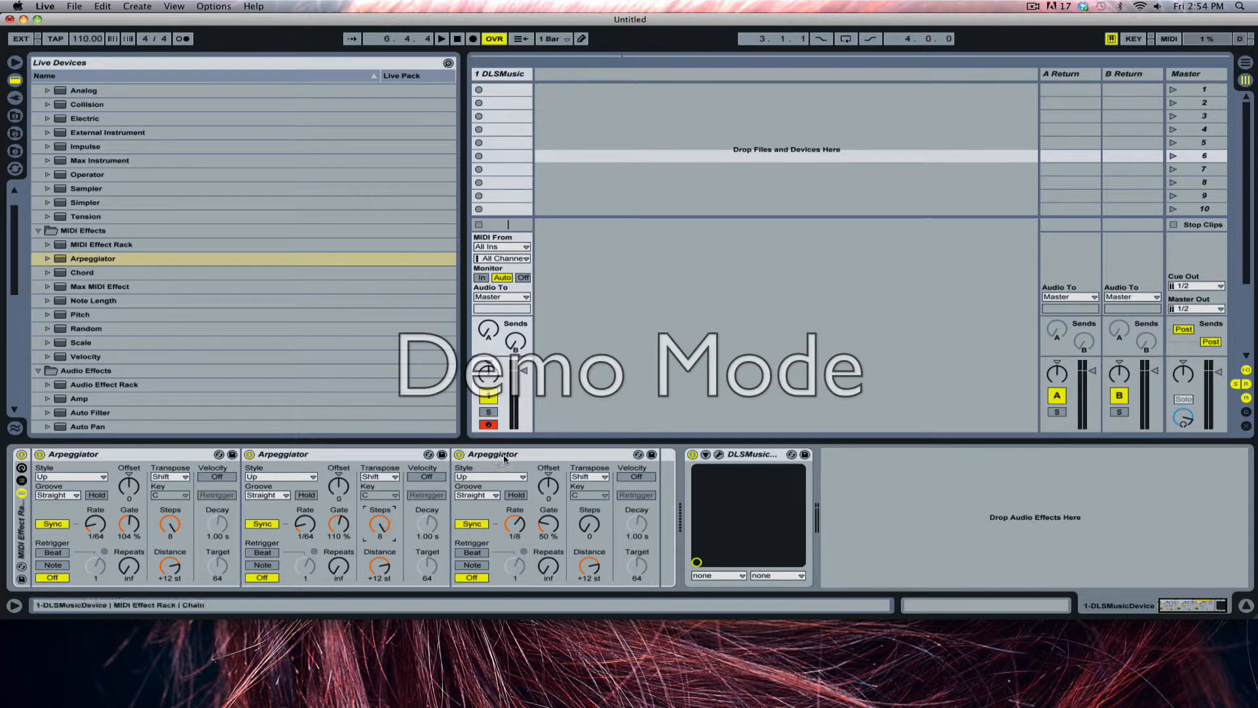
{"action": "left_click", "coordinate": [492, 454]}
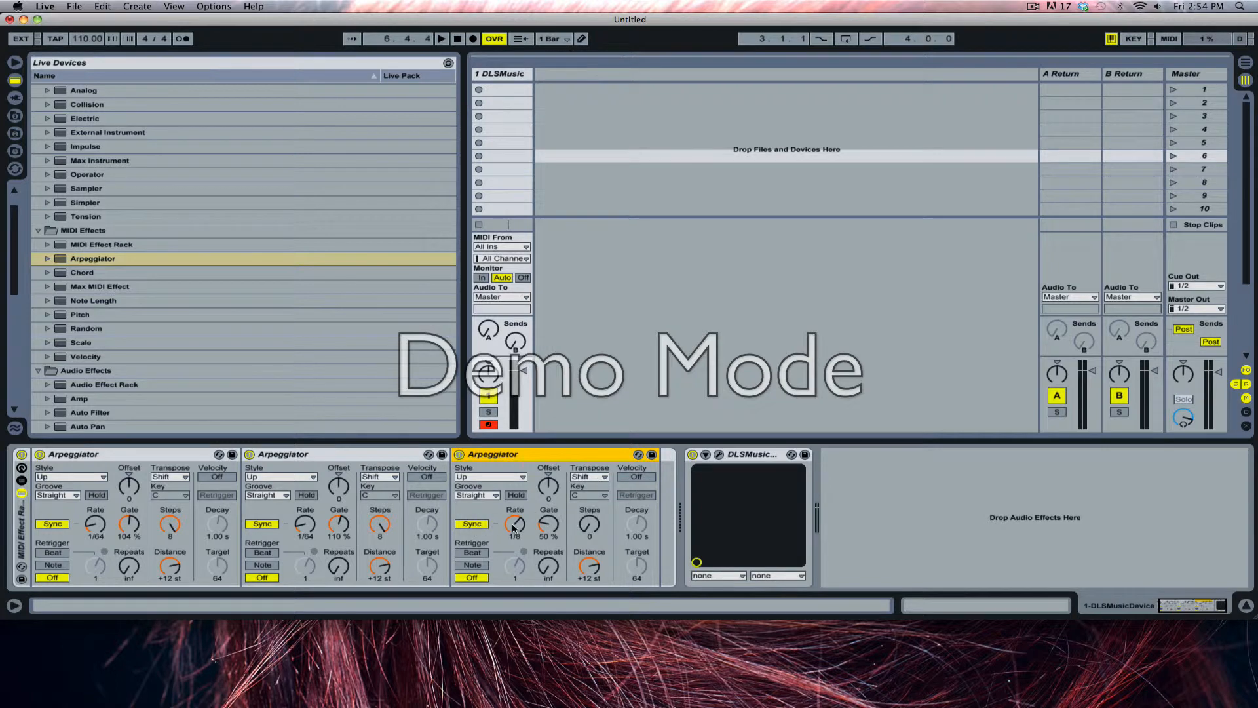
{"action": "left_click", "coordinate": [515, 536]}
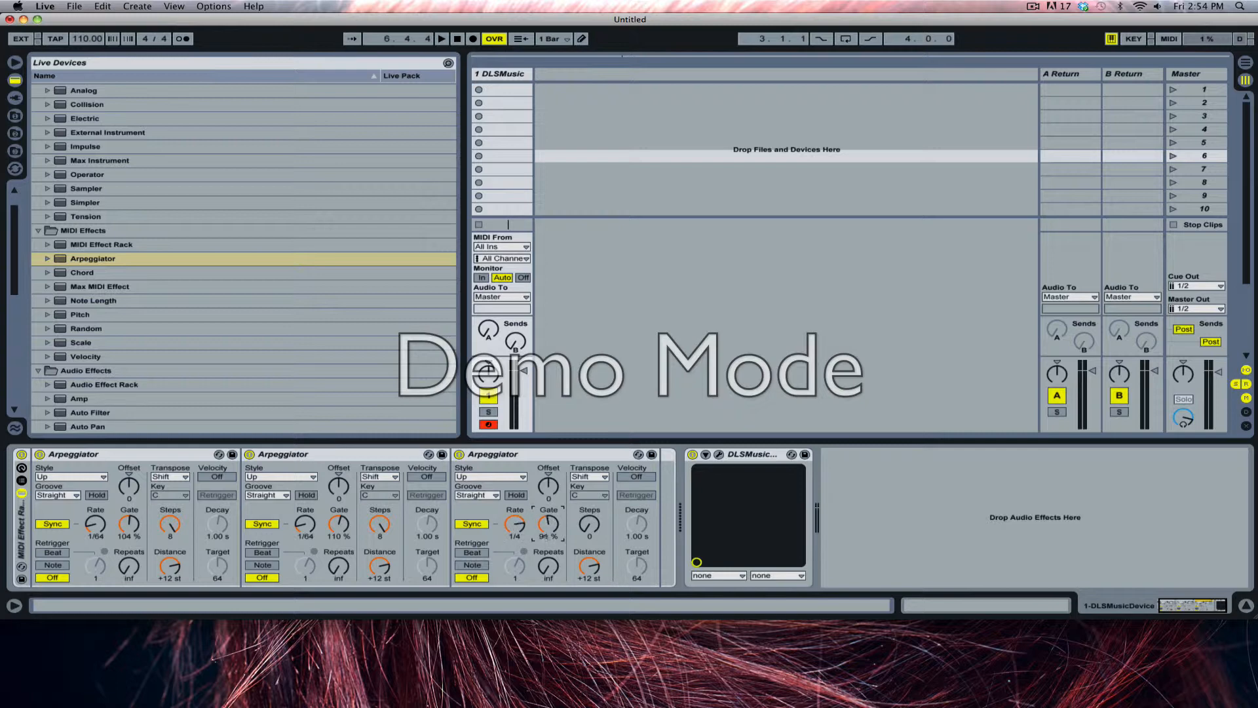
{"action": "left_click_drag", "start_coordinate": [547, 526], "coordinate": [548, 518]}
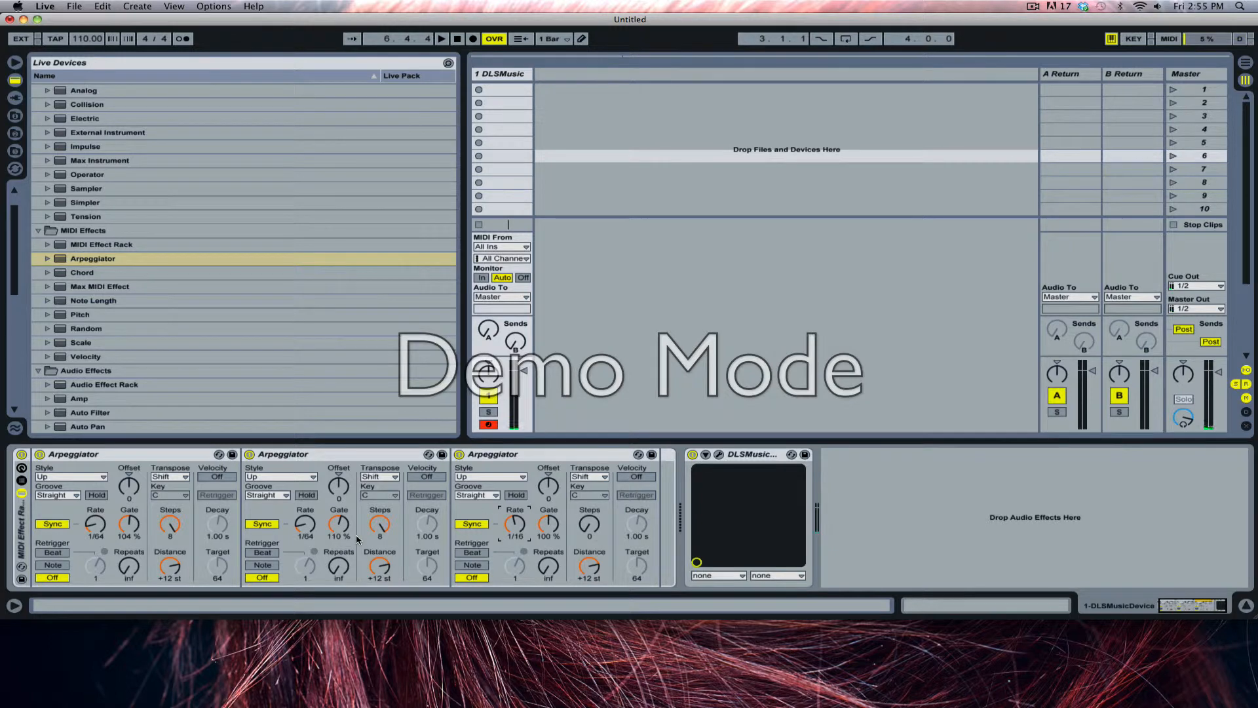
{"action": "mouse_move", "coordinate": [102, 512]}
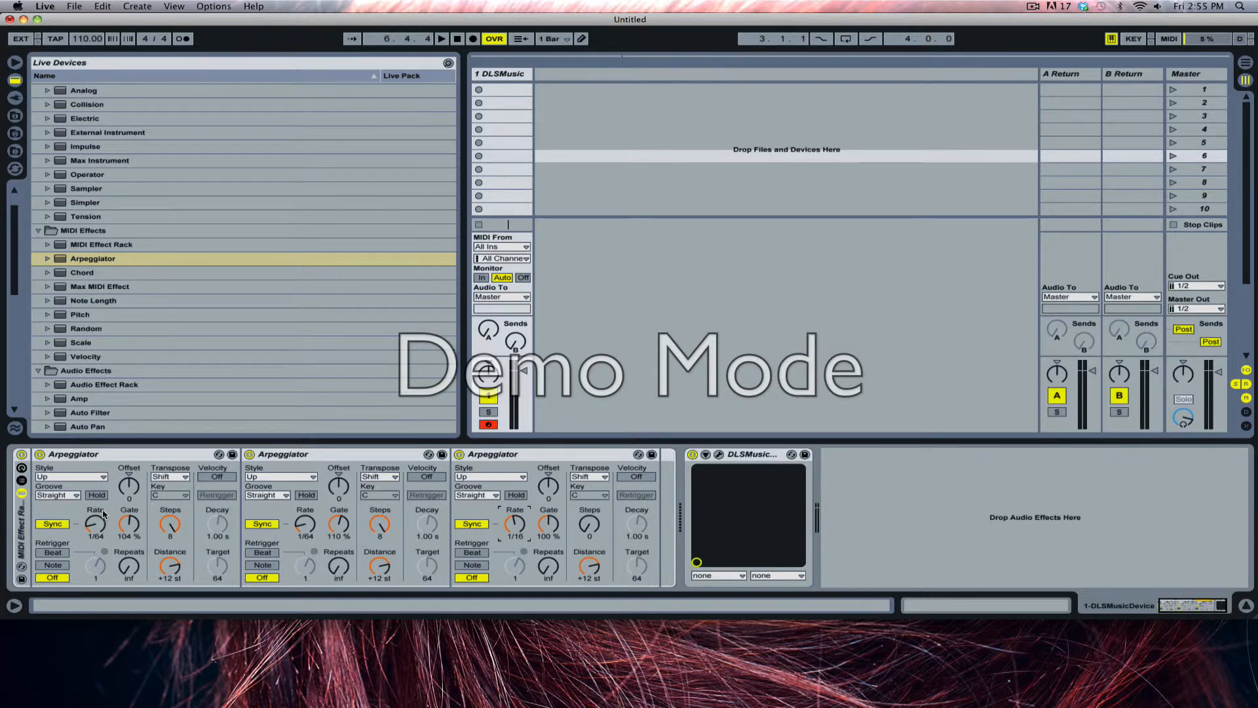
Speed up the second arpeggiator and shorten the third's gate to about 36%
{"action": "left_click_drag", "start_coordinate": [96, 526], "coordinate": [97, 534]}
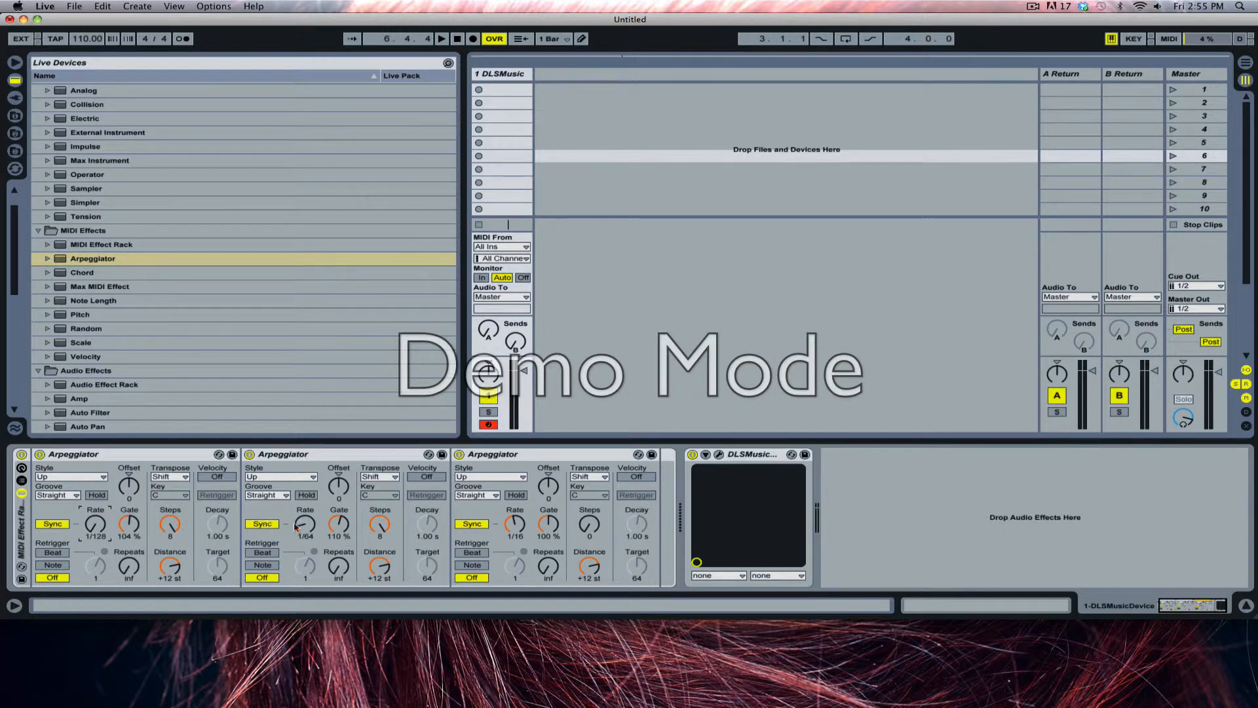
{"action": "left_click_drag", "start_coordinate": [304, 525], "coordinate": [305, 514]}
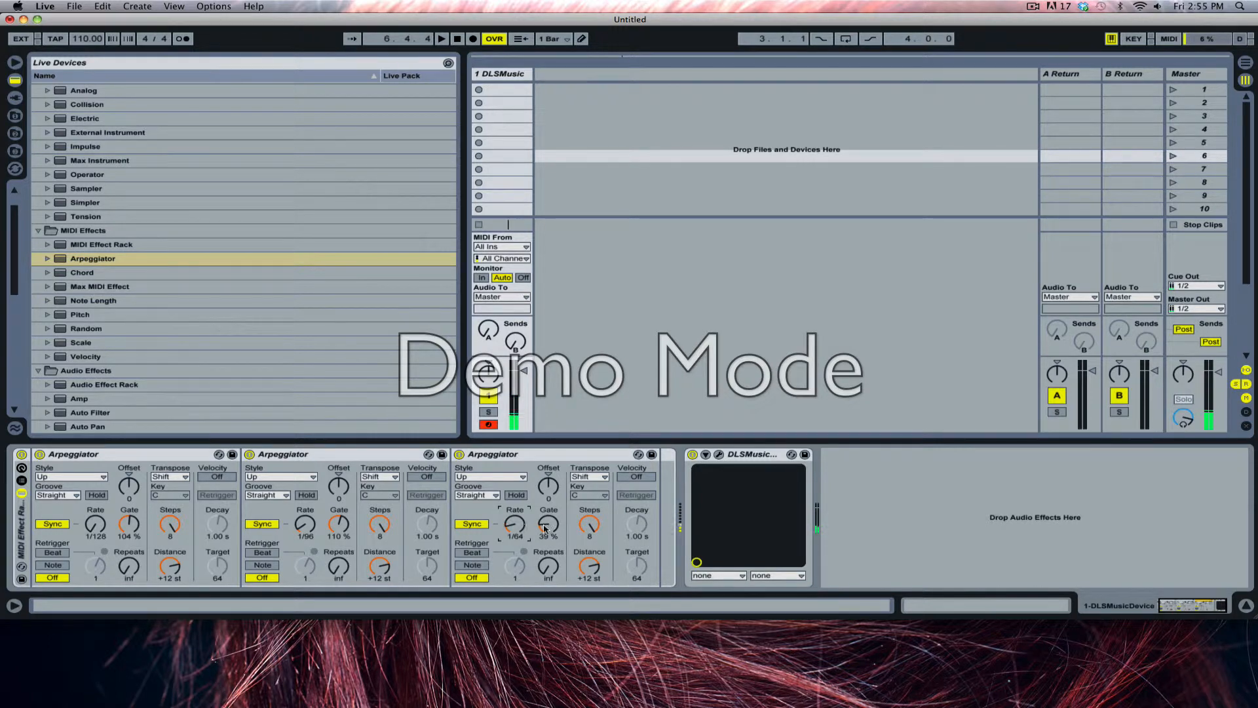
{"action": "left_click_drag", "start_coordinate": [548, 526], "coordinate": [548, 498]}
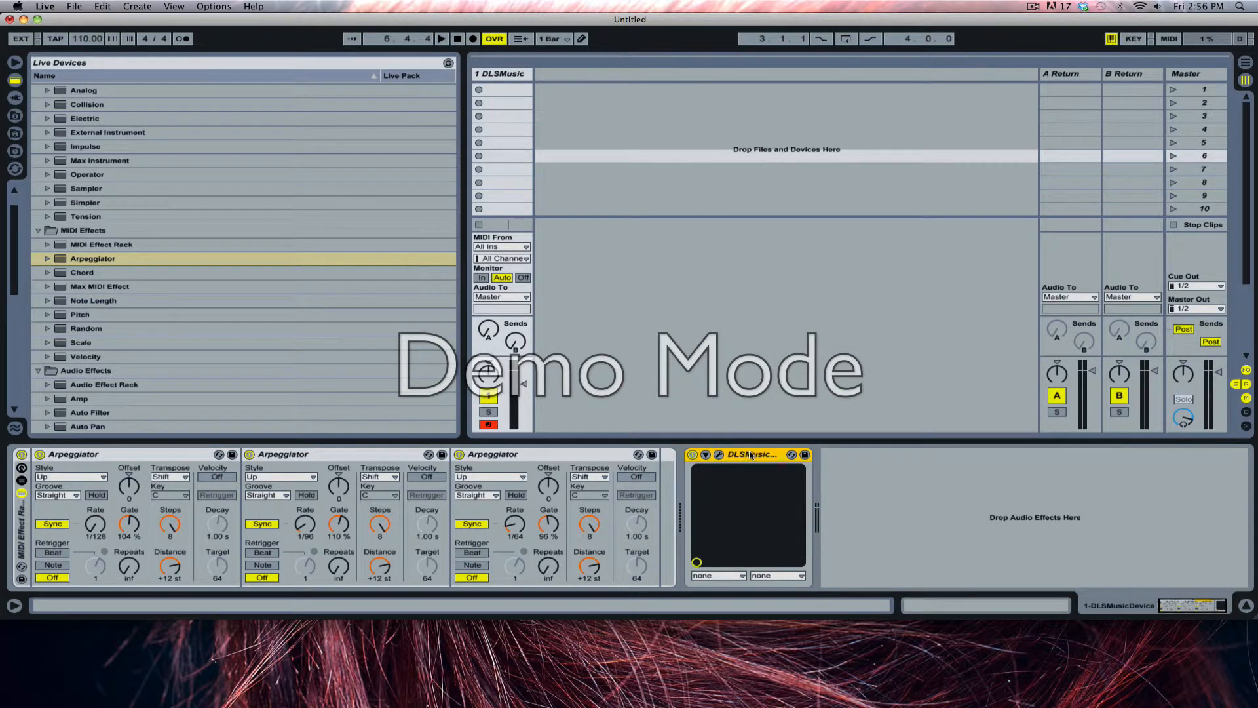
{"action": "mouse_move", "coordinate": [960, 291]}
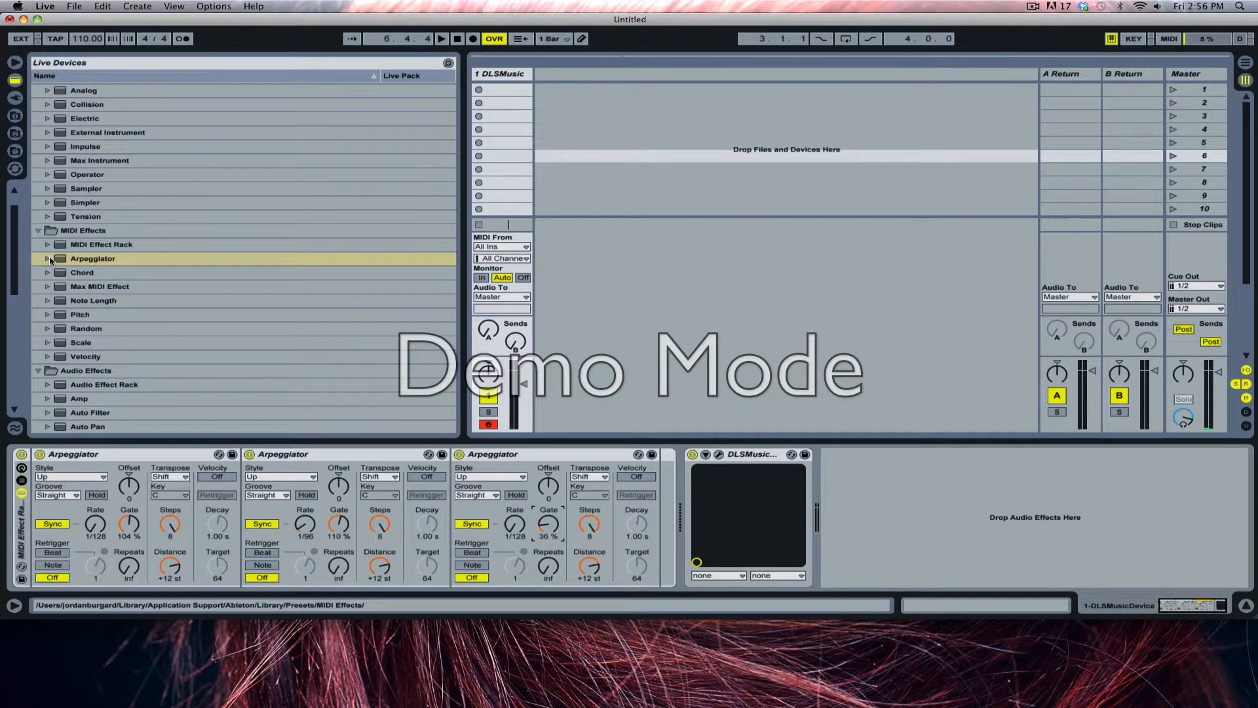
Load the Mechanical Toy MIDI Effect Rack preset onto the DLSMusic track
{"action": "left_click", "coordinate": [46, 244]}
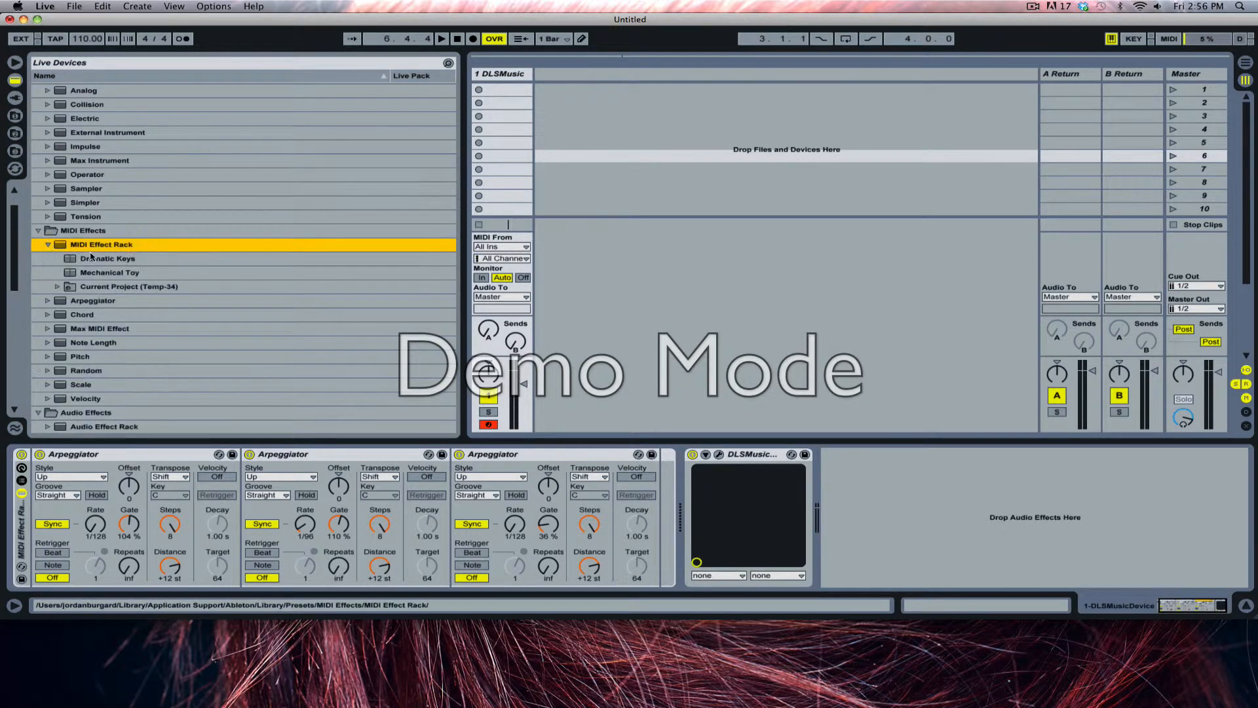
{"action": "left_click", "coordinate": [110, 272]}
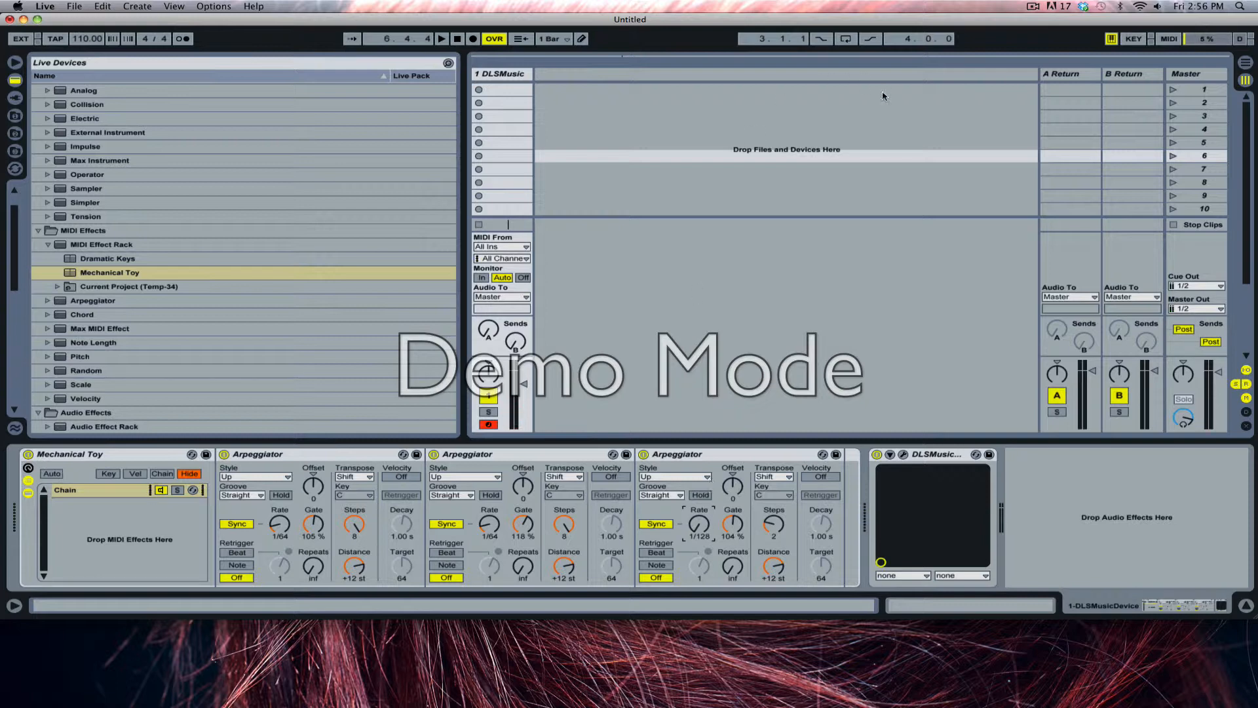
{"action": "mouse_move", "coordinate": [853, 154]}
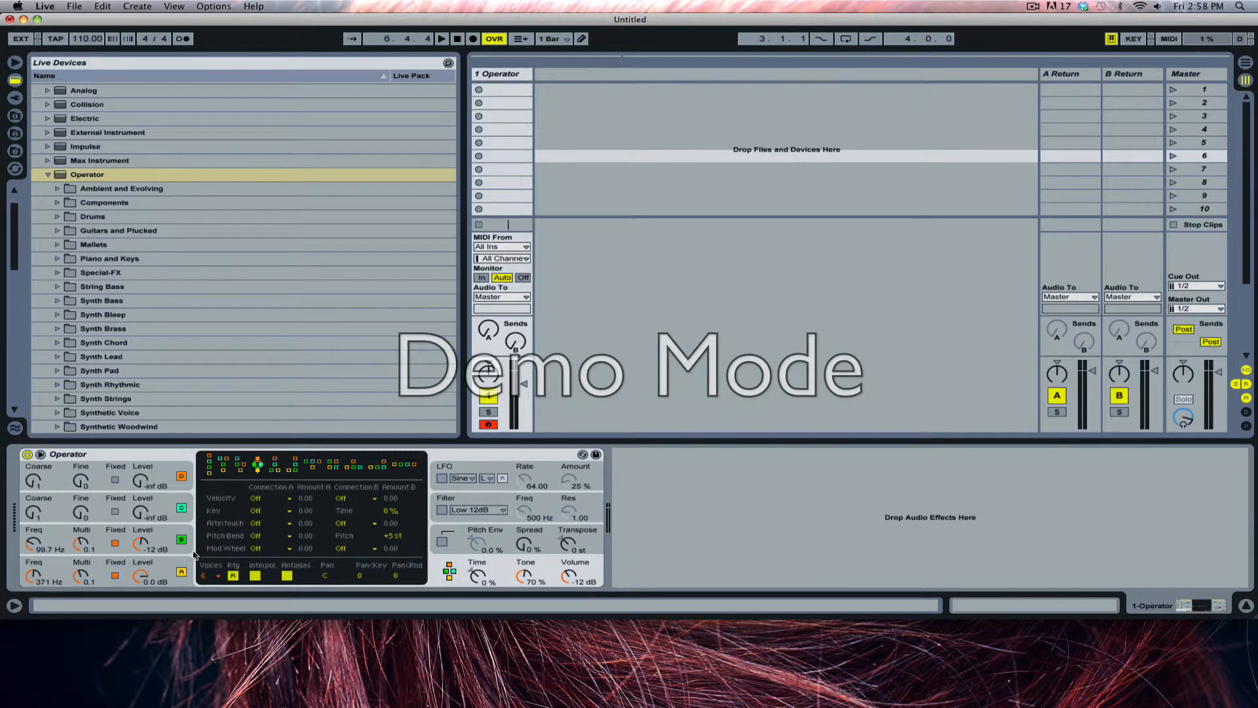
{"action": "mouse_move", "coordinate": [307, 559]}
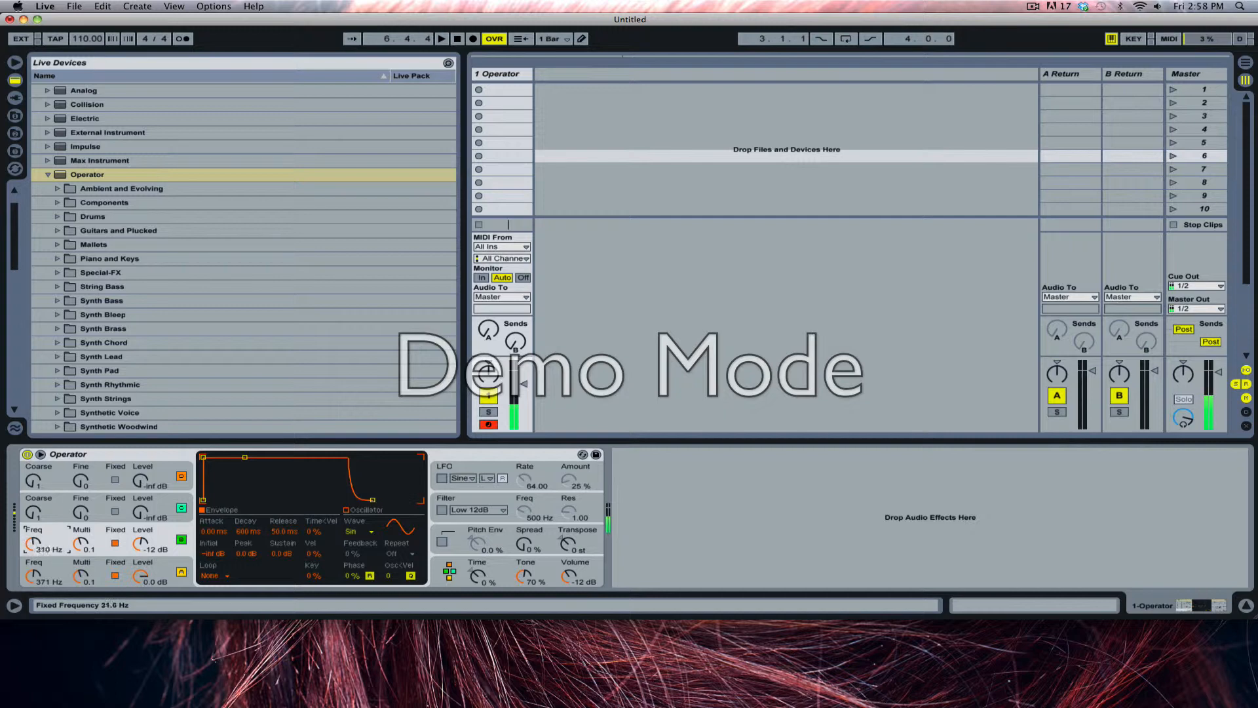
Drag an Operator oscillator's fixed frequency up to 114 Hz
{"action": "left_click_drag", "start_coordinate": [31, 547], "coordinate": [30, 562]}
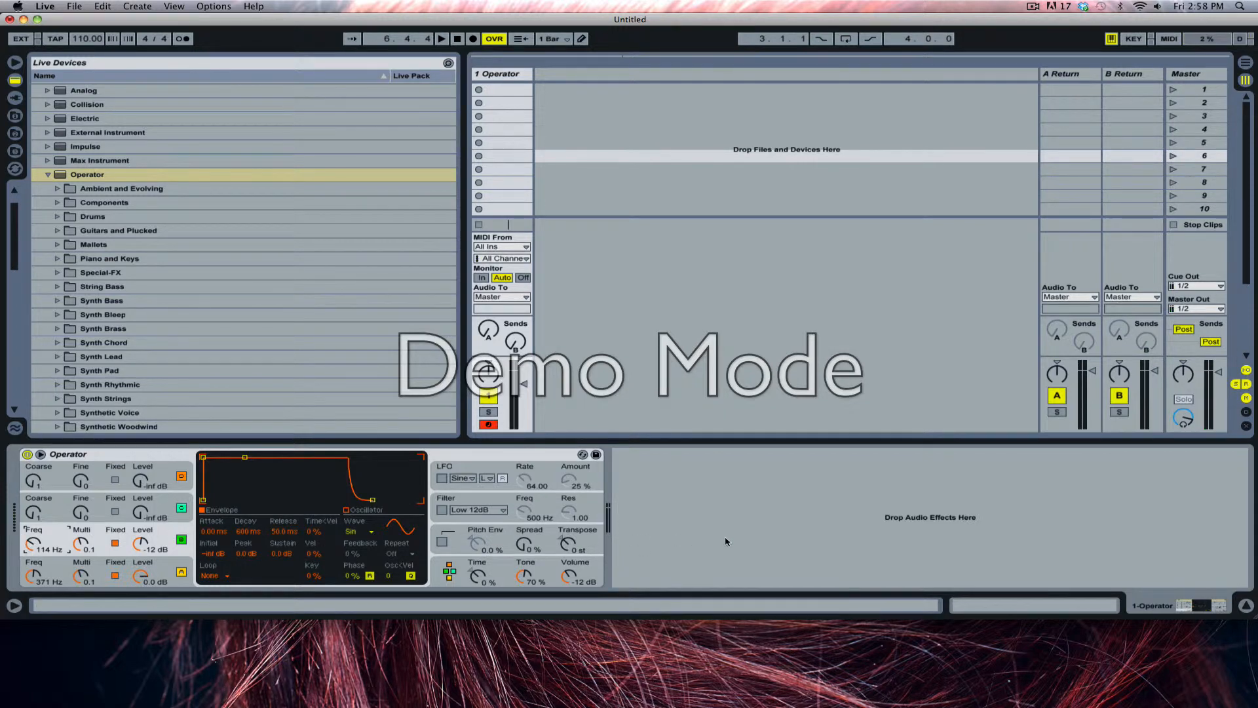
{"action": "mouse_move", "coordinate": [112, 530]}
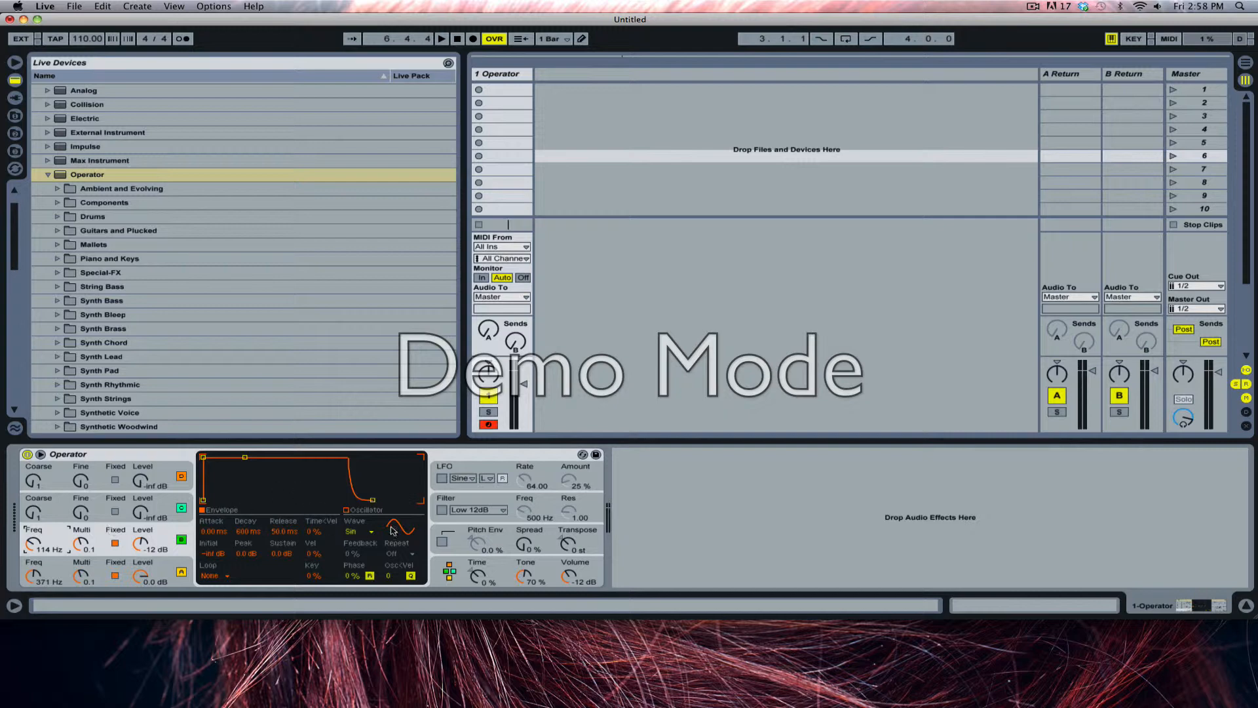
{"action": "mouse_move", "coordinate": [794, 171]}
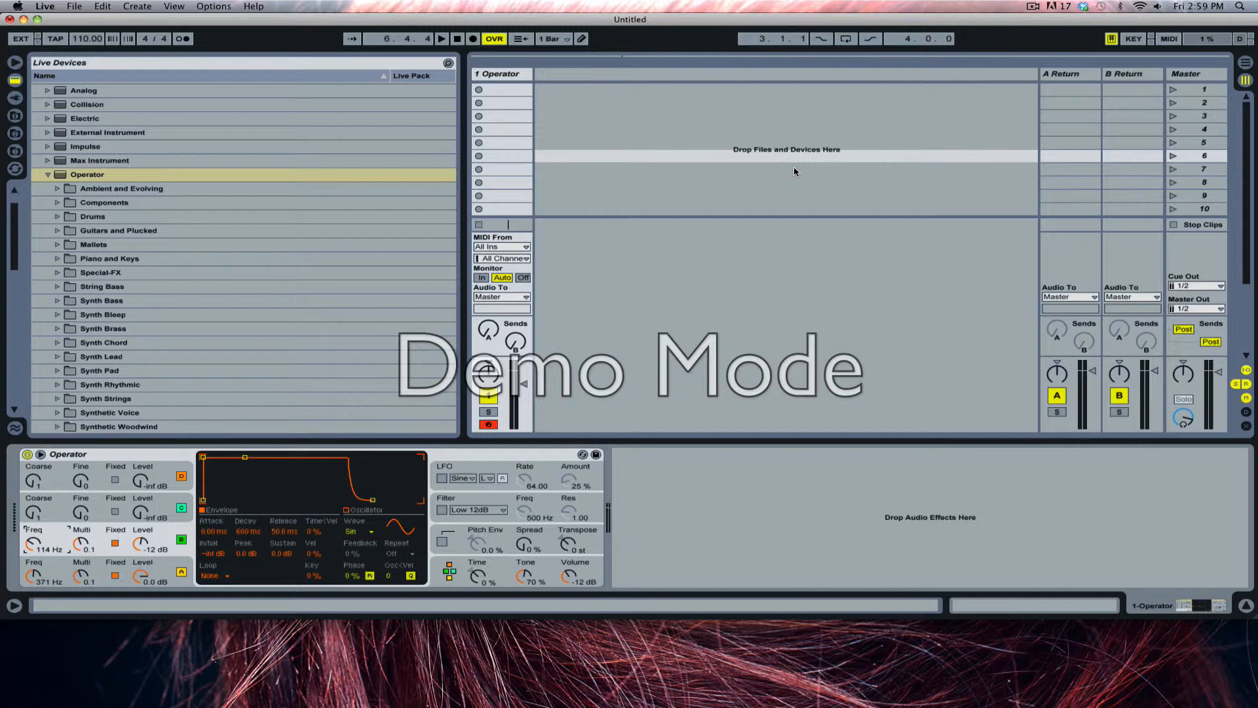
{"action": "mouse_move", "coordinate": [215, 448]}
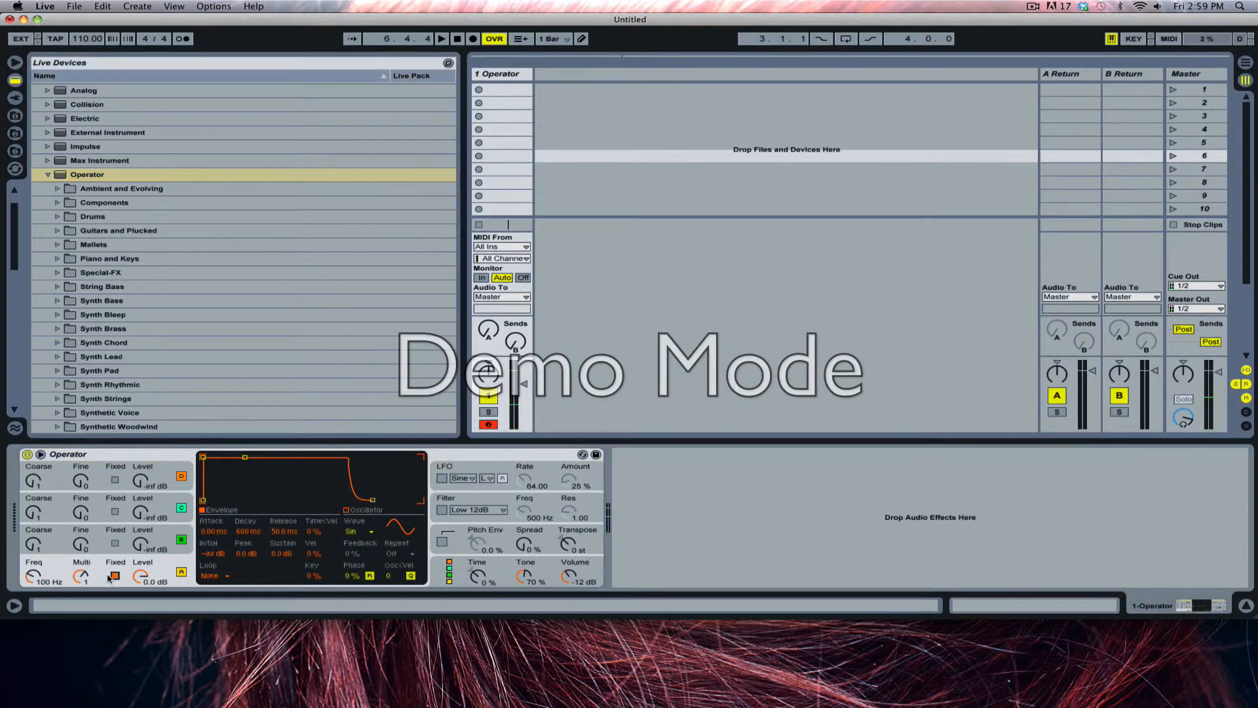
Tune oscillator A to a fixed 334 Hz and oscillator B to 100 Hz at -13 dB
{"action": "left_click_drag", "start_coordinate": [36, 575], "coordinate": [36, 586]}
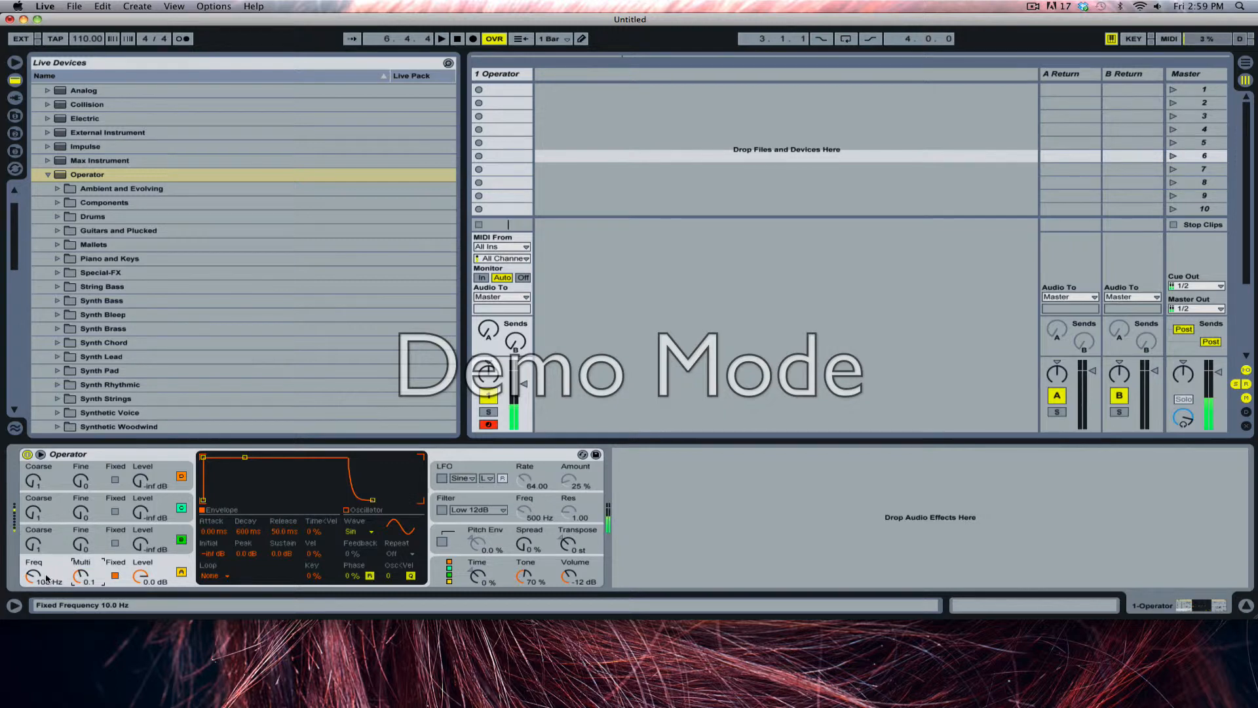
{"action": "left_click_drag", "start_coordinate": [32, 576], "coordinate": [33, 570]}
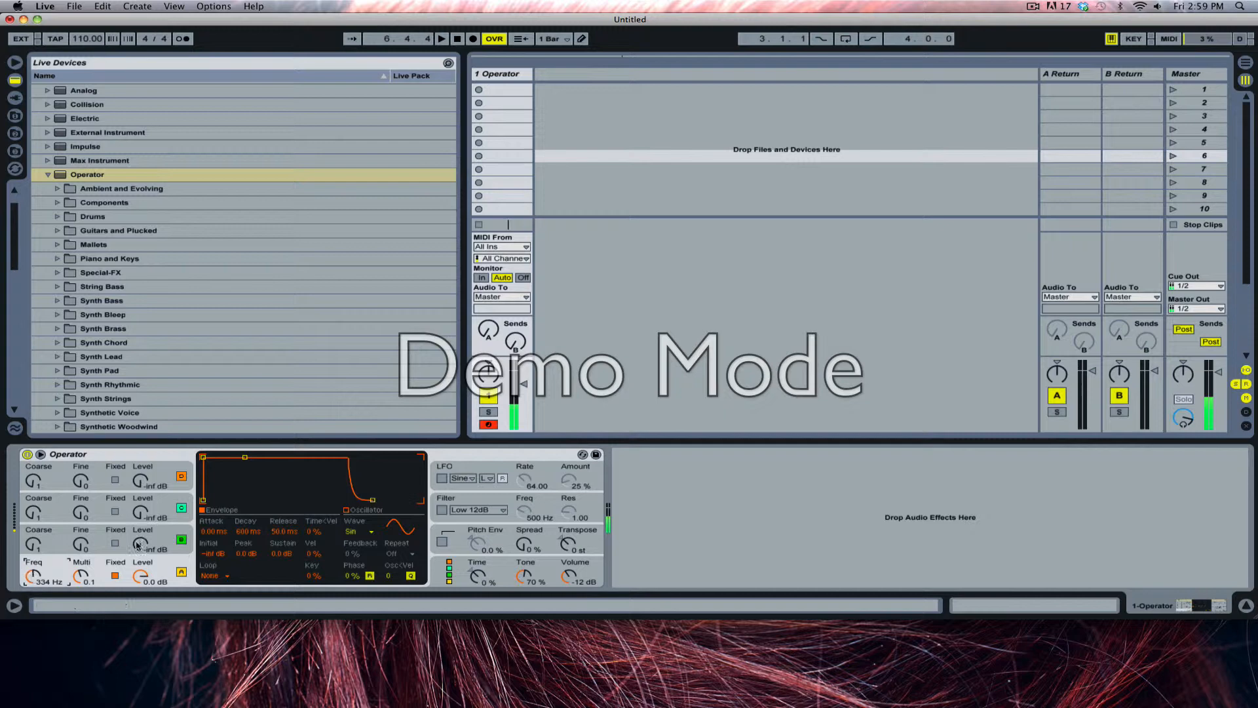
{"action": "left_click_drag", "start_coordinate": [142, 544], "coordinate": [141, 529]}
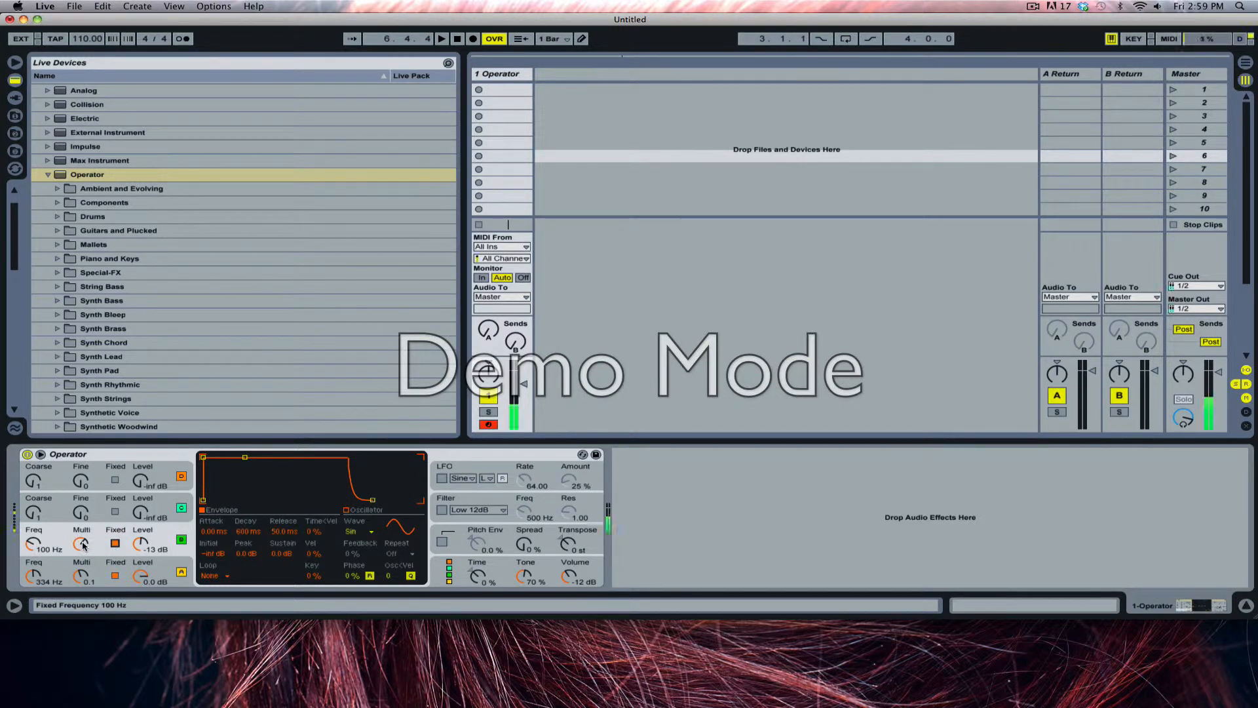
{"action": "left_click_drag", "start_coordinate": [81, 544], "coordinate": [81, 550]}
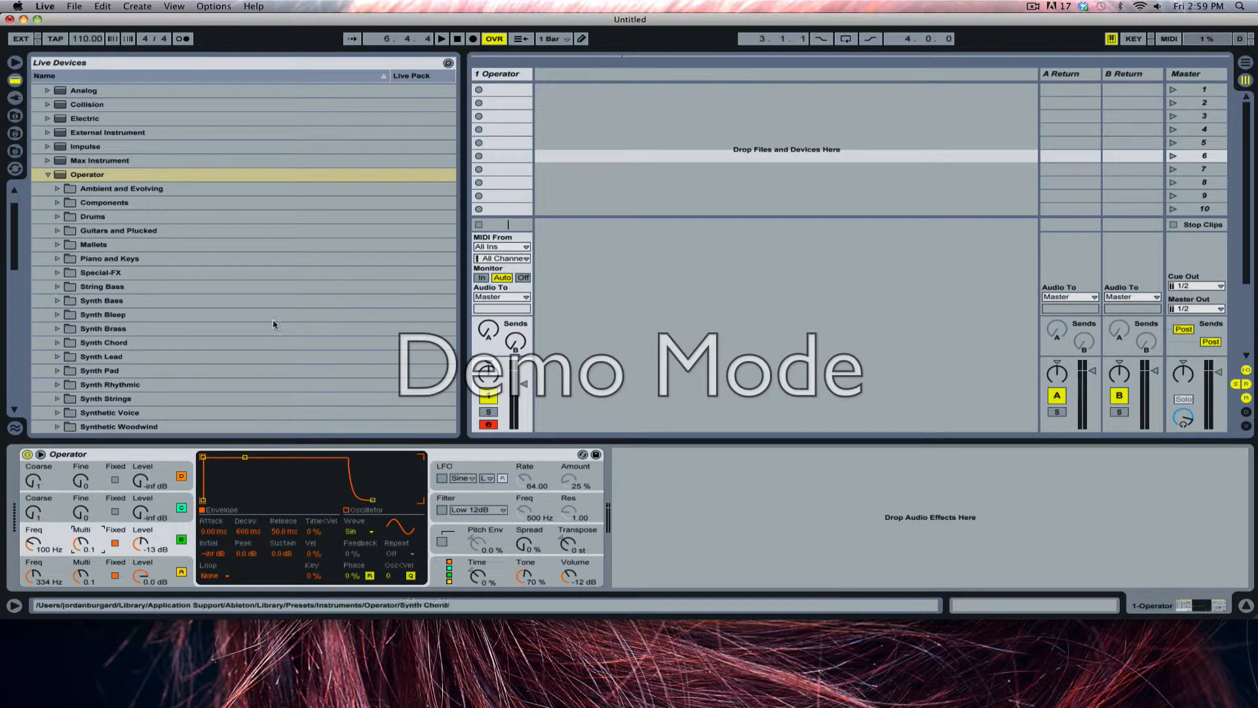
{"action": "left_click", "coordinate": [47, 175]}
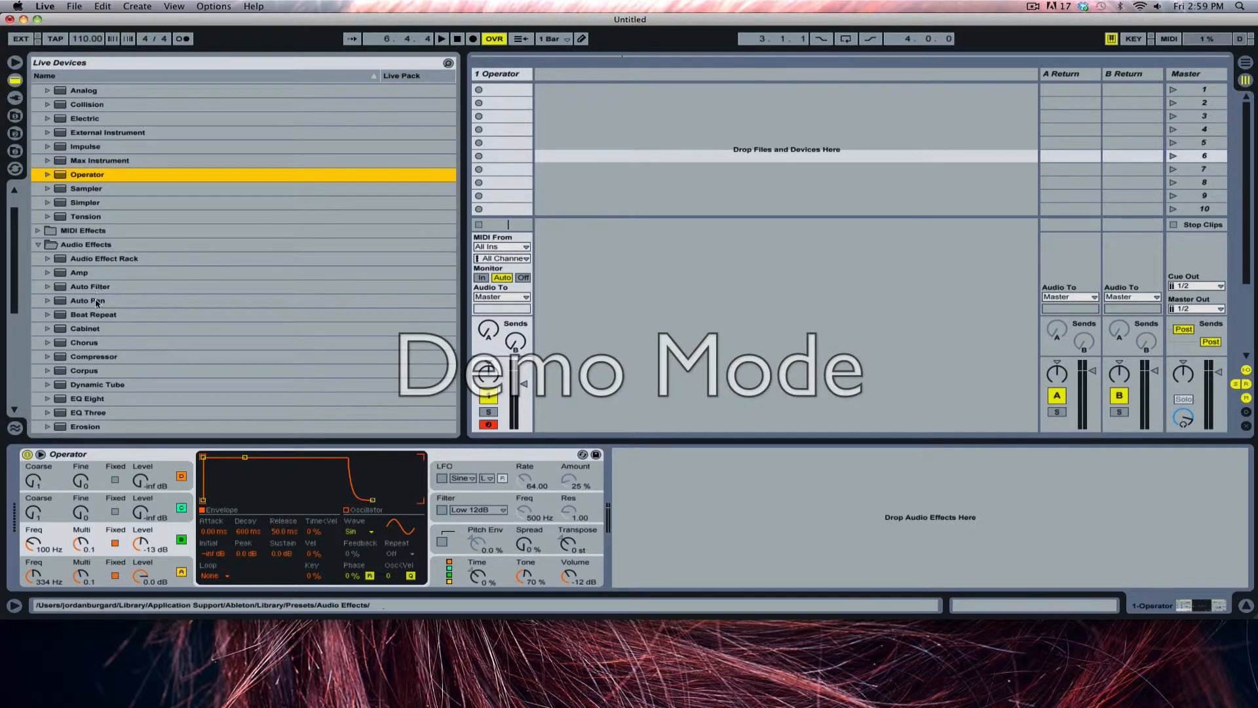
{"action": "left_click", "coordinate": [88, 300]}
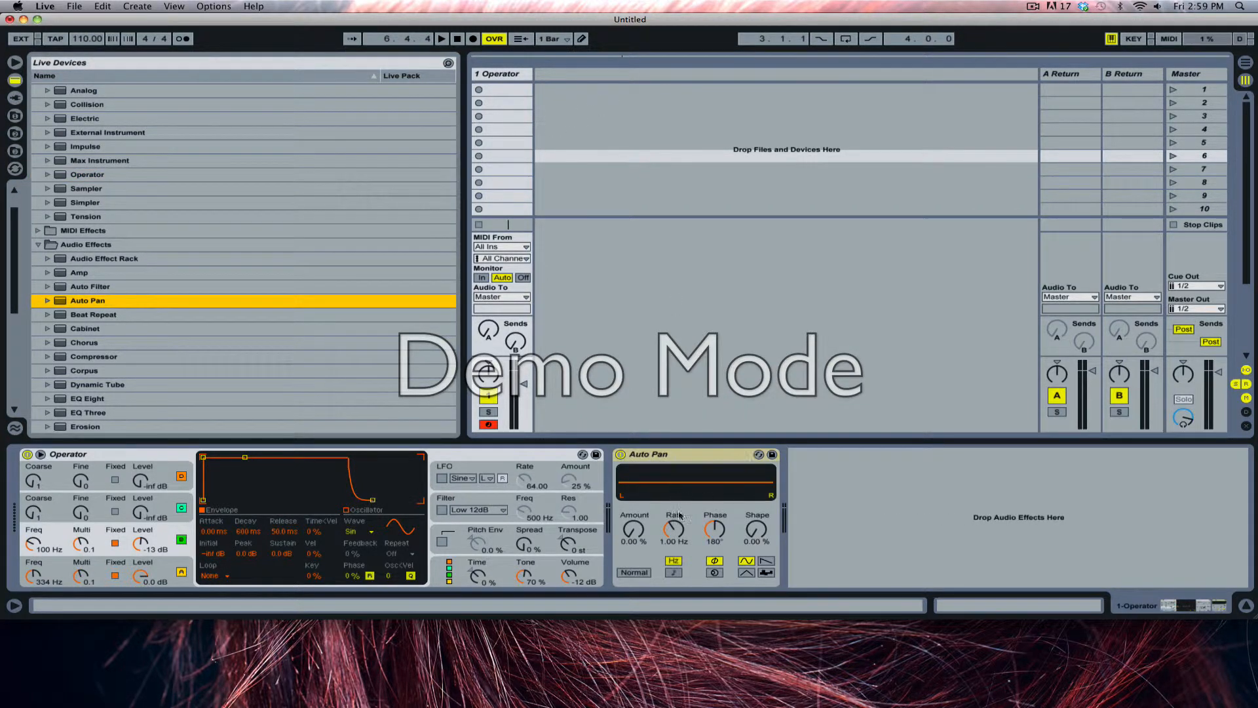
{"action": "left_click_drag", "start_coordinate": [633, 529], "coordinate": [633, 497]}
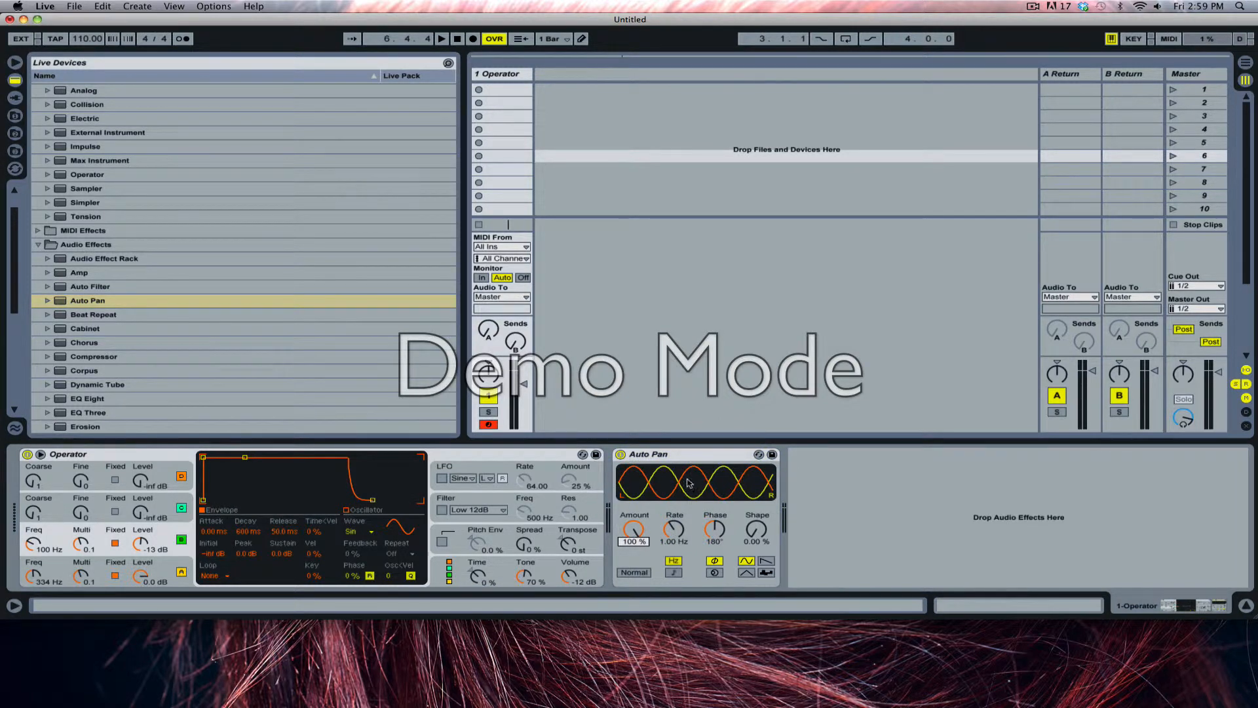
{"action": "mouse_move", "coordinate": [626, 487]}
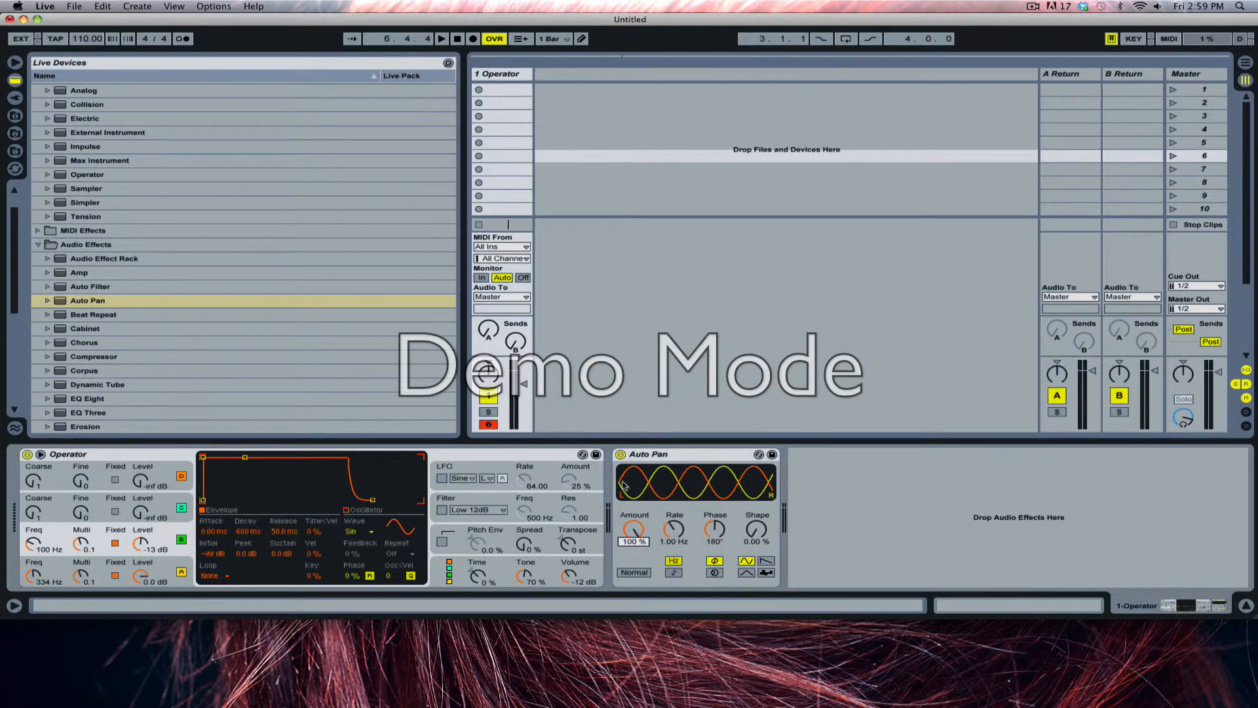
{"action": "left_click_drag", "start_coordinate": [672, 526], "coordinate": [672, 542]}
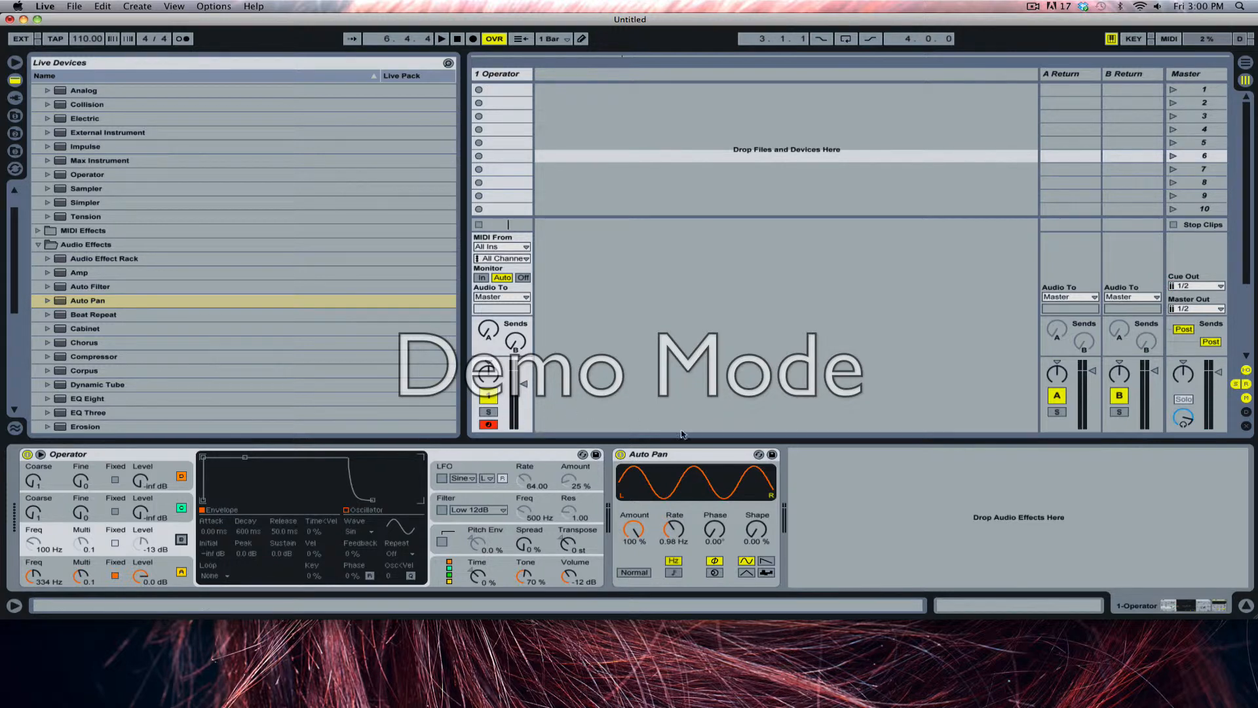
{"action": "mouse_move", "coordinate": [751, 505]}
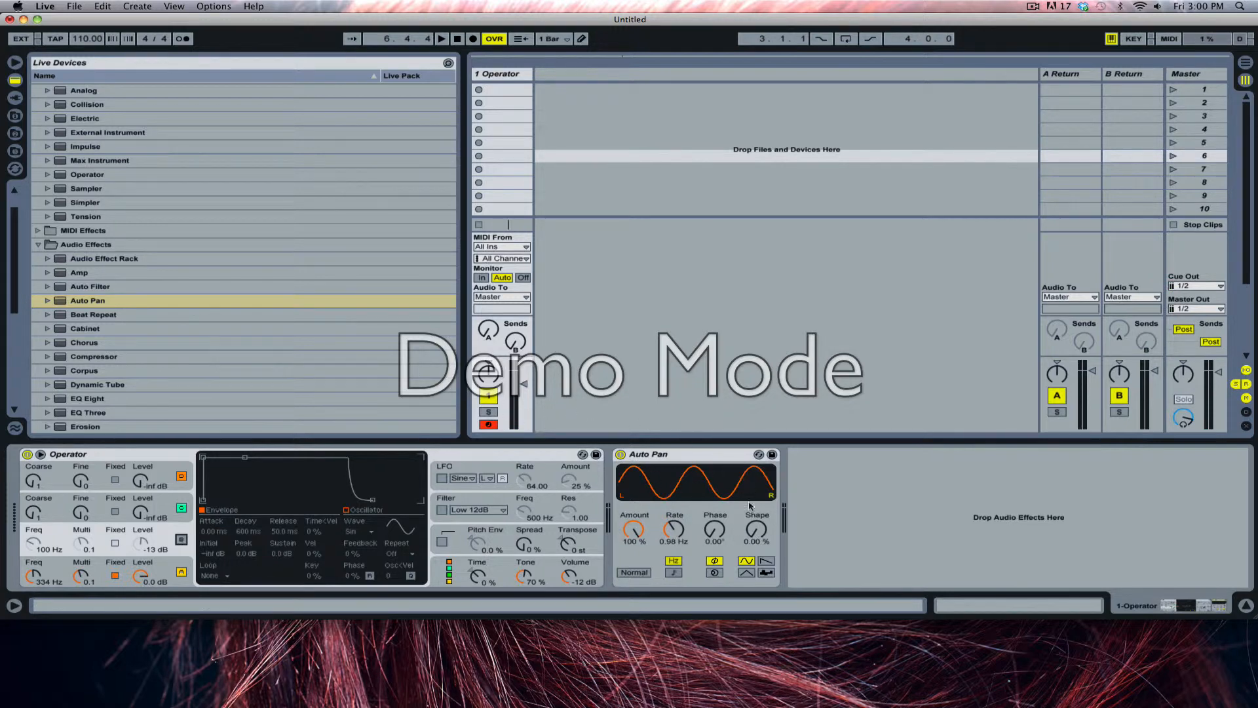
{"action": "mouse_move", "coordinate": [845, 496]}
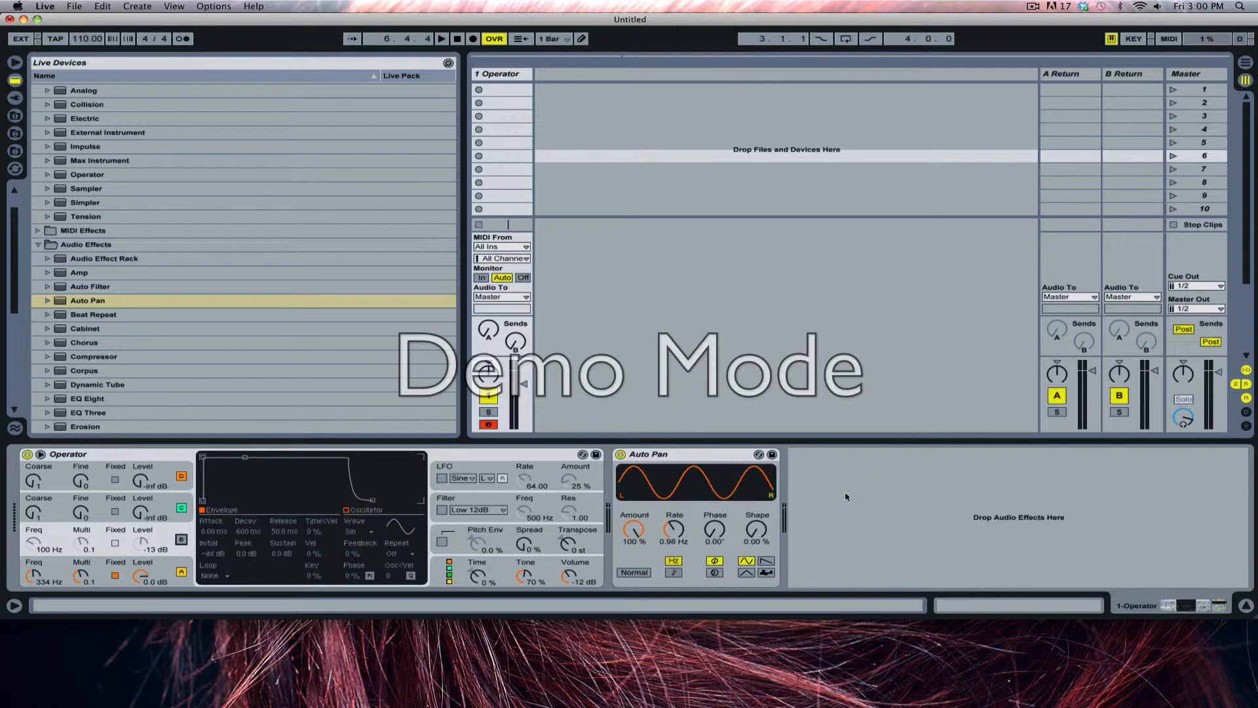
{"action": "mouse_move", "coordinate": [114, 532]}
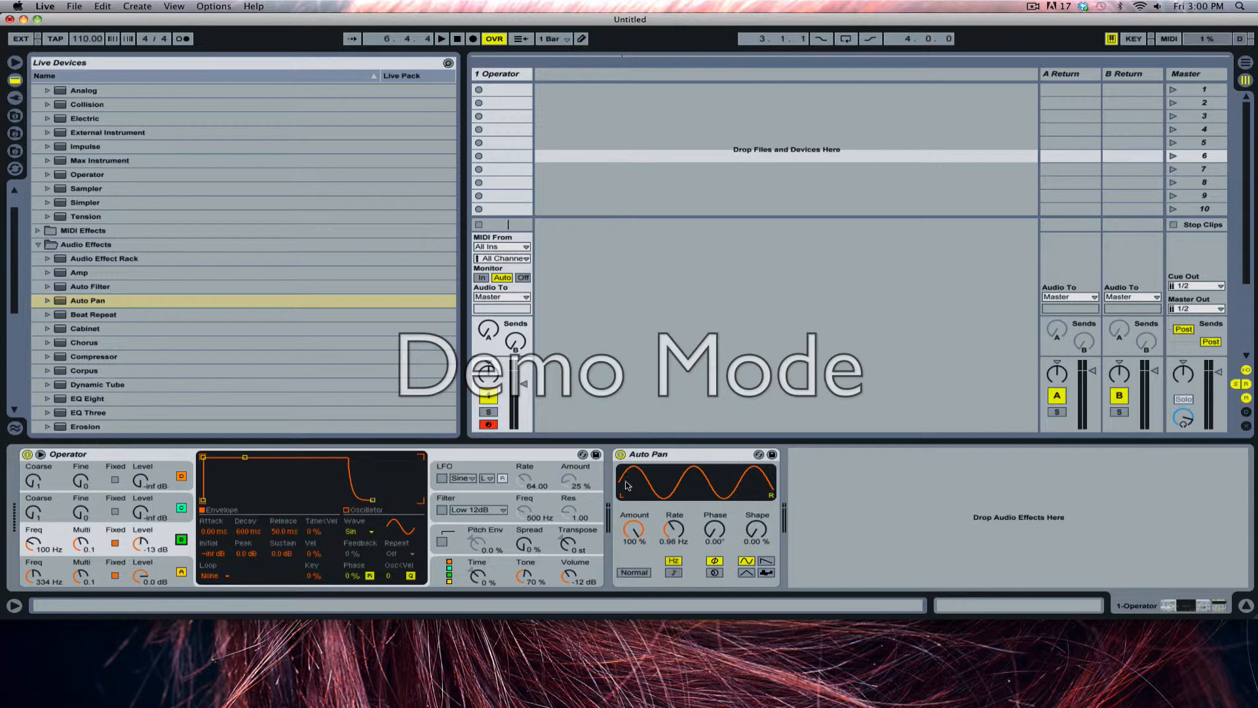
{"action": "mouse_move", "coordinate": [656, 492]}
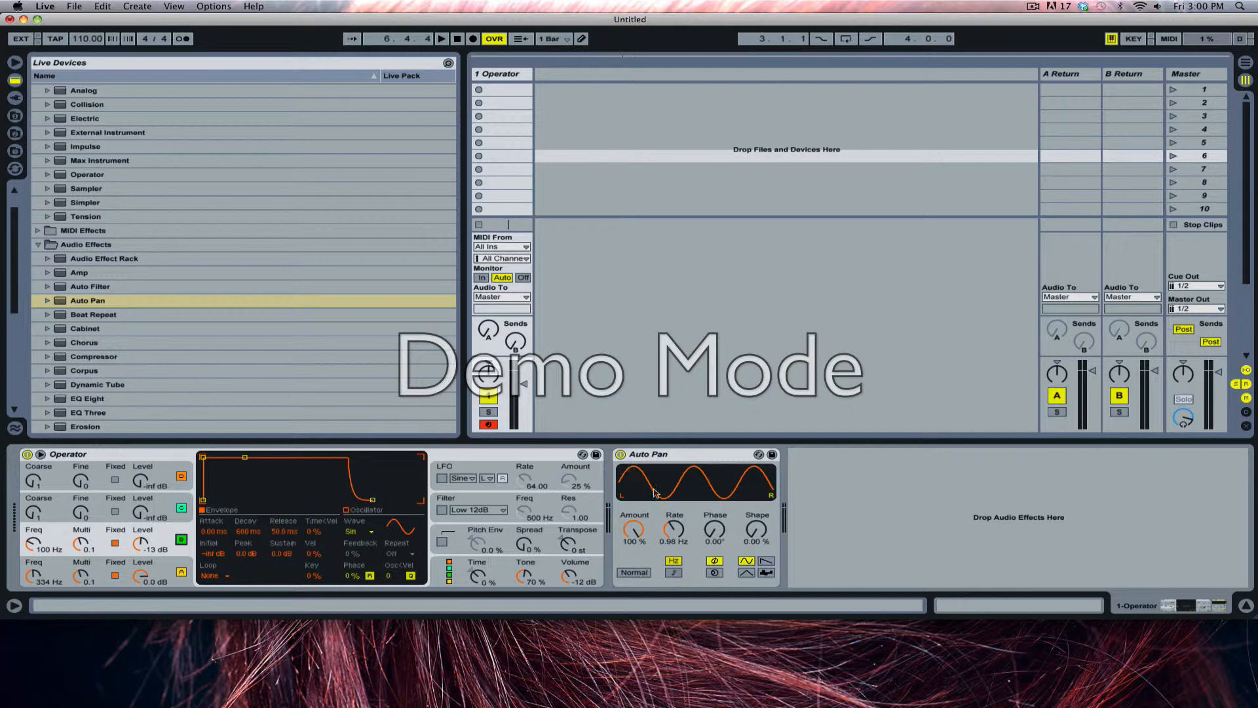
{"action": "left_click_drag", "start_coordinate": [713, 529], "coordinate": [713, 514]}
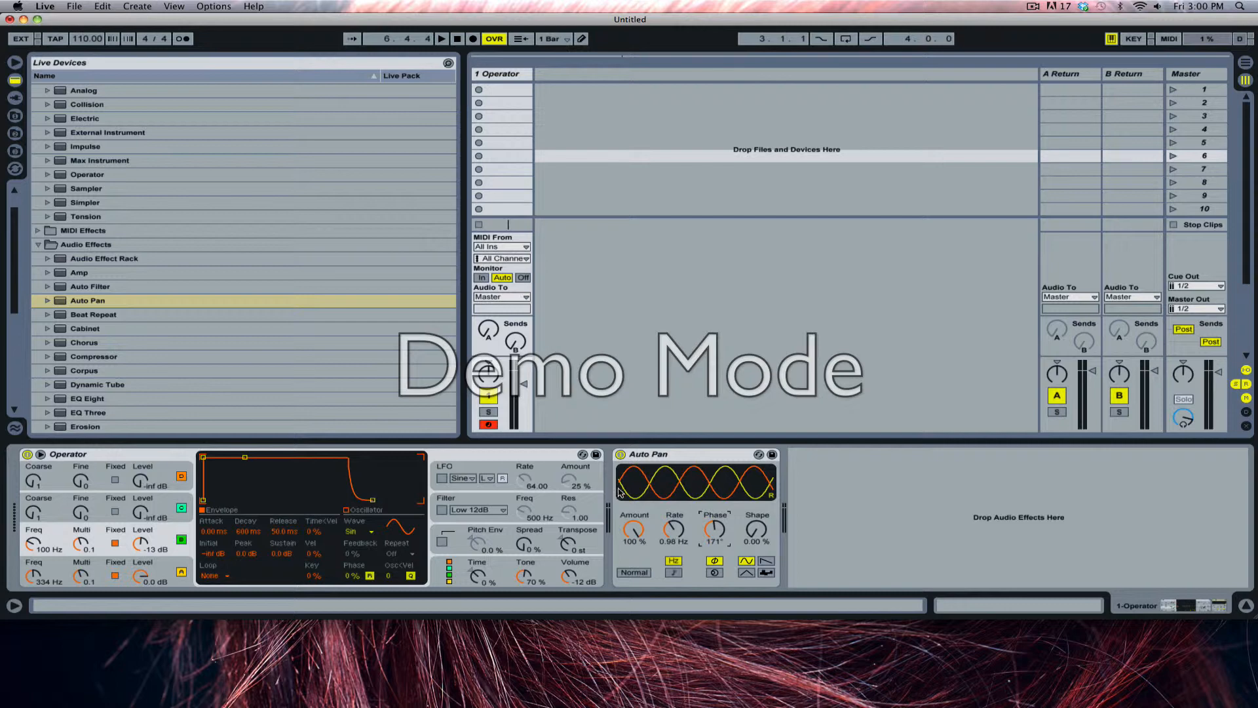
{"action": "mouse_move", "coordinate": [650, 496]}
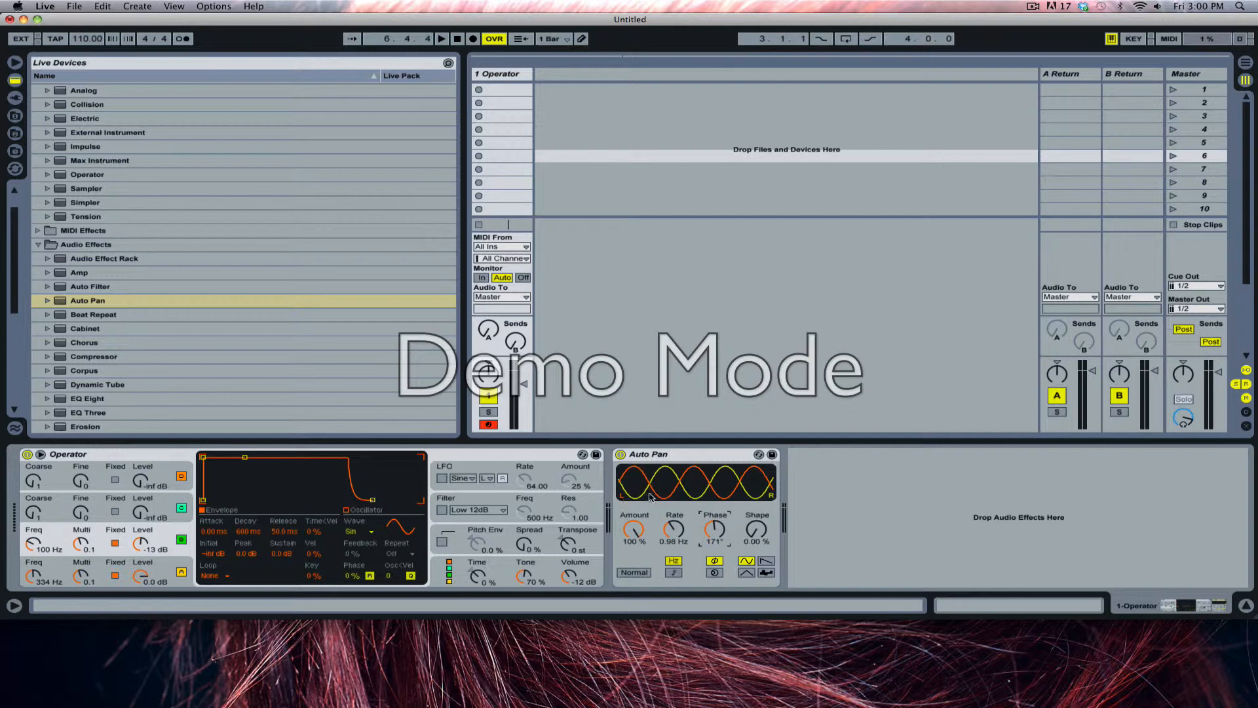
{"action": "mouse_move", "coordinate": [660, 496]}
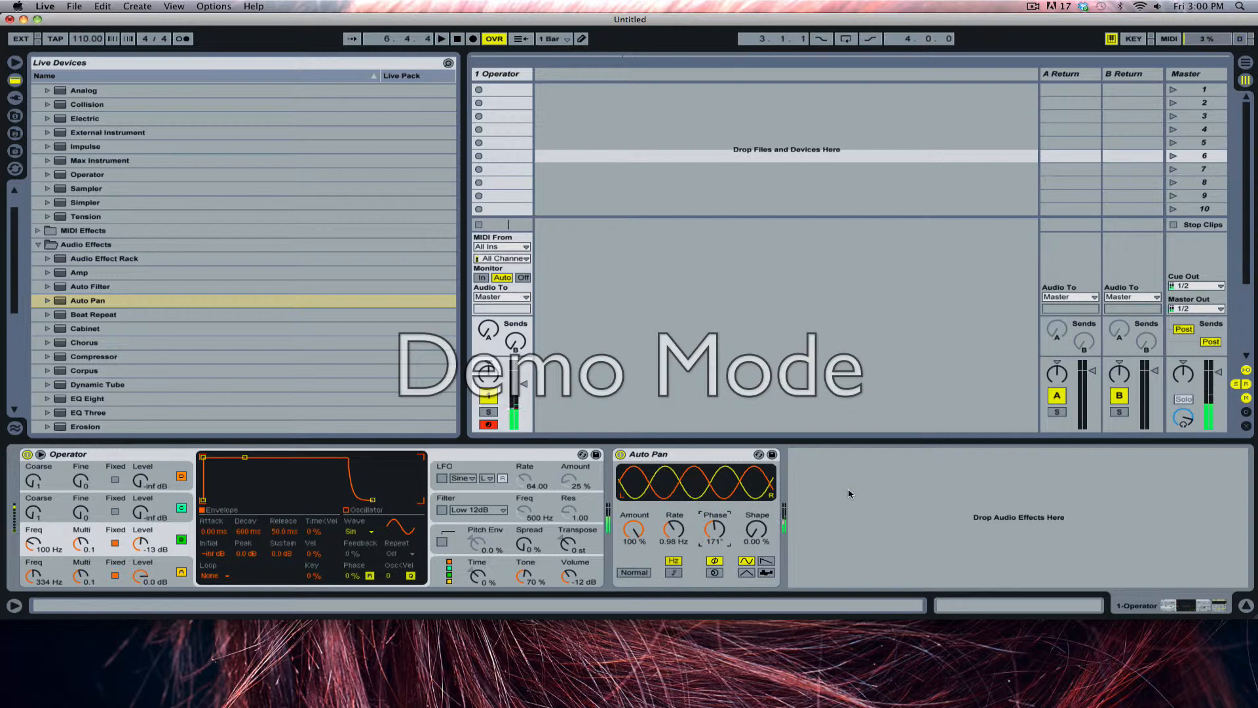
{"action": "left_click", "coordinate": [619, 454]}
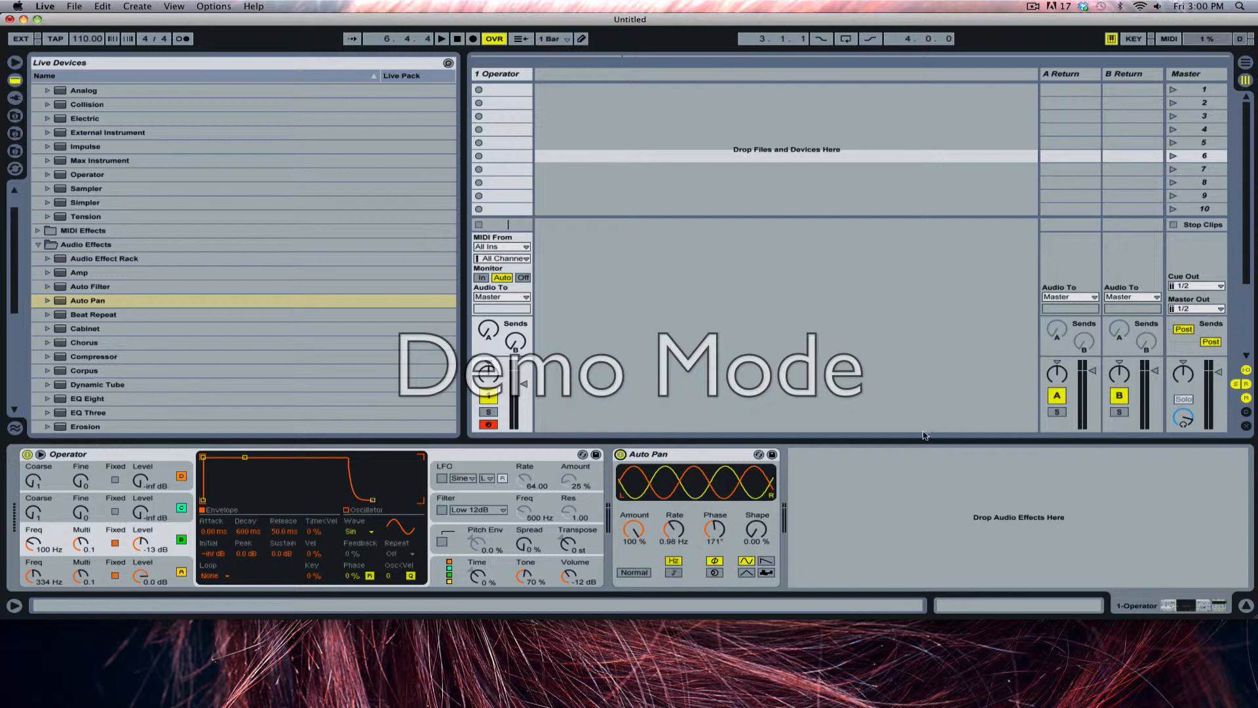
{"action": "mouse_move", "coordinate": [866, 186]}
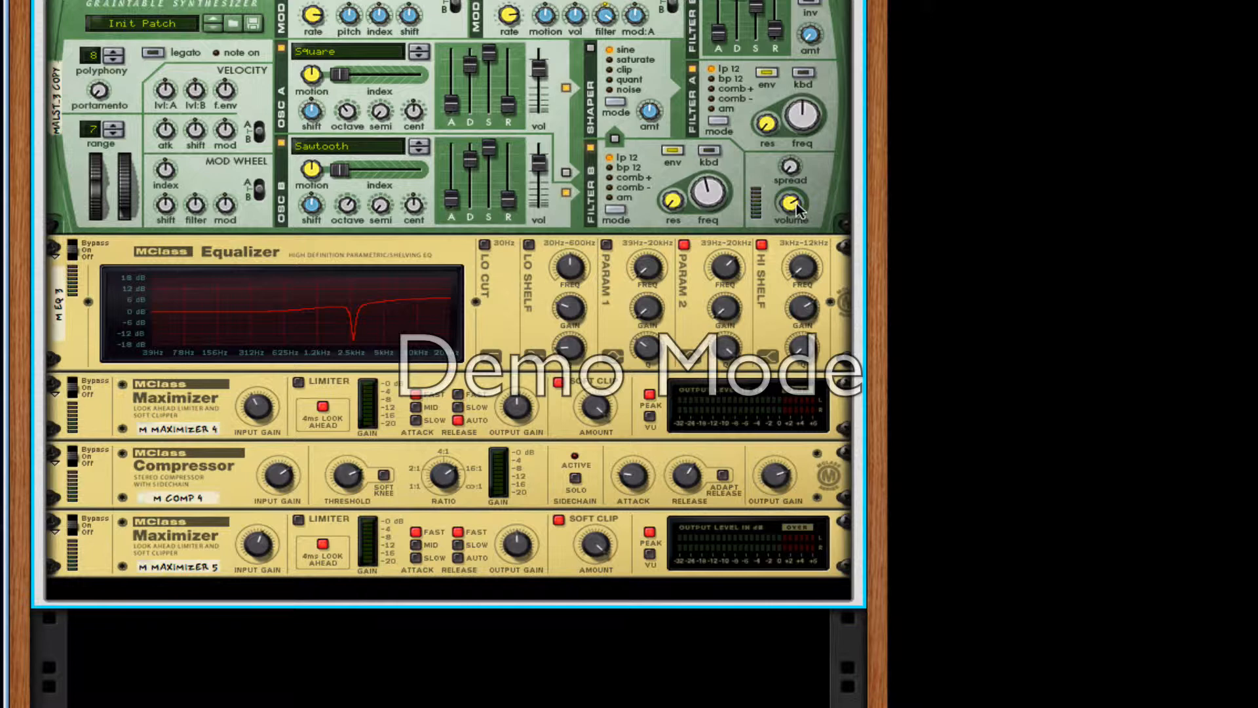
{"action": "mouse_move", "coordinate": [492, 423]}
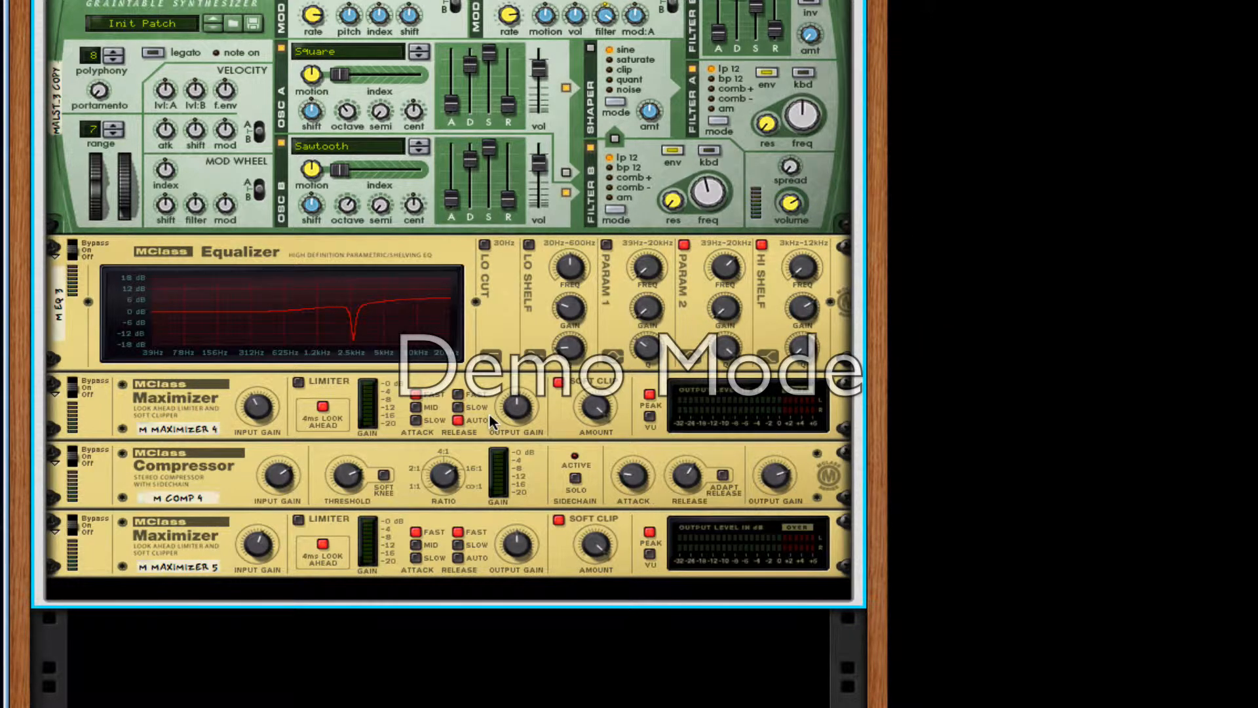
{"action": "mouse_move", "coordinate": [249, 265]}
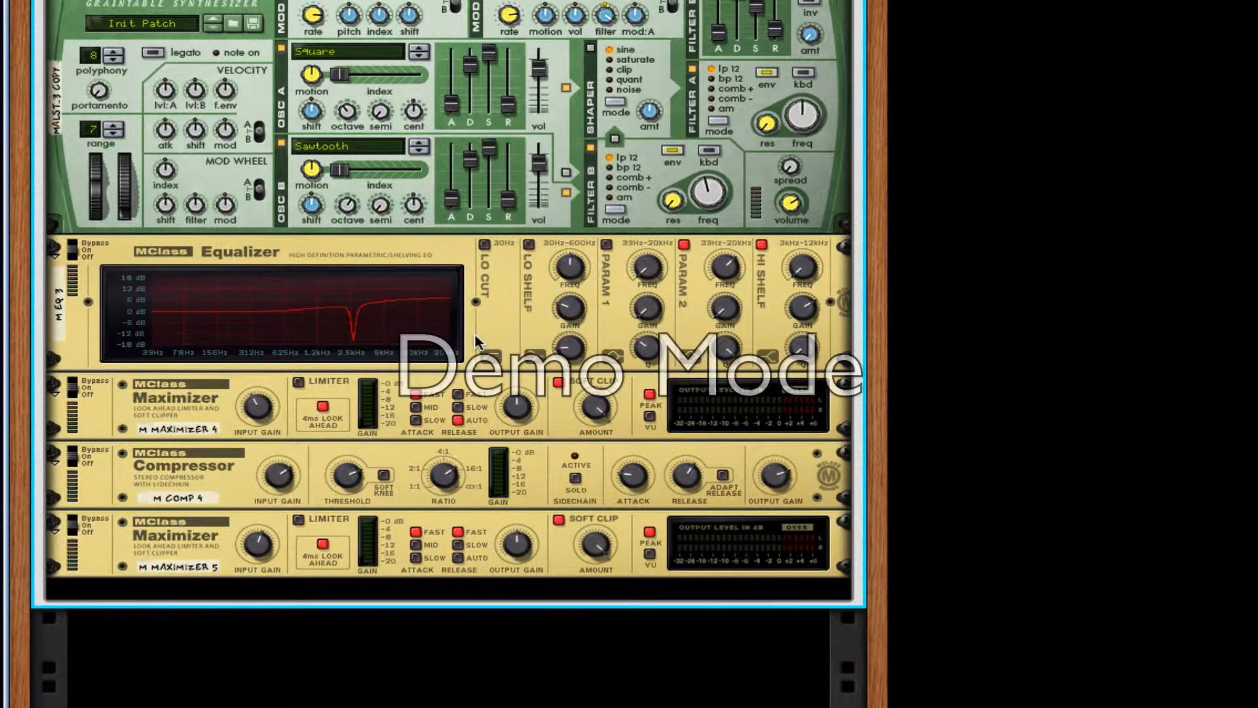
{"action": "mouse_move", "coordinate": [323, 321]}
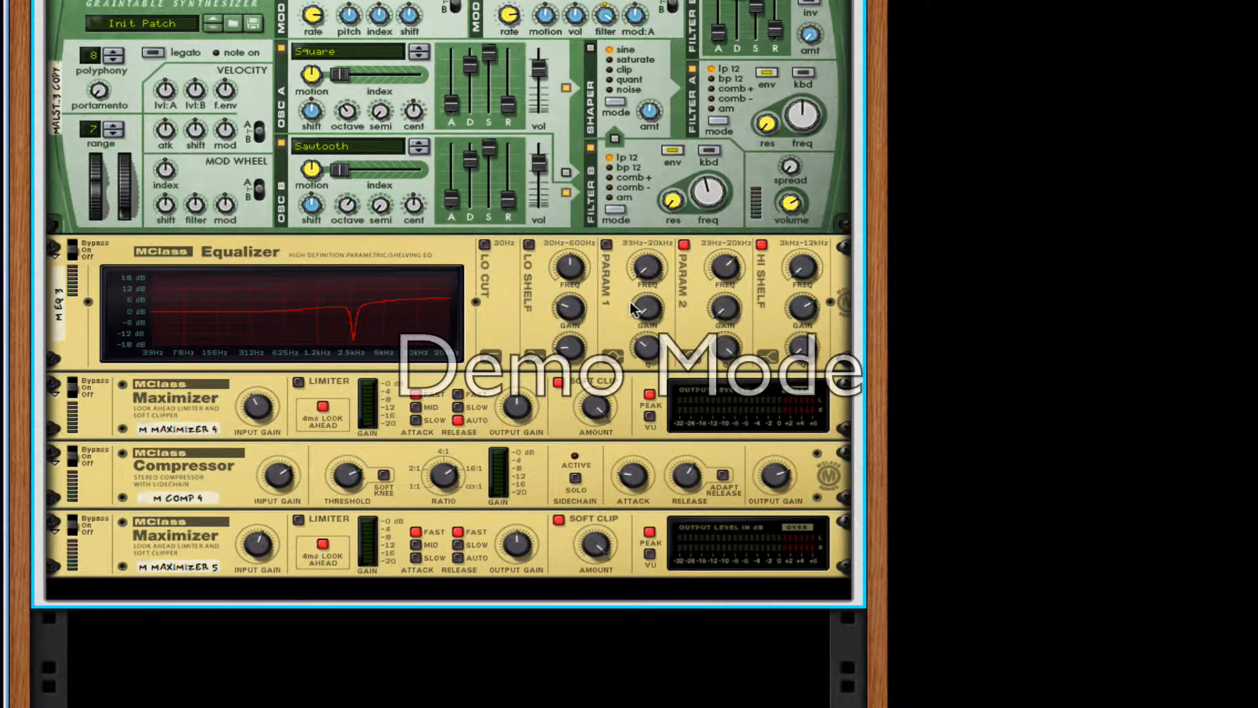
{"action": "mouse_move", "coordinate": [505, 299]}
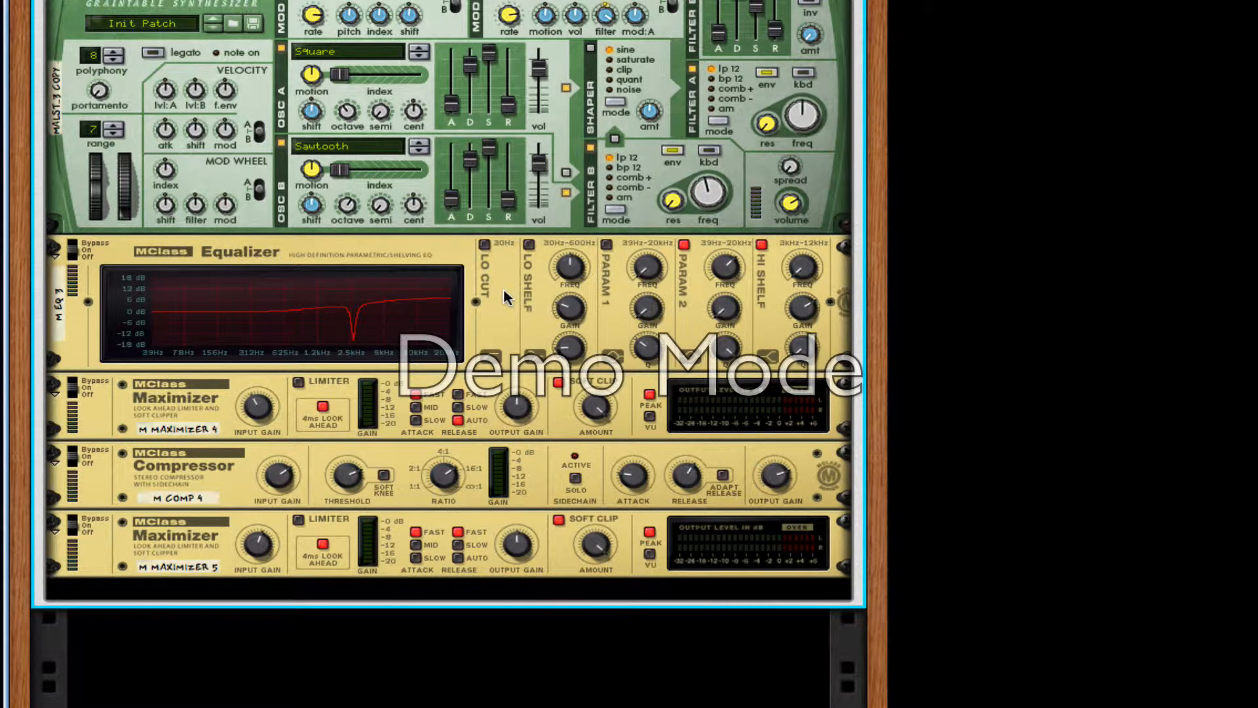
{"action": "mouse_move", "coordinate": [532, 383]}
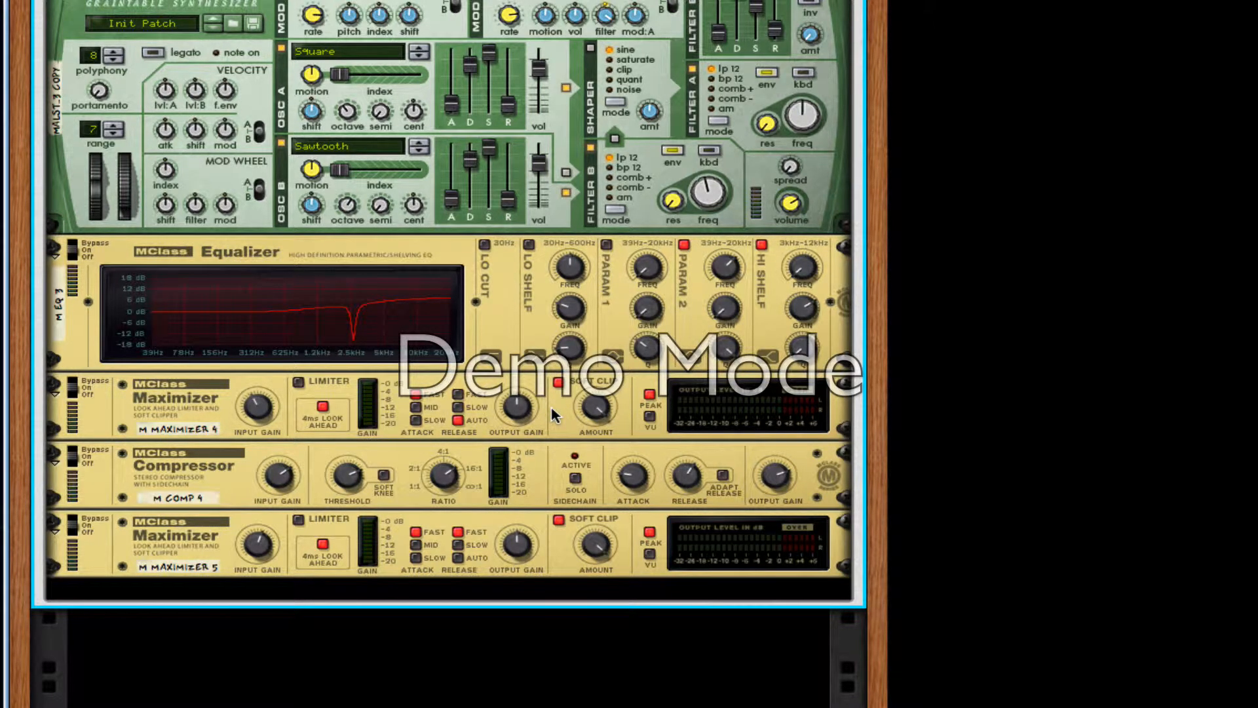
{"action": "mouse_move", "coordinate": [536, 401]}
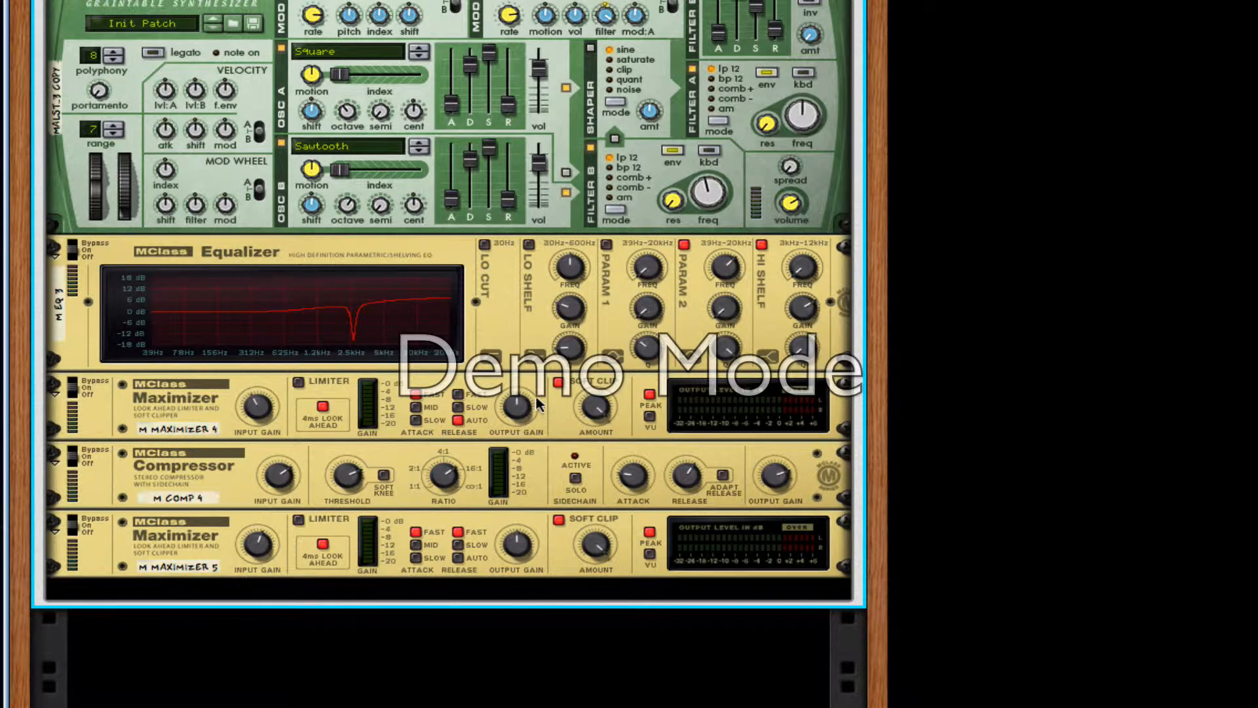
{"action": "mouse_move", "coordinate": [1083, 433]}
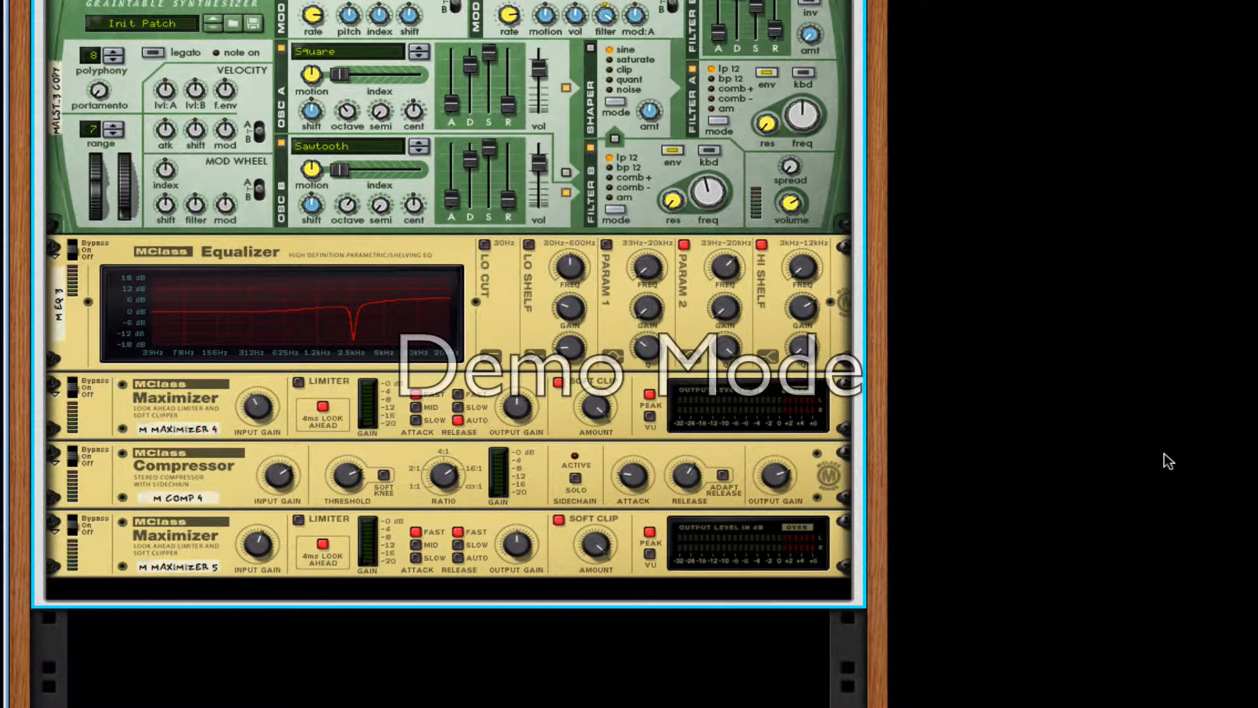
{"action": "mouse_move", "coordinate": [550, 505]}
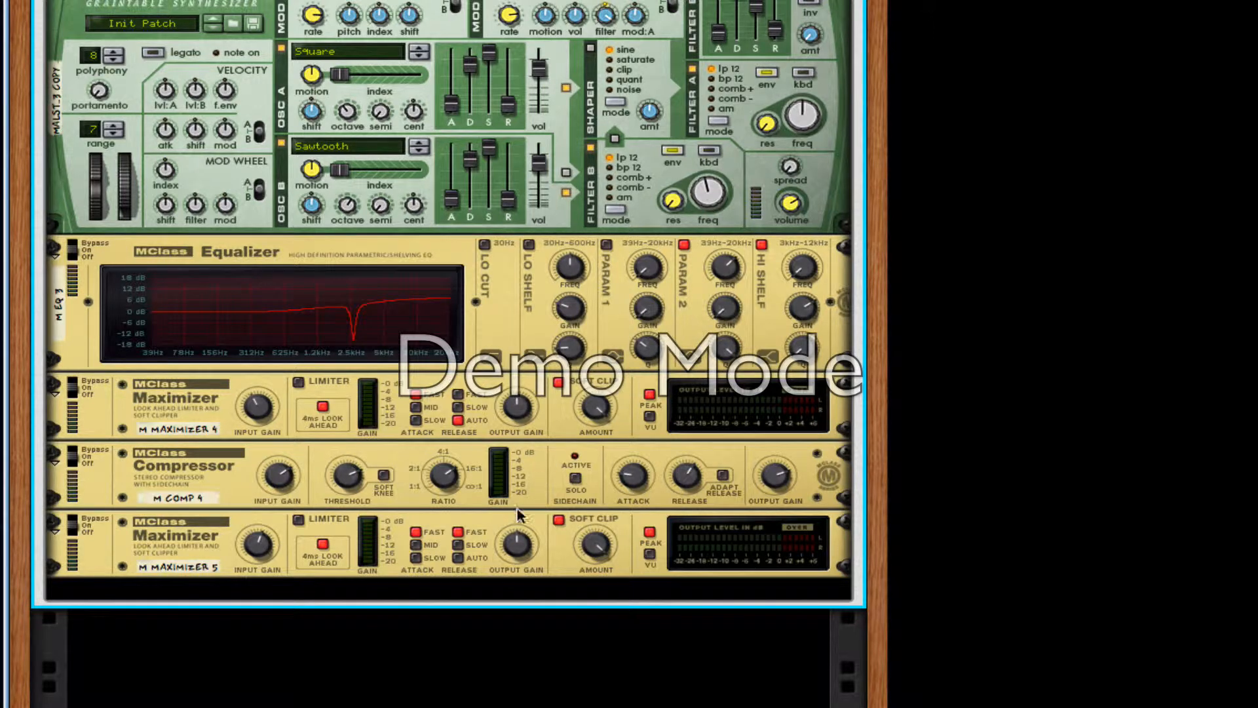
{"action": "mouse_move", "coordinate": [601, 477]}
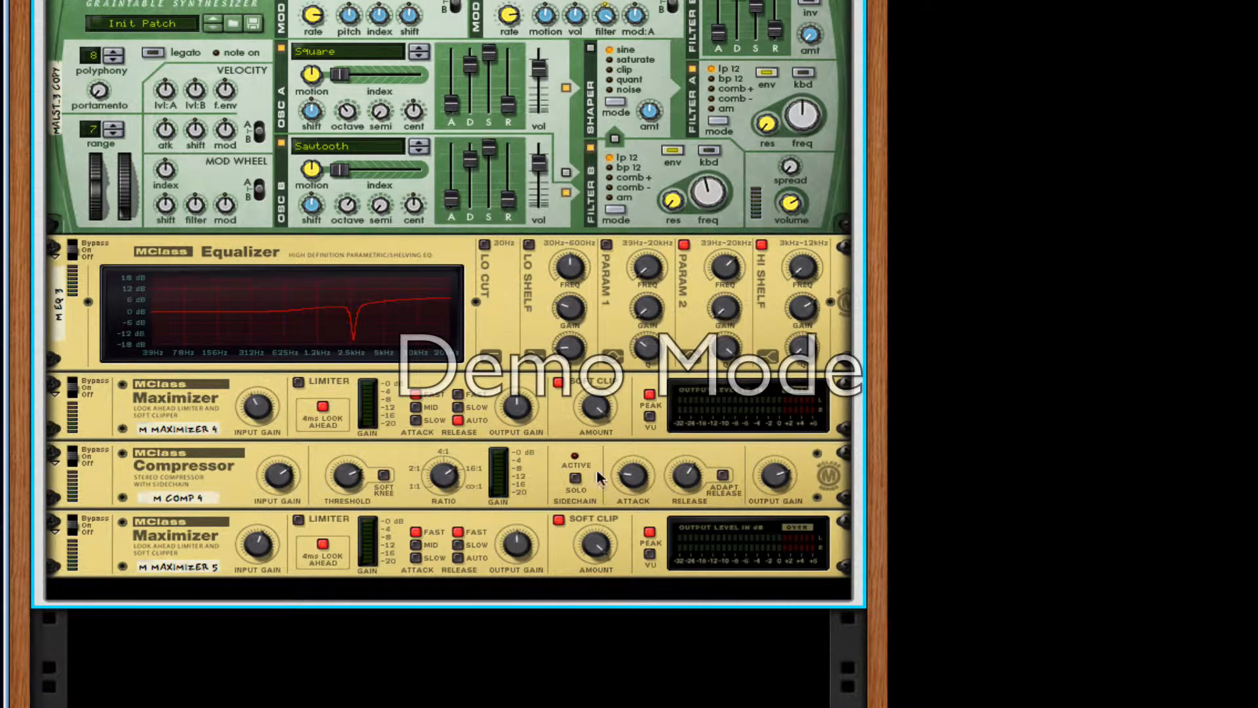
{"action": "mouse_move", "coordinate": [686, 534]}
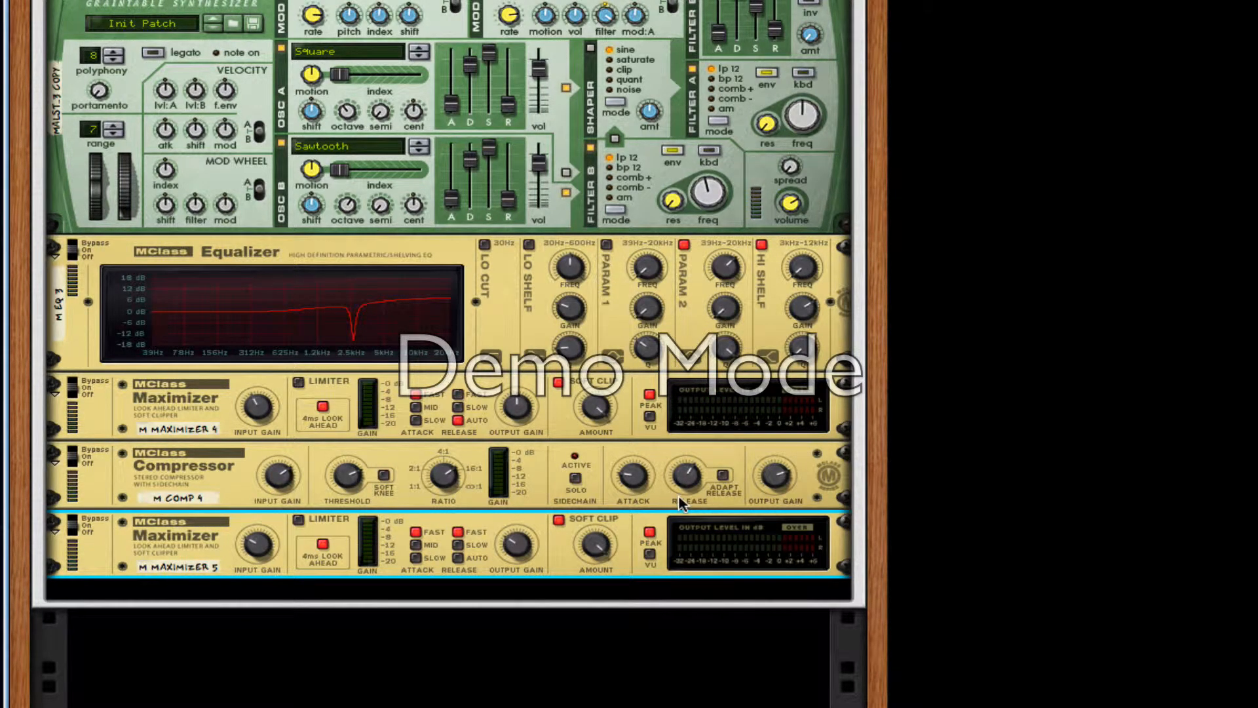
{"action": "mouse_move", "coordinate": [552, 479]}
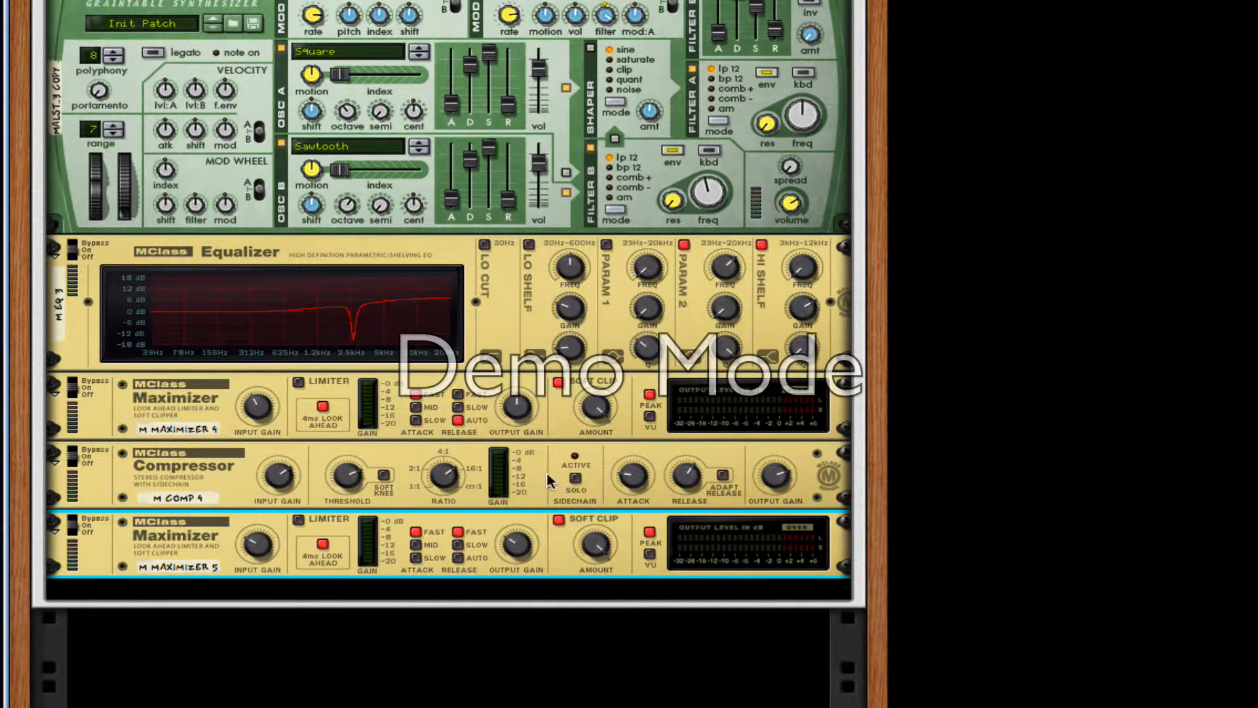
{"action": "mouse_move", "coordinate": [388, 522]}
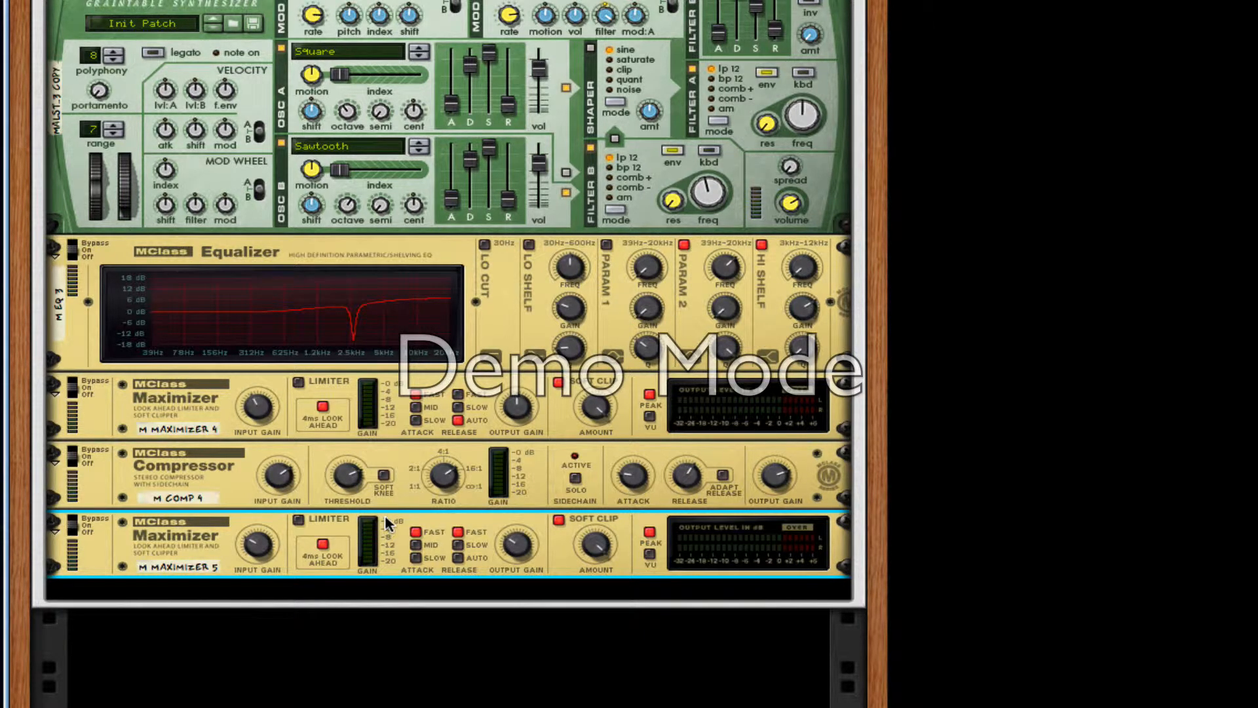
{"action": "mouse_move", "coordinate": [358, 556]}
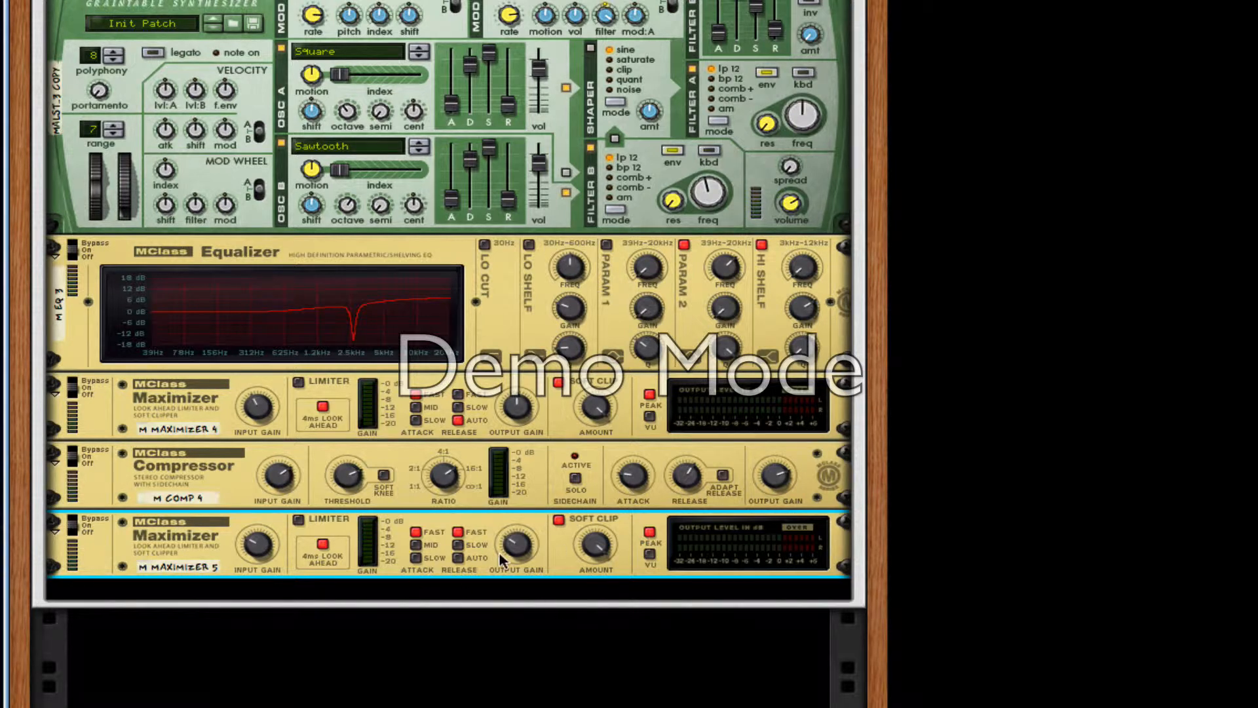
{"action": "mouse_move", "coordinate": [426, 566]}
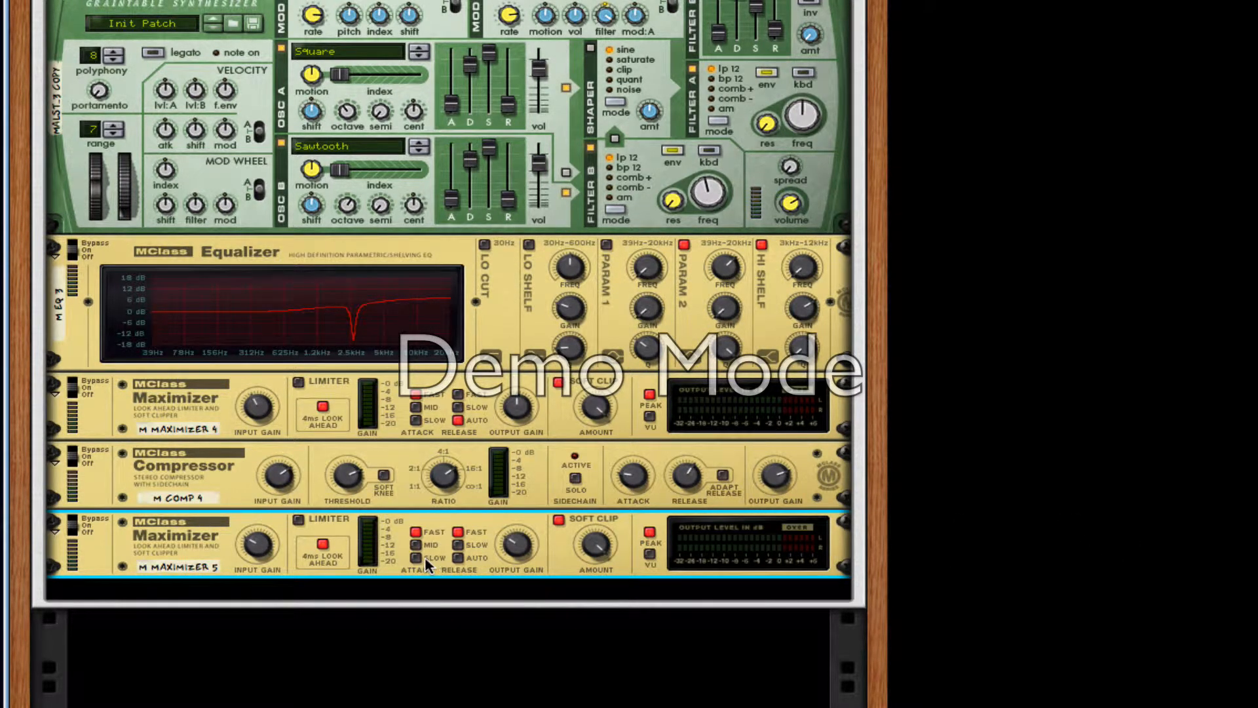
{"action": "mouse_move", "coordinate": [497, 553]}
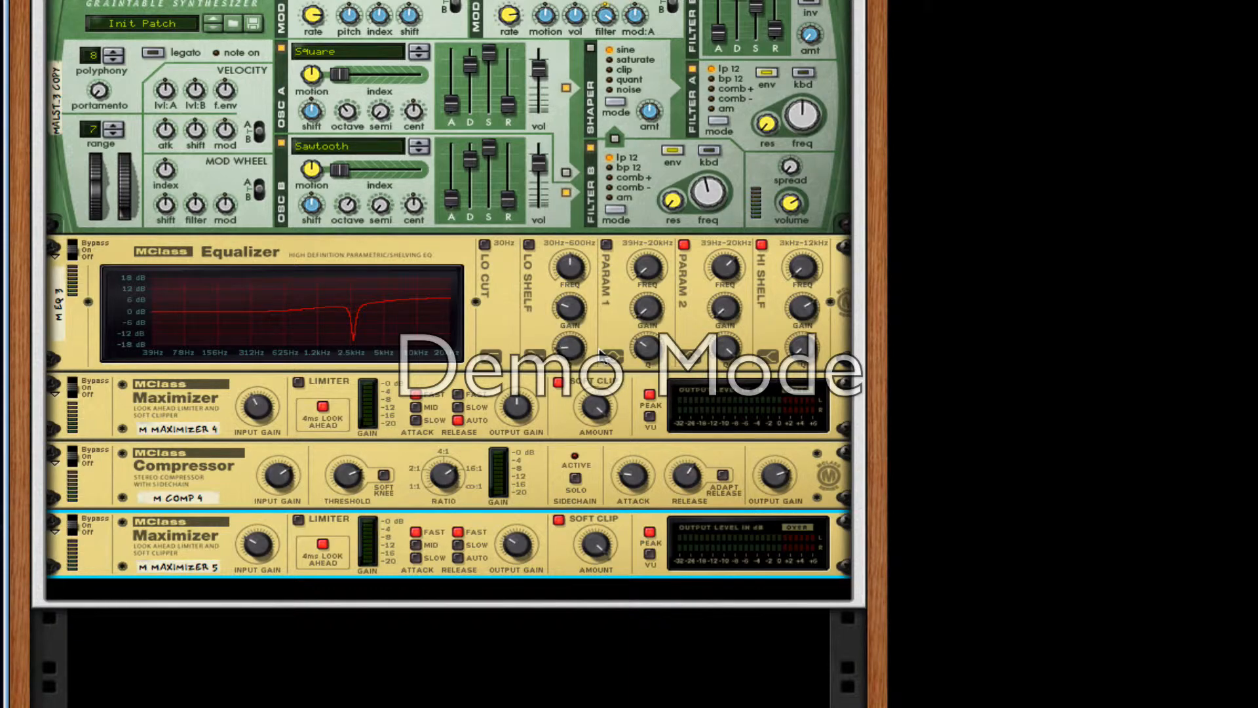
{"action": "mouse_move", "coordinate": [672, 341]}
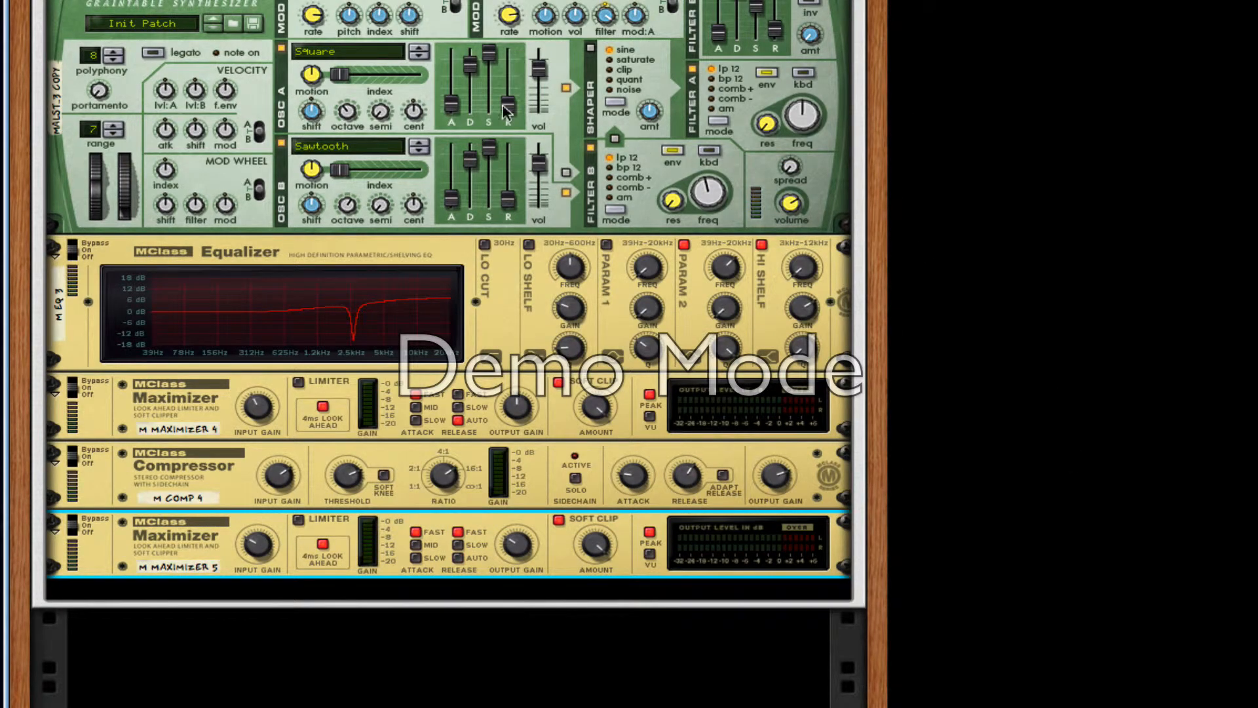
{"action": "mouse_move", "coordinate": [1111, 166]}
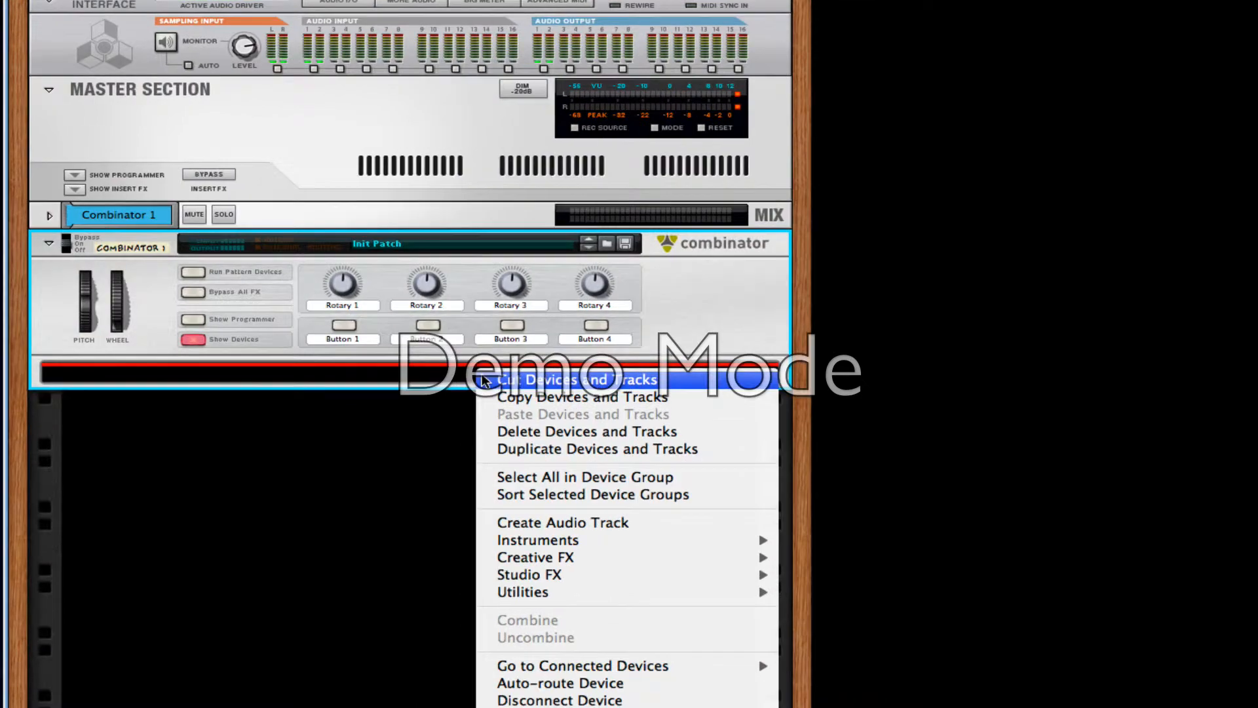
{"action": "mouse_move", "coordinate": [537, 540]}
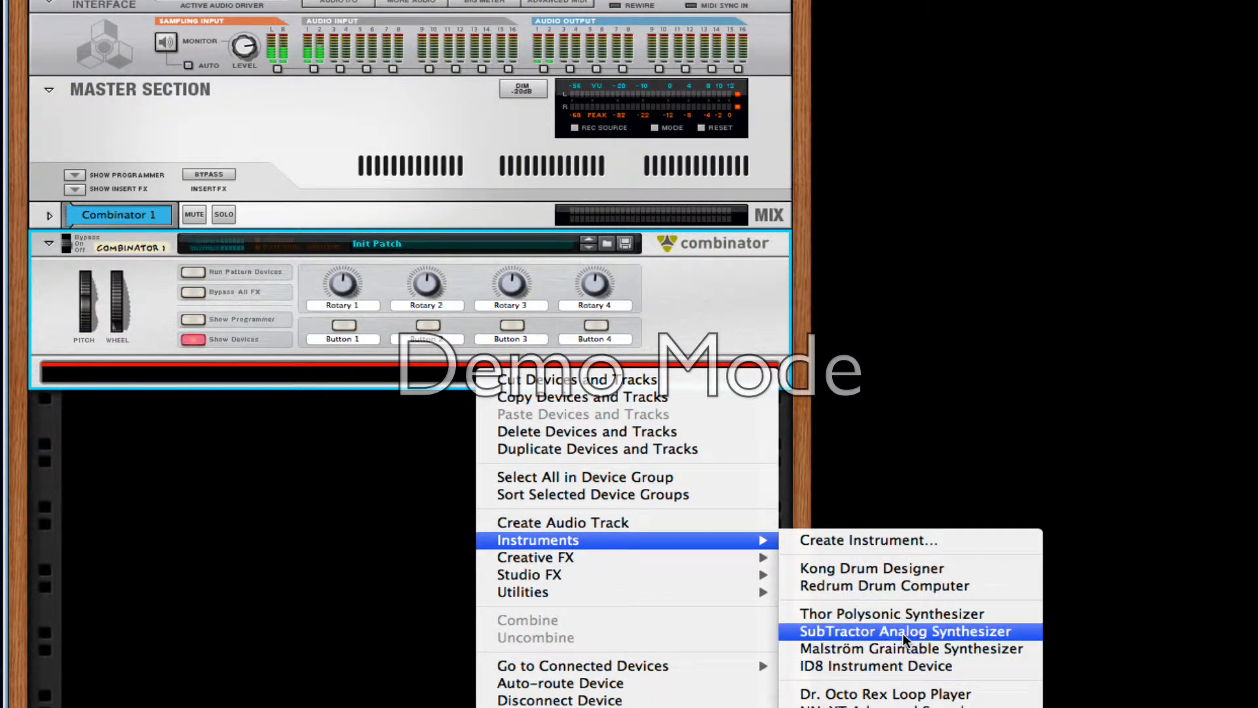
Insert a Malström into the Combinator and bring up oscillator A's waveform list
{"action": "left_click", "coordinate": [902, 648]}
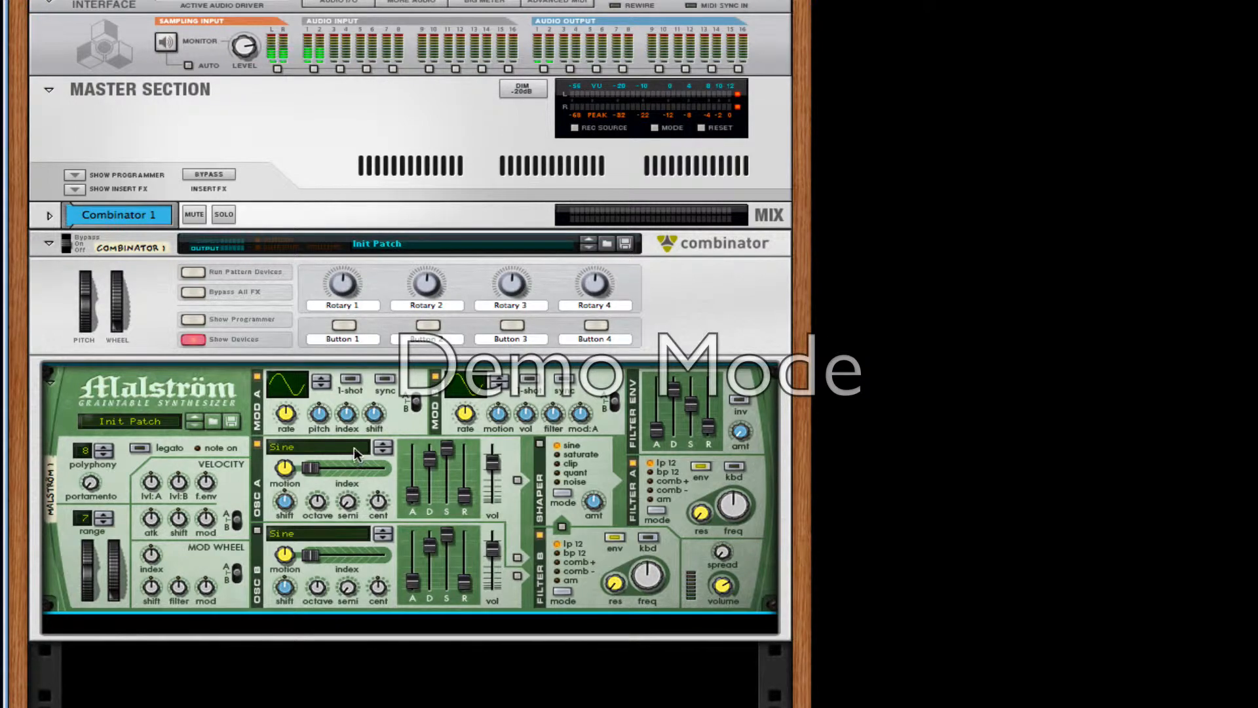
{"action": "left_click", "coordinate": [318, 446]}
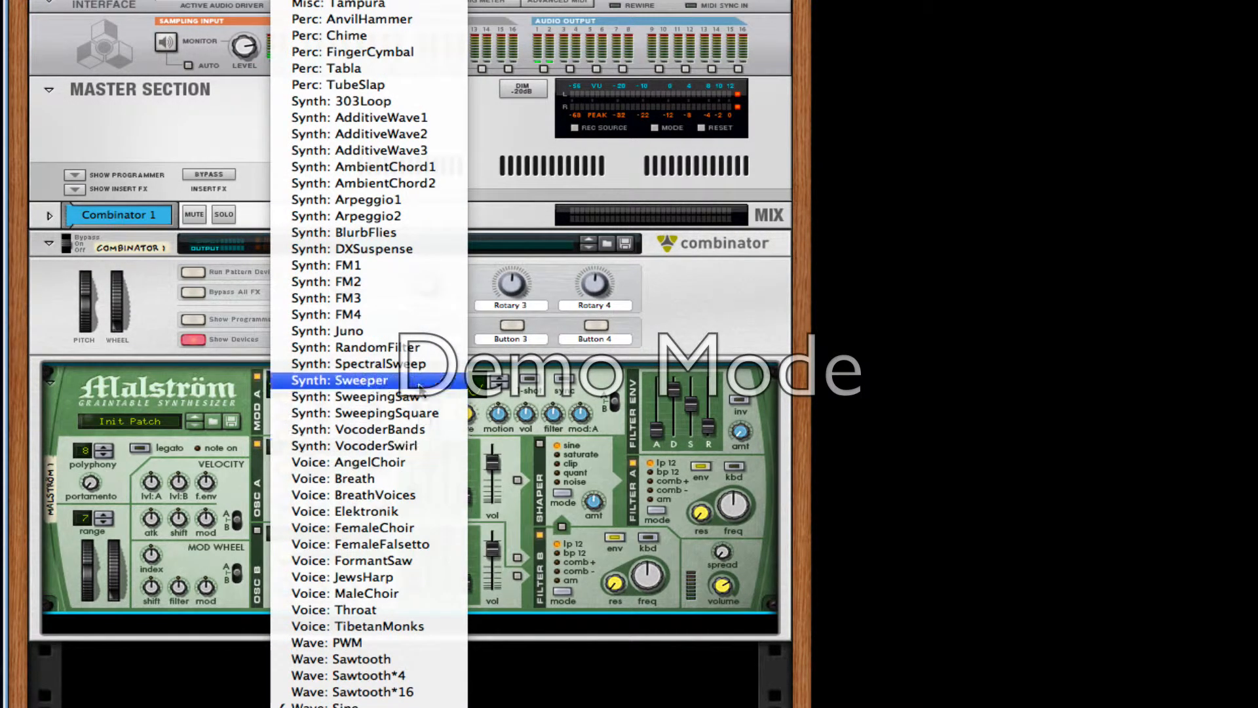
Set oscillator A to the SweepingSaw waveform with sample index 55
{"action": "left_click", "coordinate": [340, 380]}
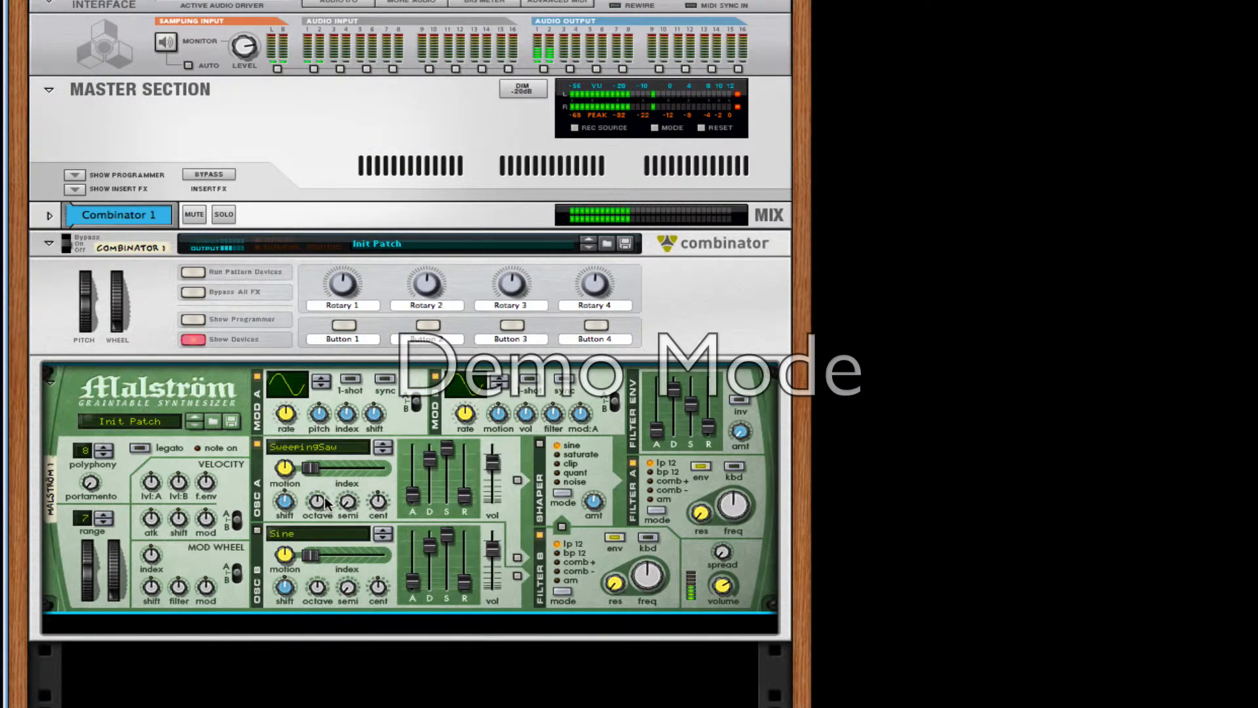
{"action": "mouse_move", "coordinate": [318, 504]}
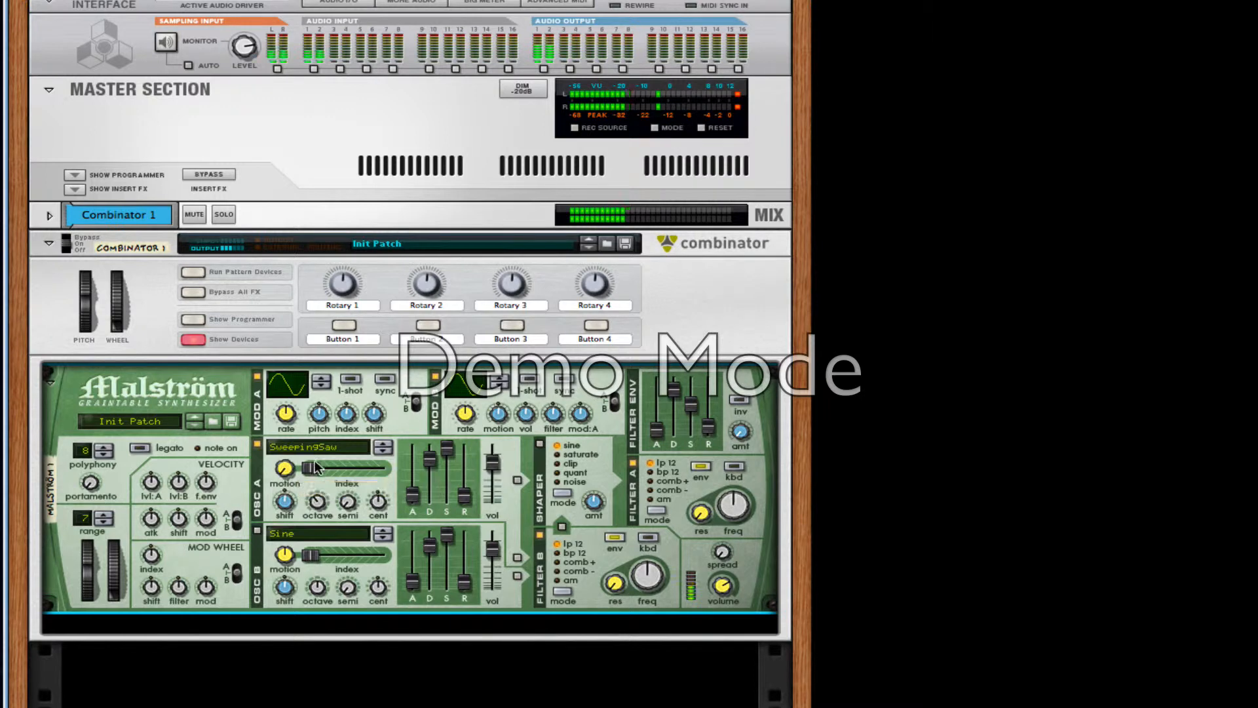
{"action": "left_click_drag", "start_coordinate": [304, 467], "coordinate": [337, 467]}
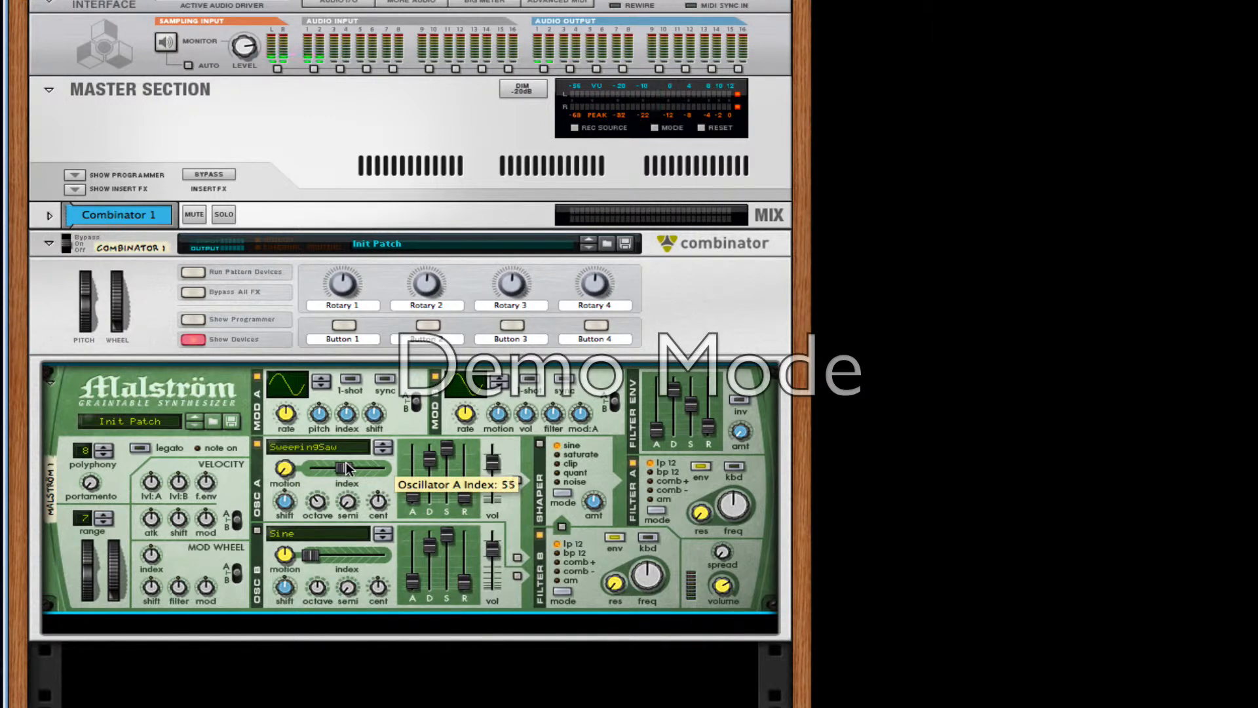
{"action": "left_click_drag", "start_coordinate": [336, 468], "coordinate": [345, 468]}
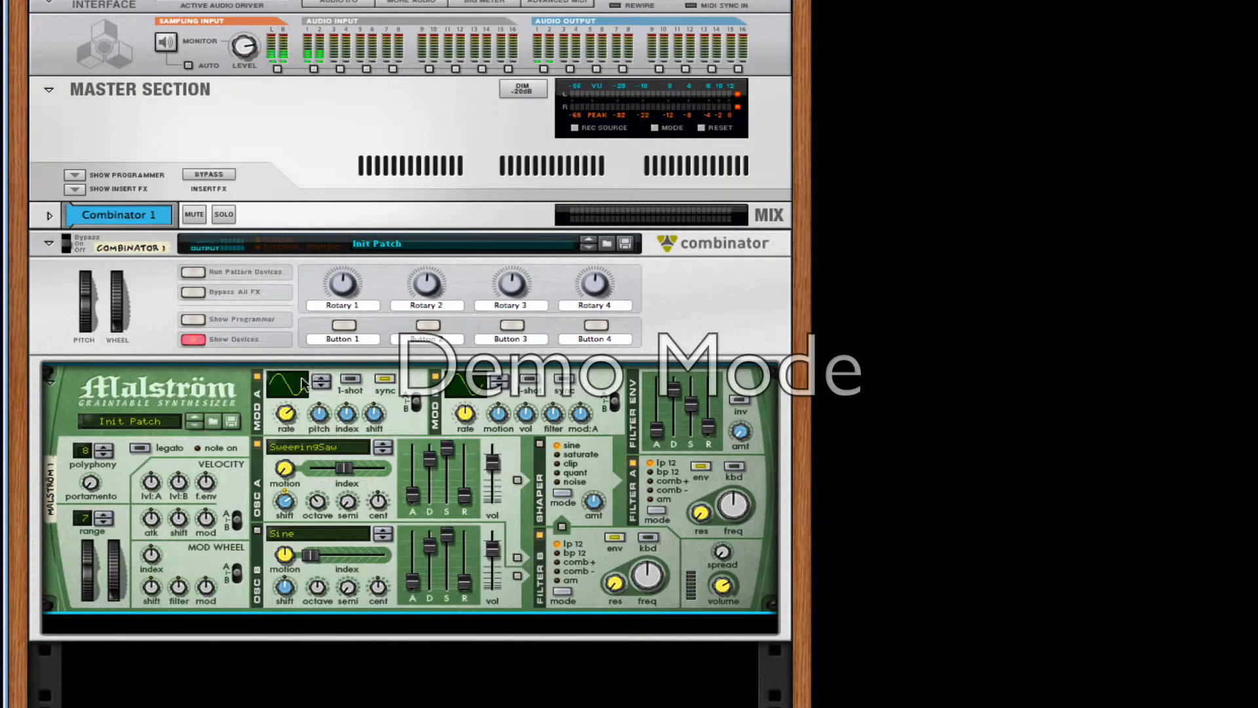
Give modulator A a decaying curve at a 3/16 rate with more shift
{"action": "left_click", "coordinate": [286, 384]}
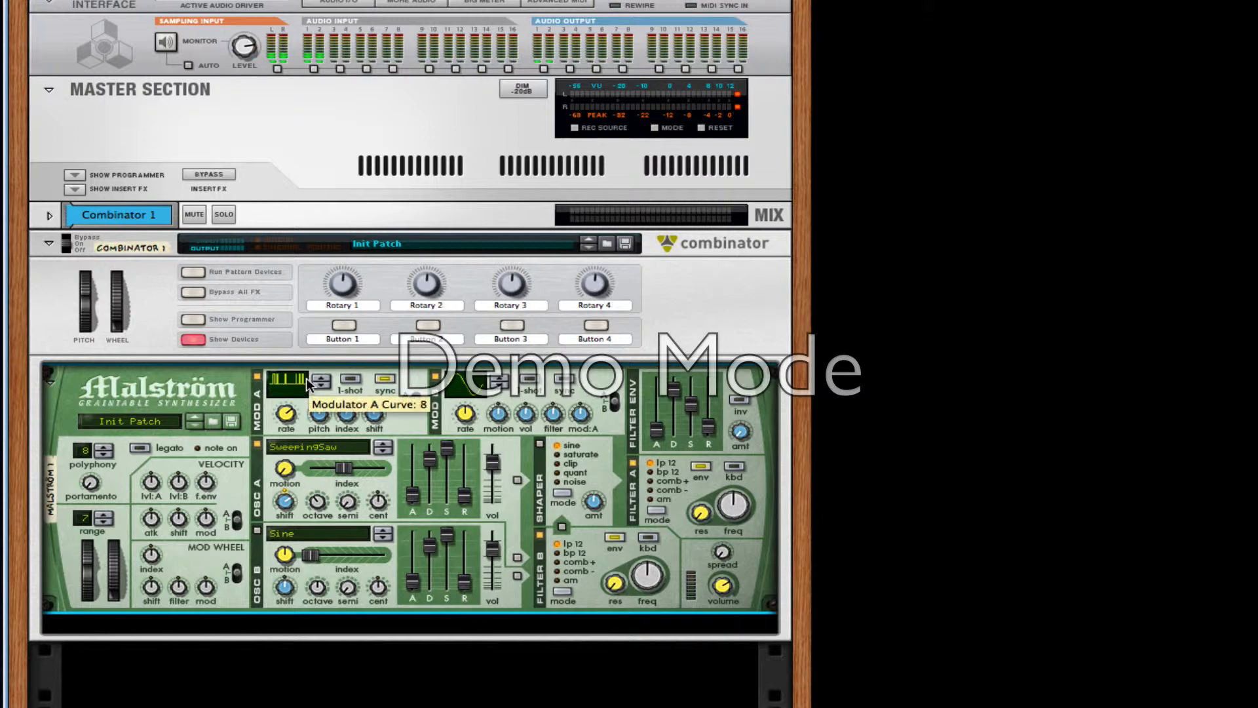
{"action": "left_click", "coordinate": [286, 381]}
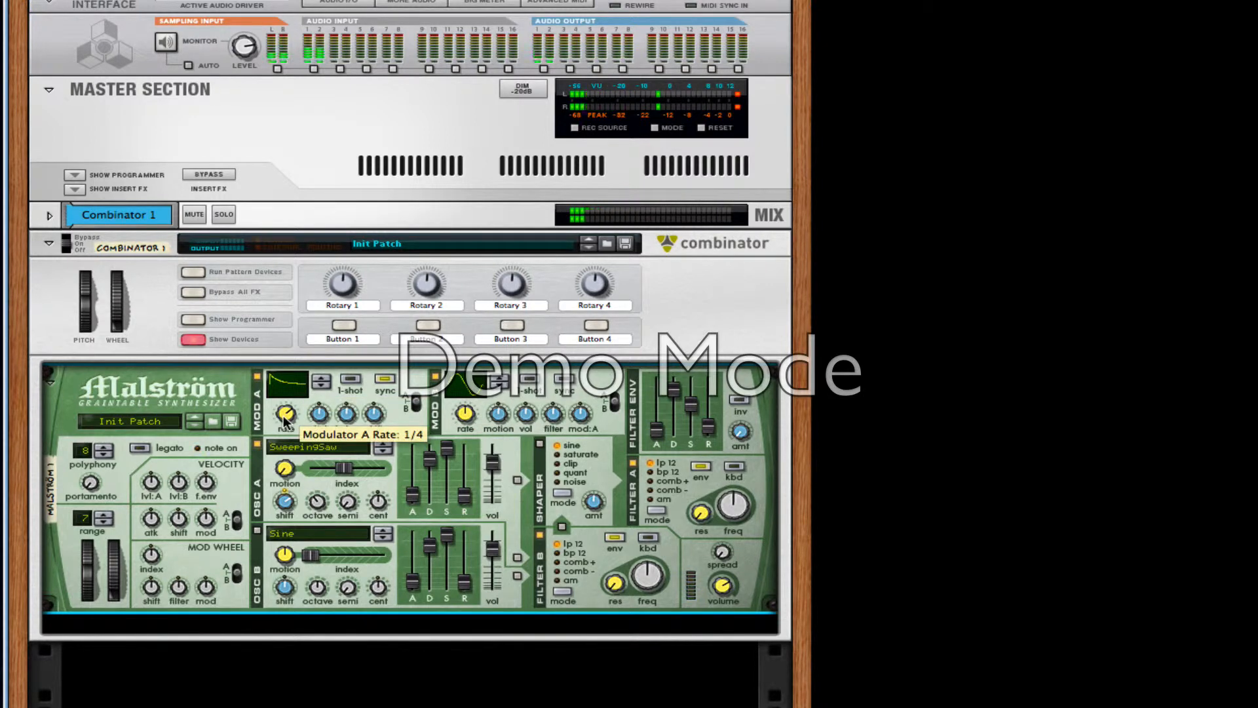
{"action": "left_click_drag", "start_coordinate": [287, 414], "coordinate": [286, 425]}
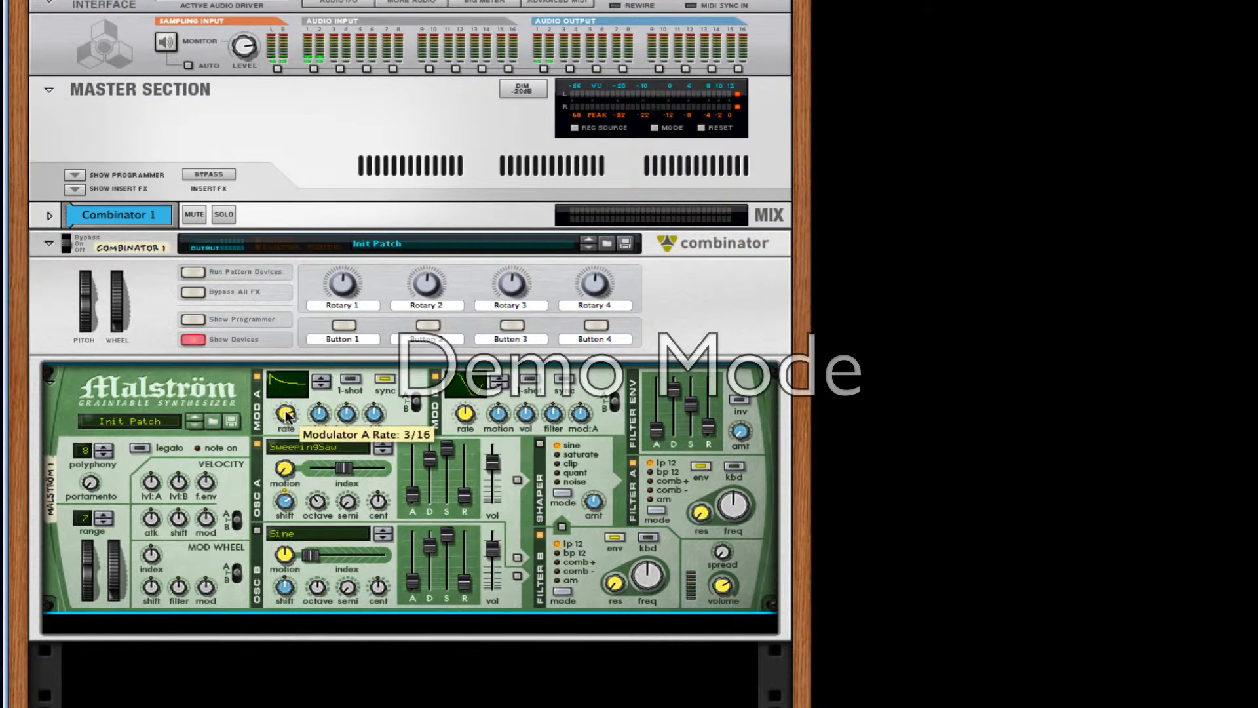
{"action": "mouse_move", "coordinate": [409, 386]}
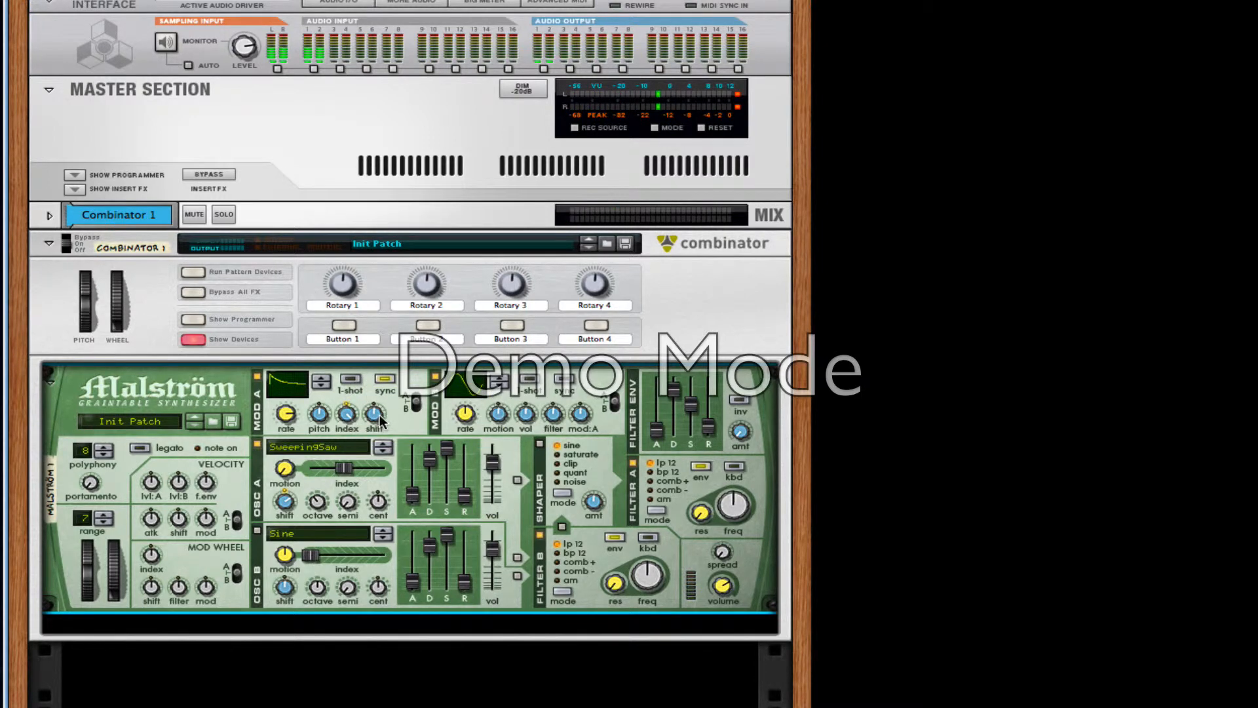
{"action": "left_click_drag", "start_coordinate": [373, 409], "coordinate": [373, 421]}
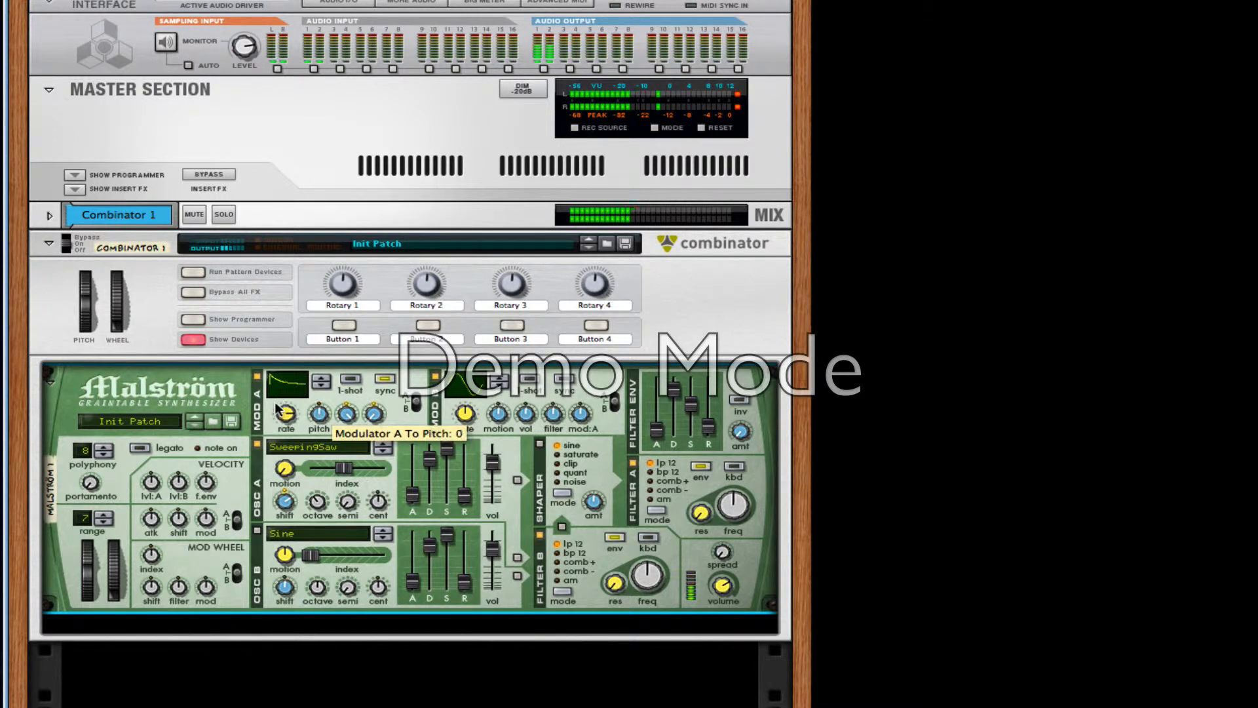
{"action": "mouse_move", "coordinate": [308, 529]}
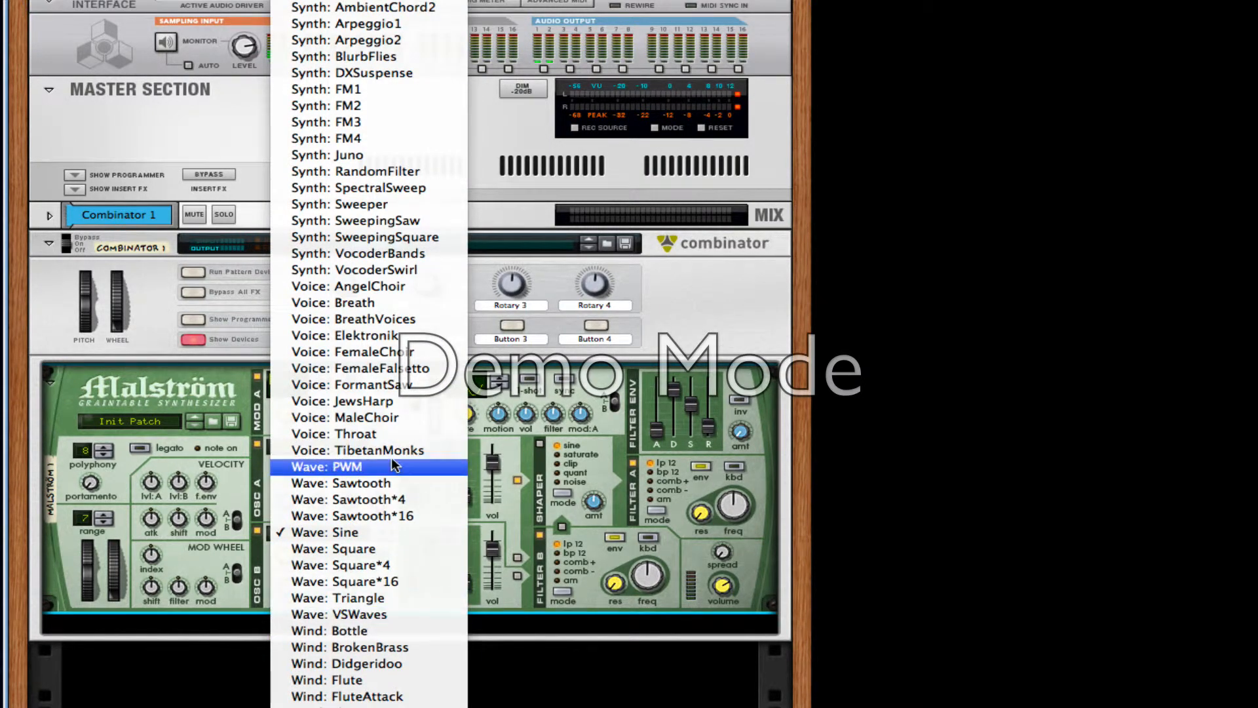
Set Malström oscillator B to the PWM wave with index 48 and release 26
{"action": "left_click", "coordinate": [325, 466]}
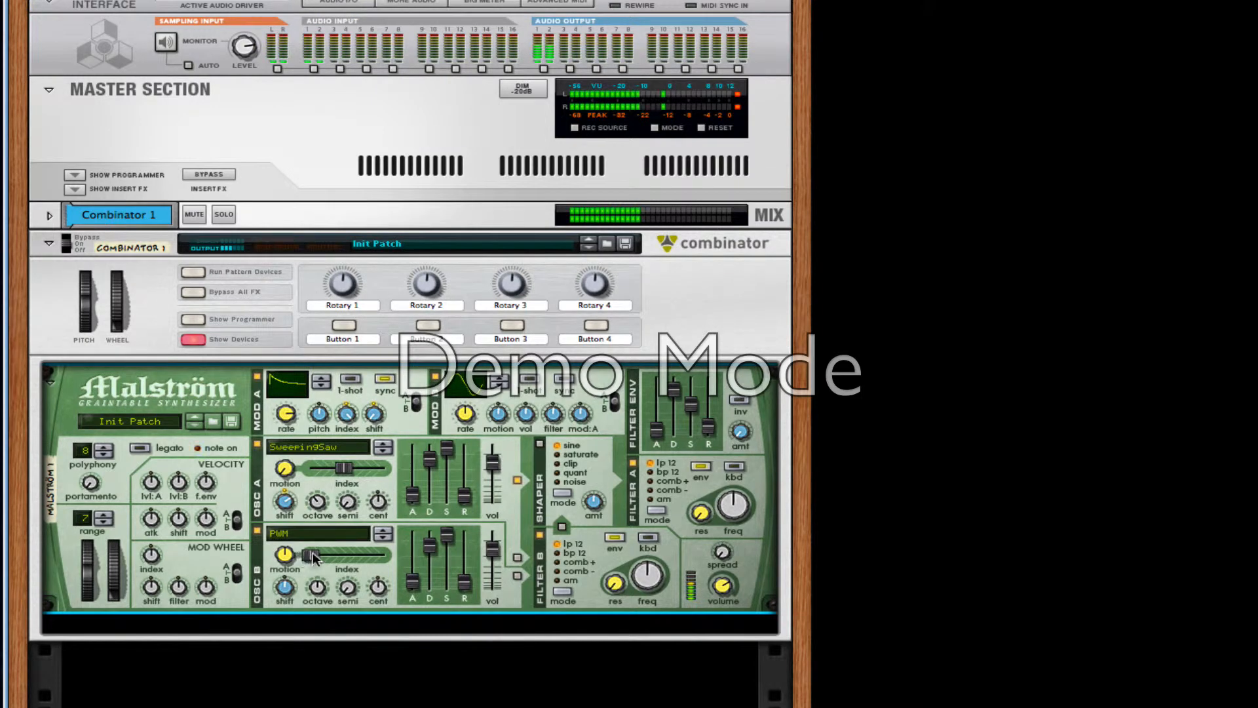
{"action": "left_click_drag", "start_coordinate": [341, 555], "coordinate": [330, 555]}
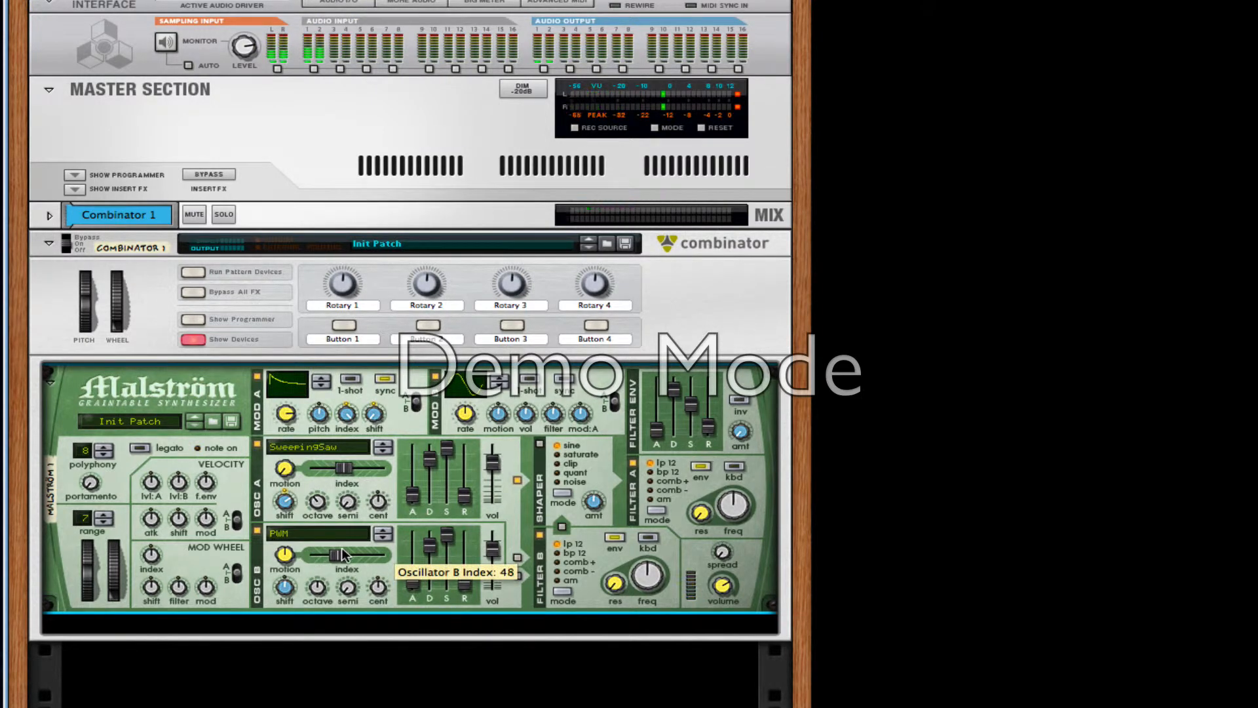
{"action": "left_click_drag", "start_coordinate": [325, 555], "coordinate": [337, 555]}
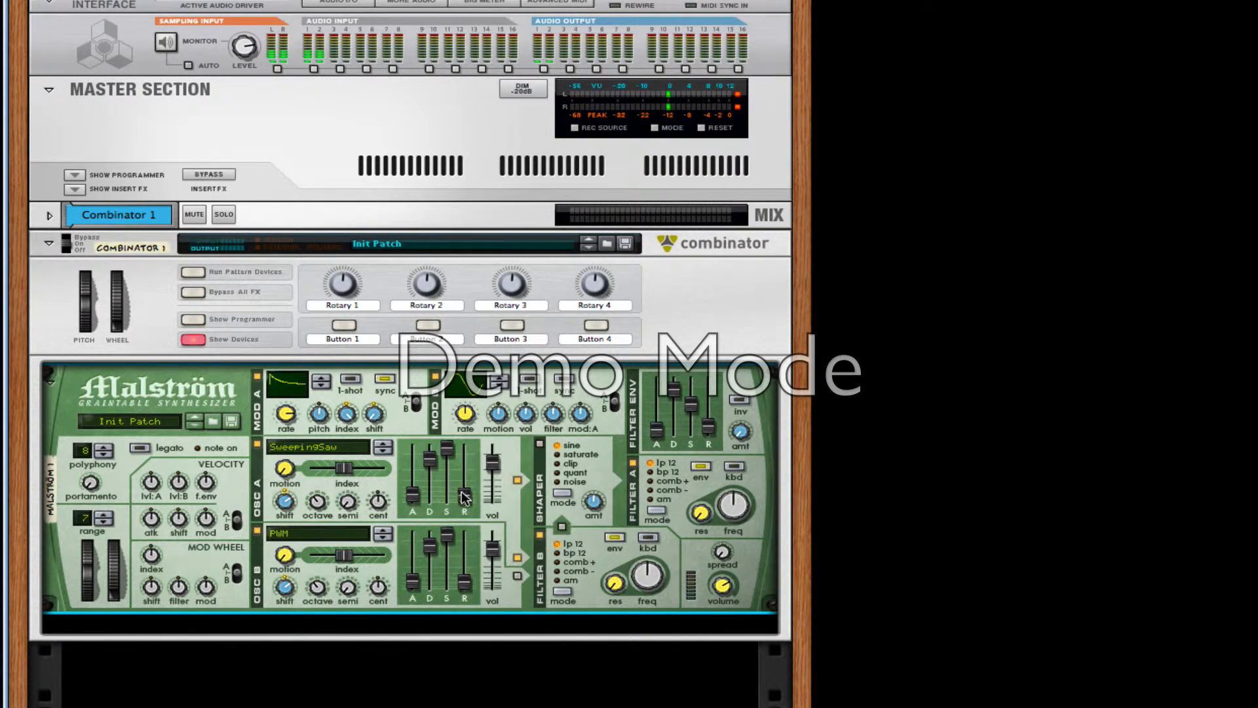
{"action": "left_click_drag", "start_coordinate": [464, 497], "coordinate": [464, 562]}
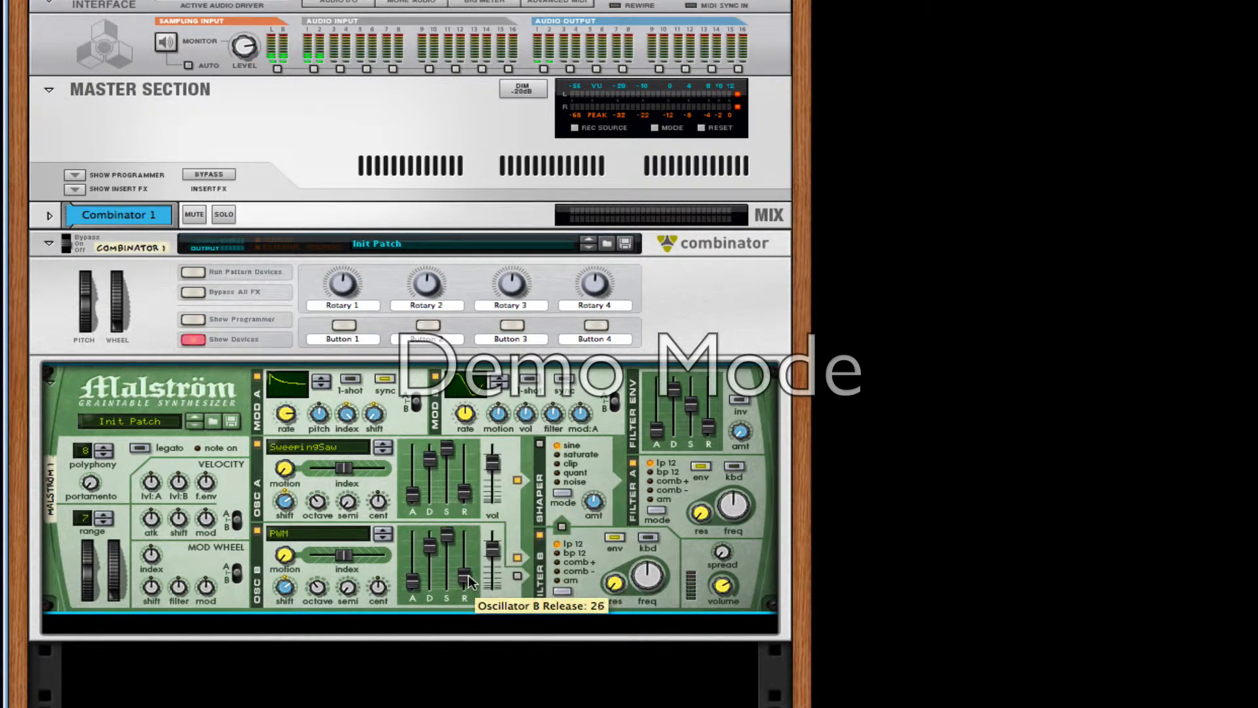
{"action": "mouse_move", "coordinate": [464, 488]}
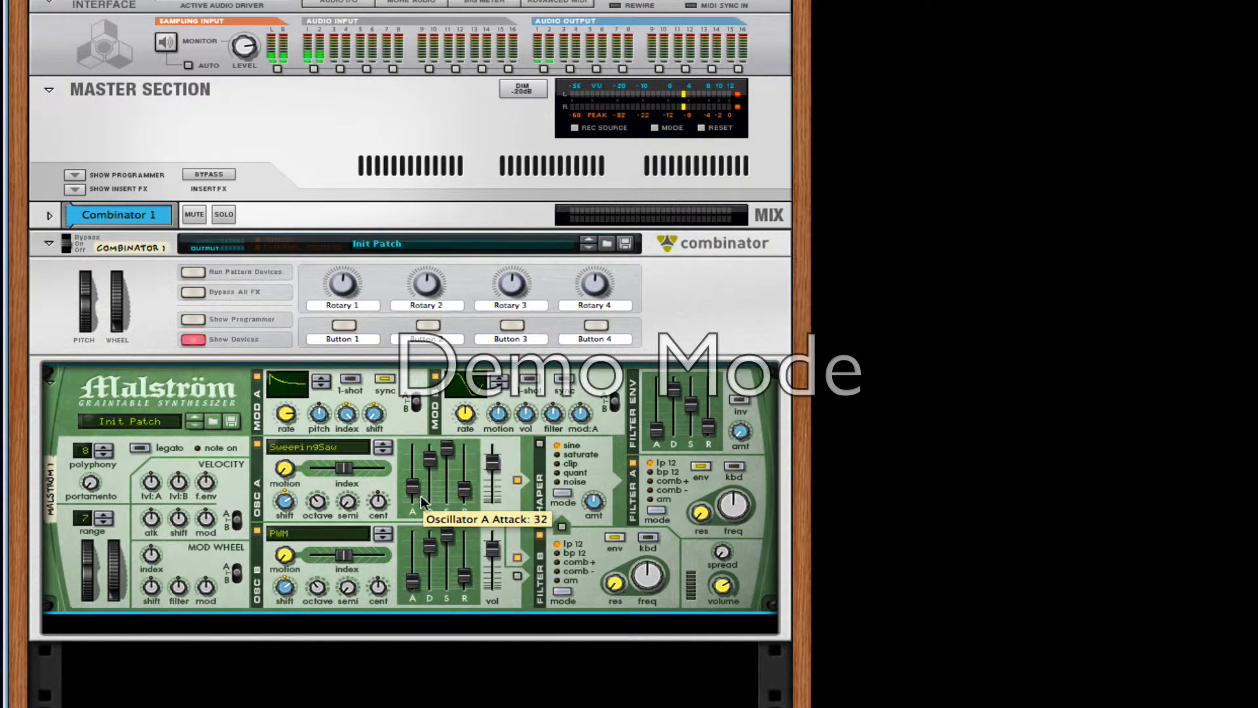
{"action": "mouse_move", "coordinate": [421, 578]}
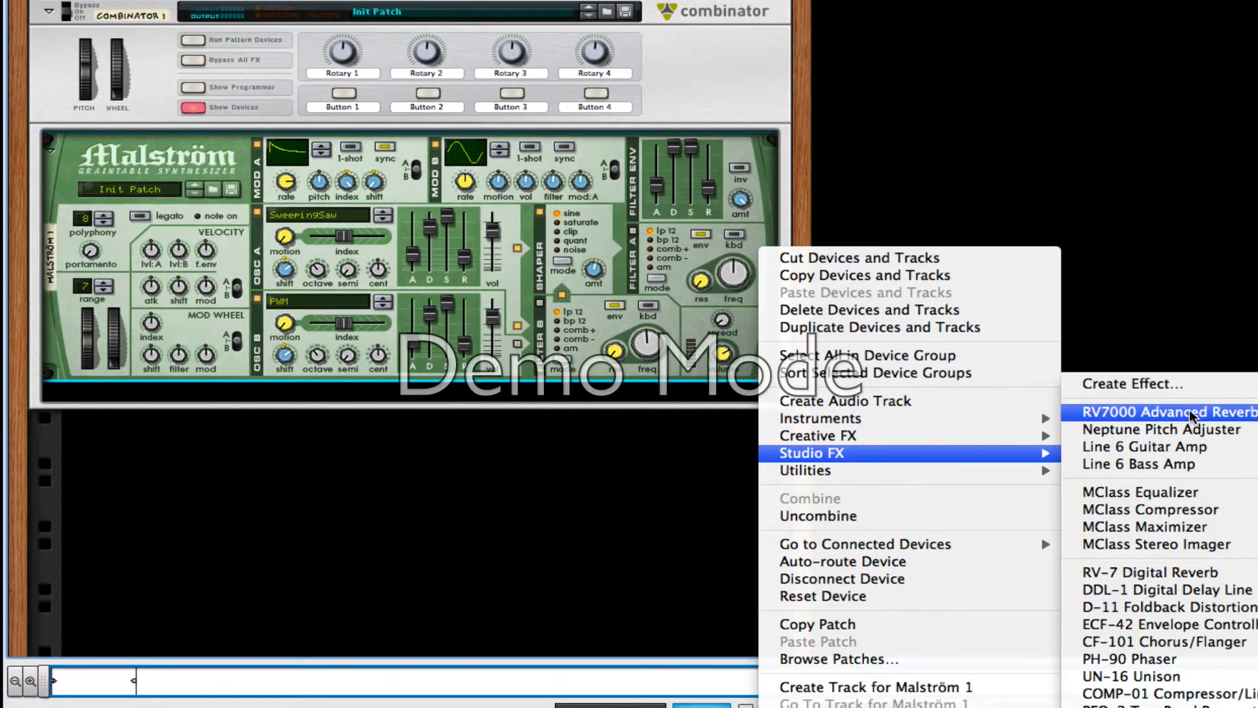
Add an RV7000 reverb, a Line 6 bass amp, an MClass Compressor and a second Line 6 bass amp
{"action": "left_click", "coordinate": [1169, 412]}
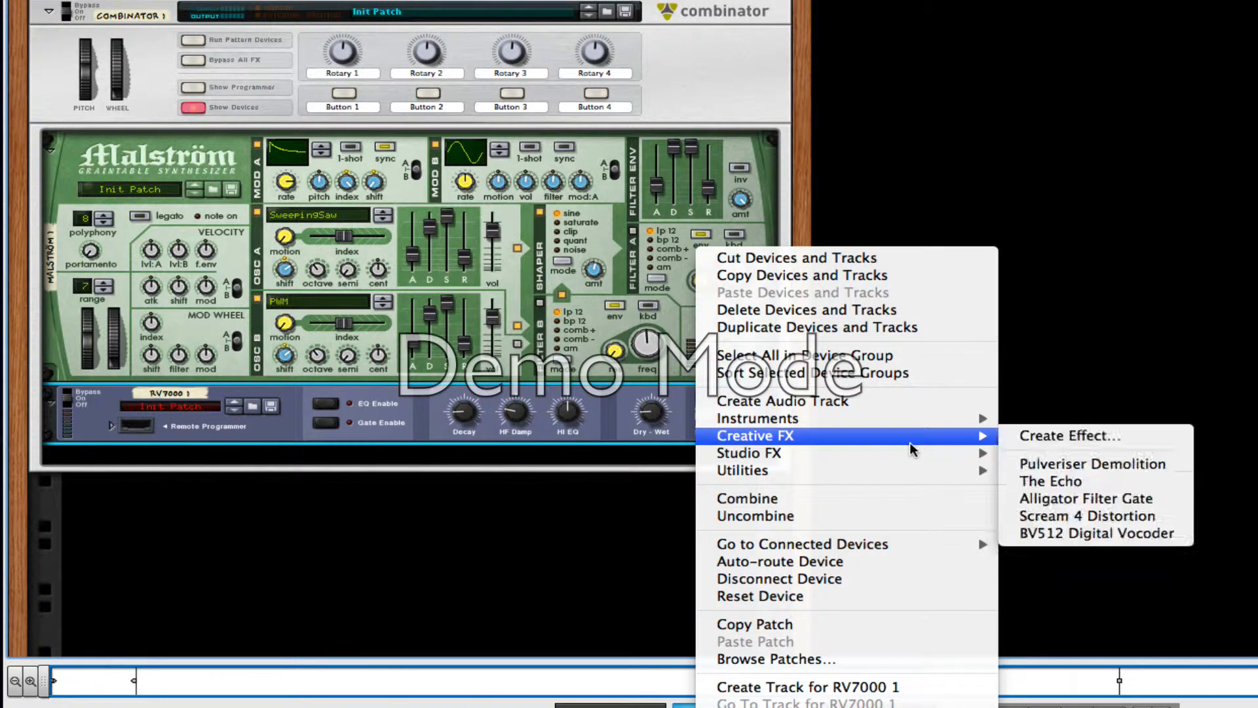
{"action": "mouse_move", "coordinate": [747, 453]}
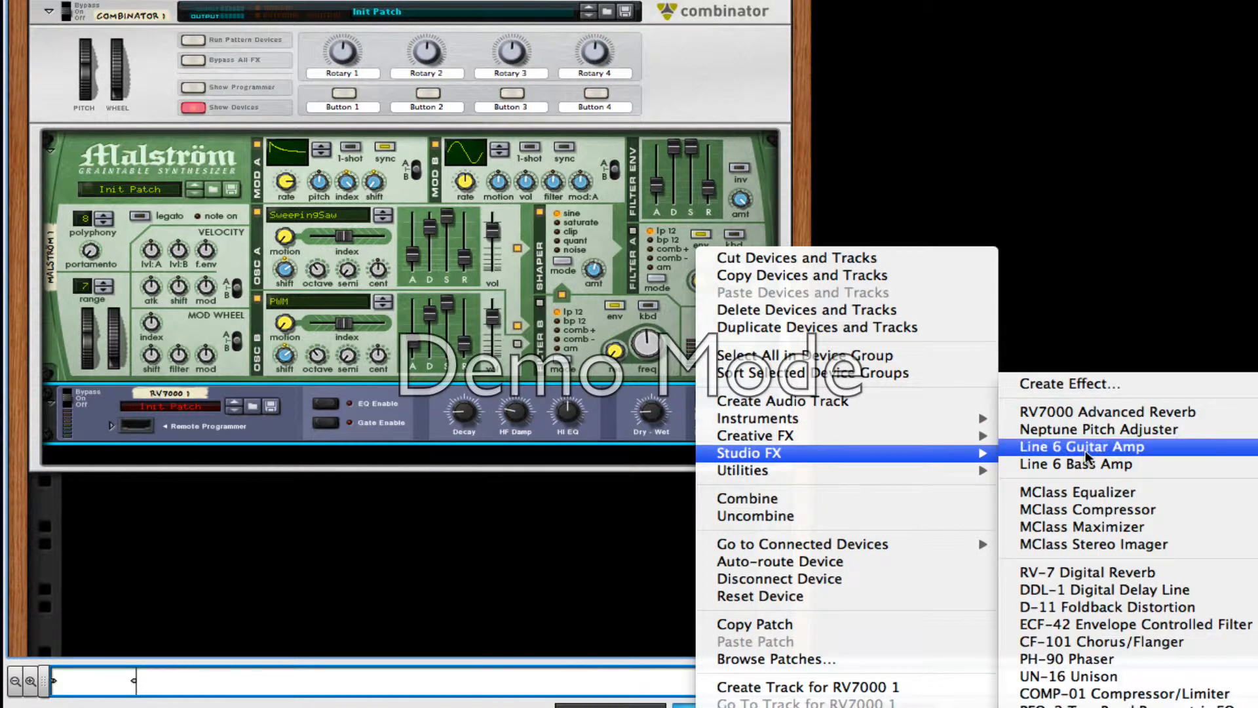
{"action": "left_click", "coordinate": [1077, 464]}
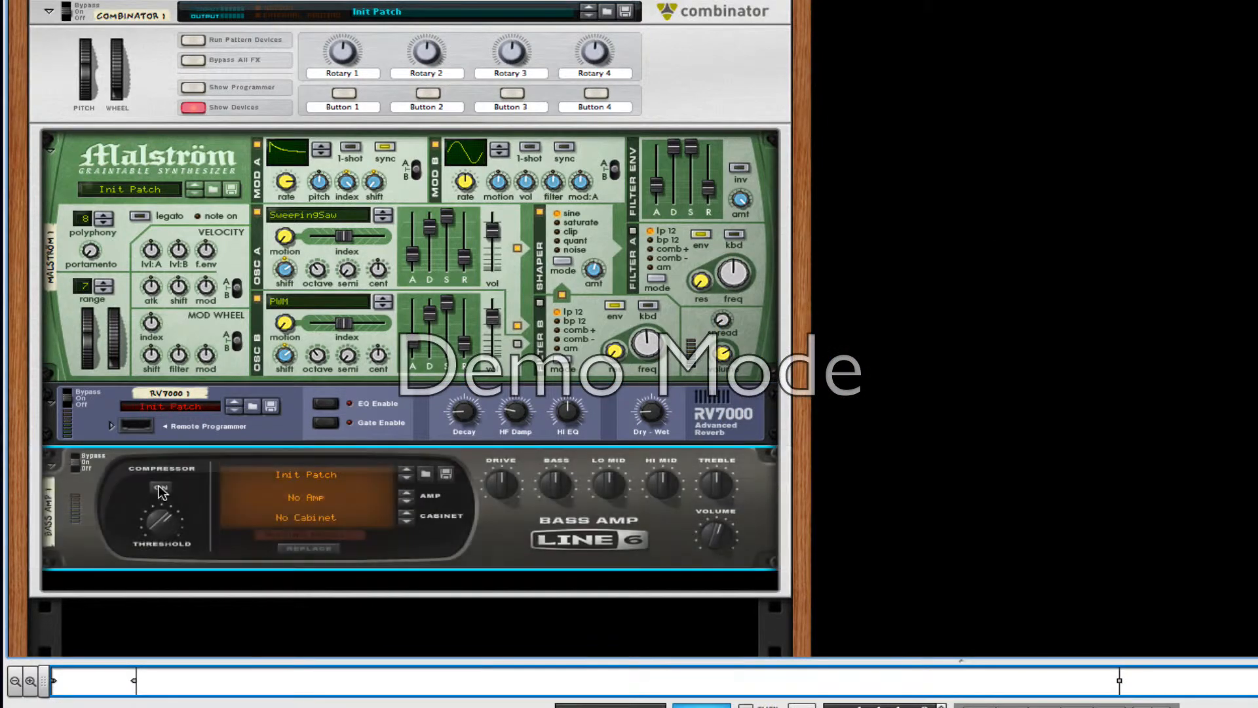
{"action": "right_click", "coordinate": [161, 493]}
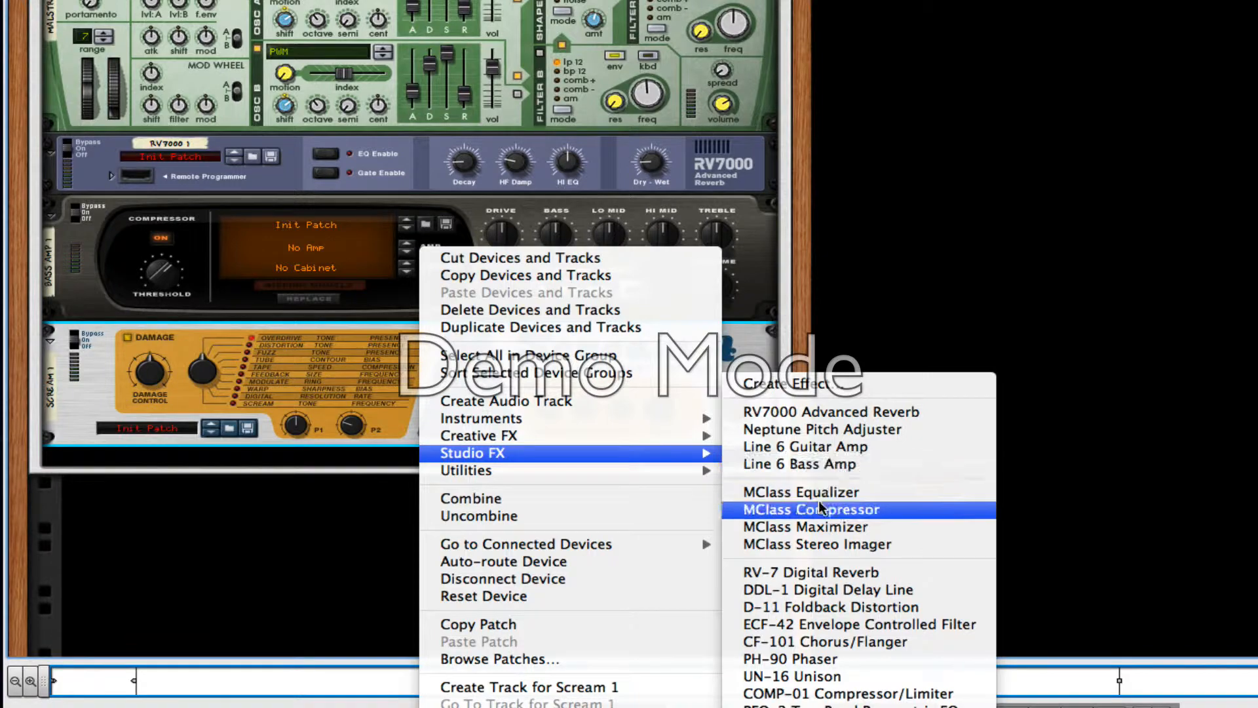
{"action": "left_click", "coordinate": [800, 491]}
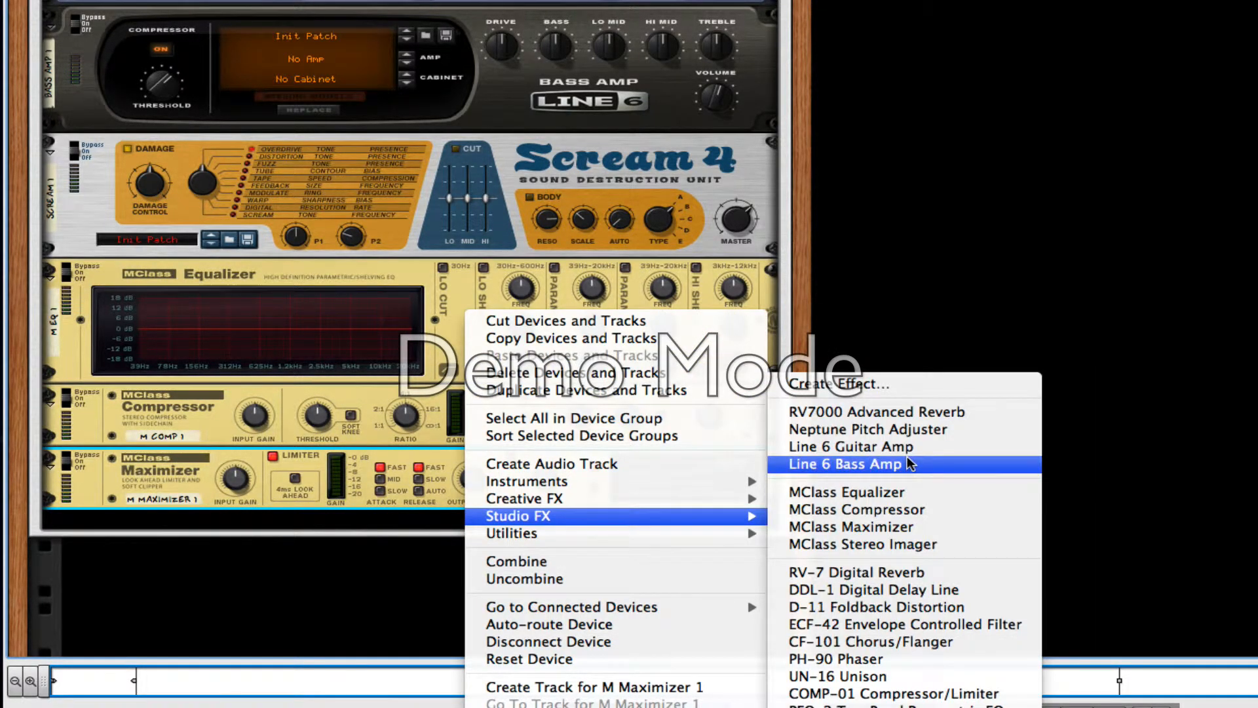
{"action": "left_click", "coordinate": [843, 464]}
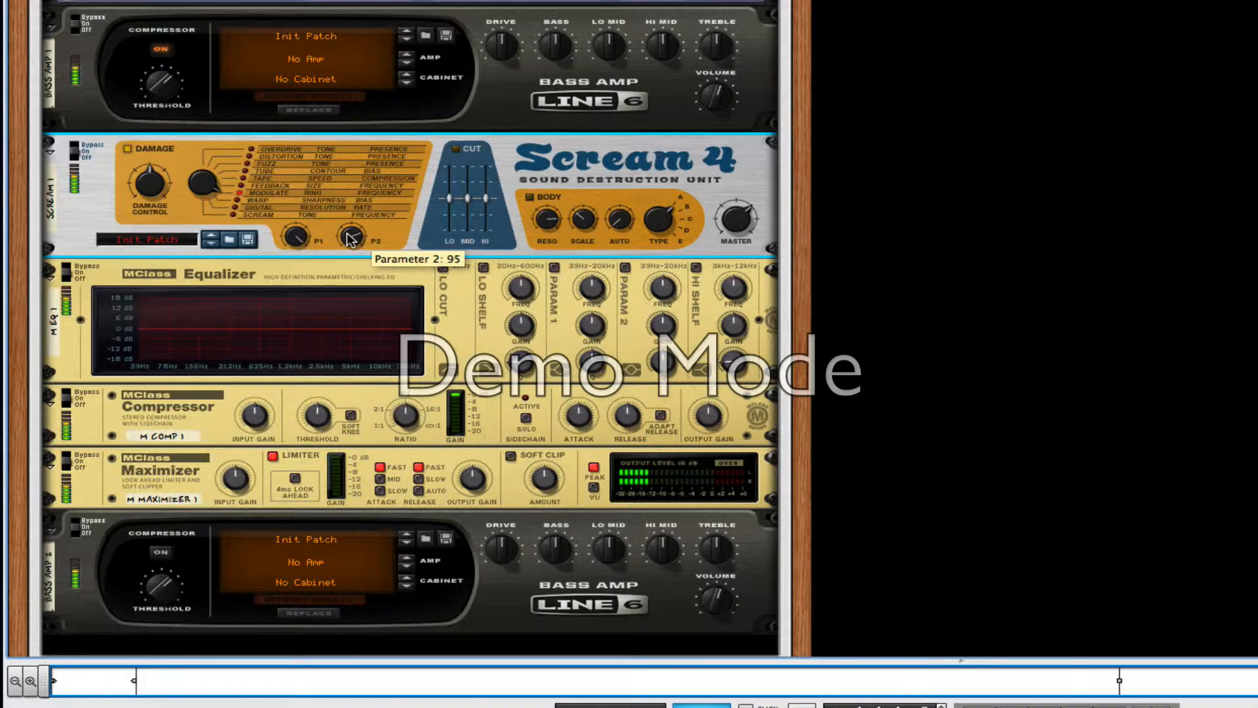
Raise the Scream 4's second damage parameter toward about 101
{"action": "left_click_drag", "start_coordinate": [375, 237], "coordinate": [375, 217]}
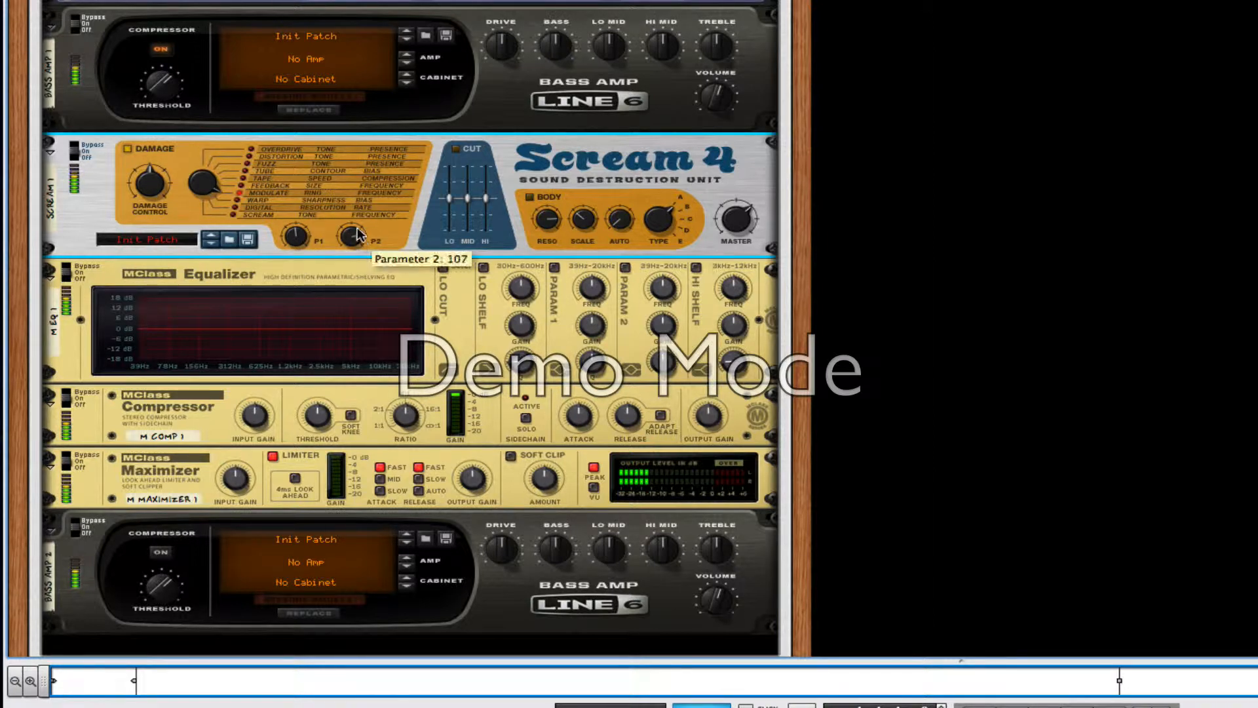
{"action": "mouse_move", "coordinate": [215, 181]}
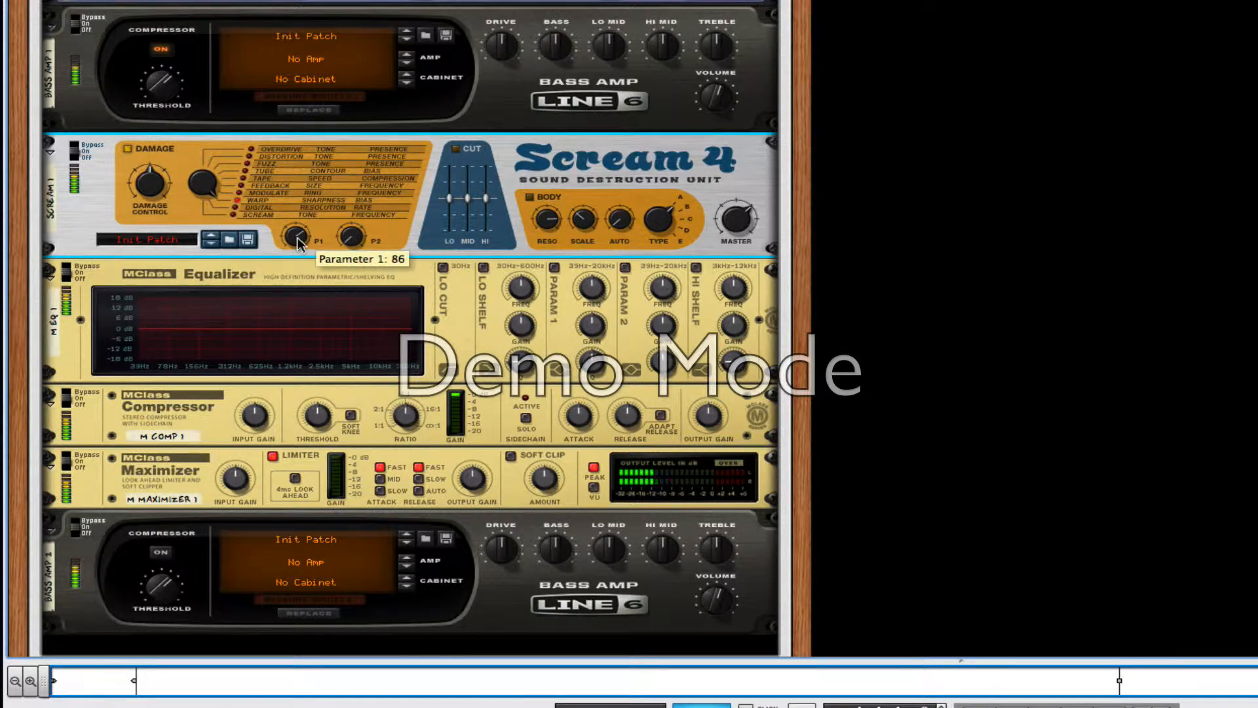
{"action": "mouse_move", "coordinate": [375, 233]}
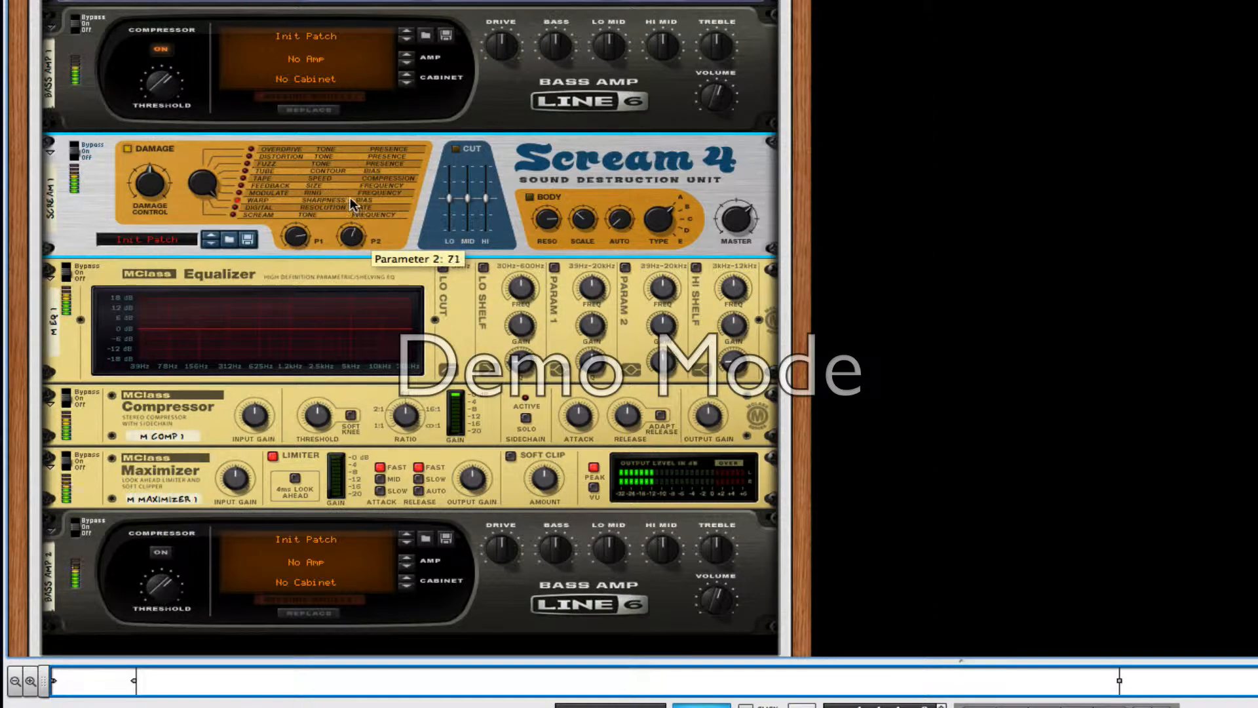
{"action": "mouse_move", "coordinate": [149, 185]}
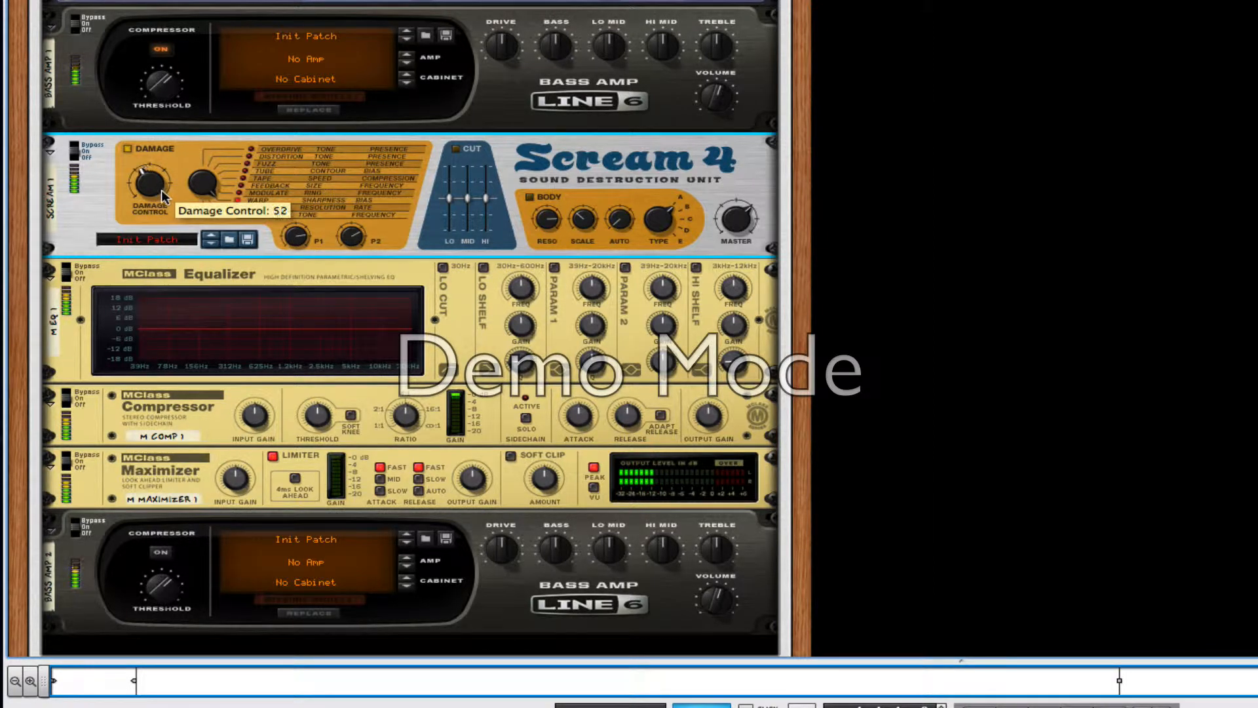
{"action": "mouse_move", "coordinate": [277, 269]}
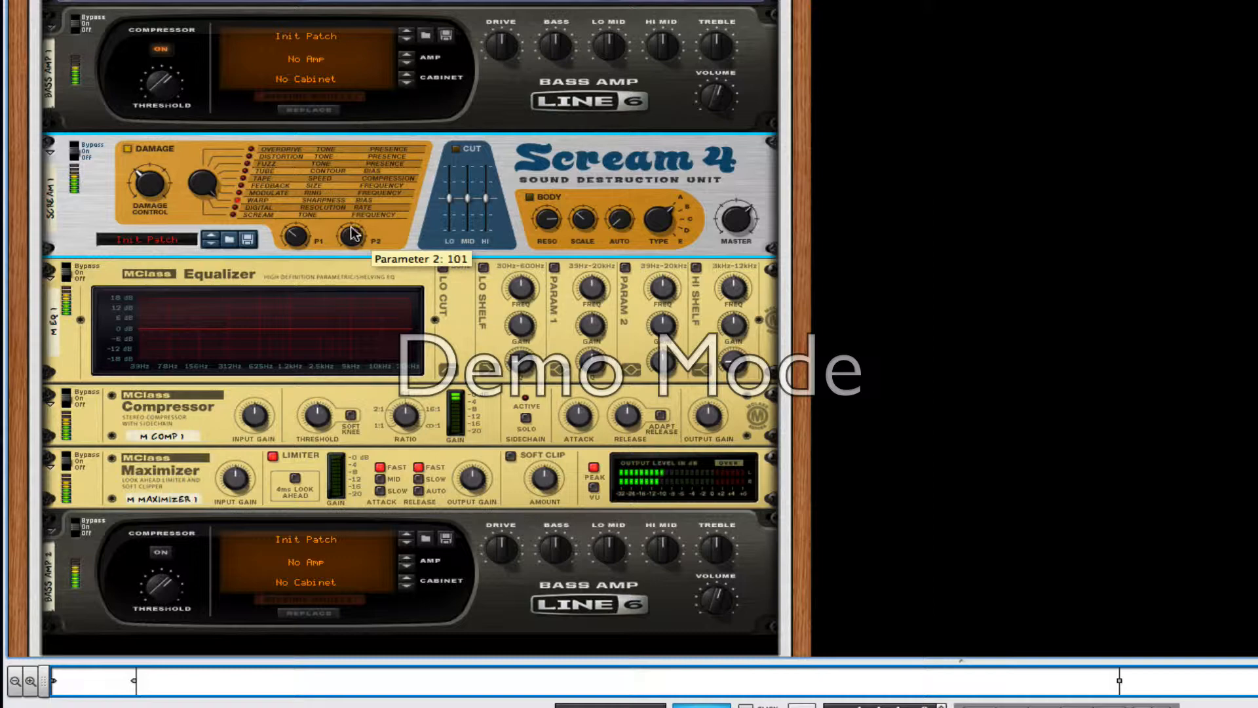
{"action": "scroll", "scroll_direction": "down", "scroll_amount": 3}
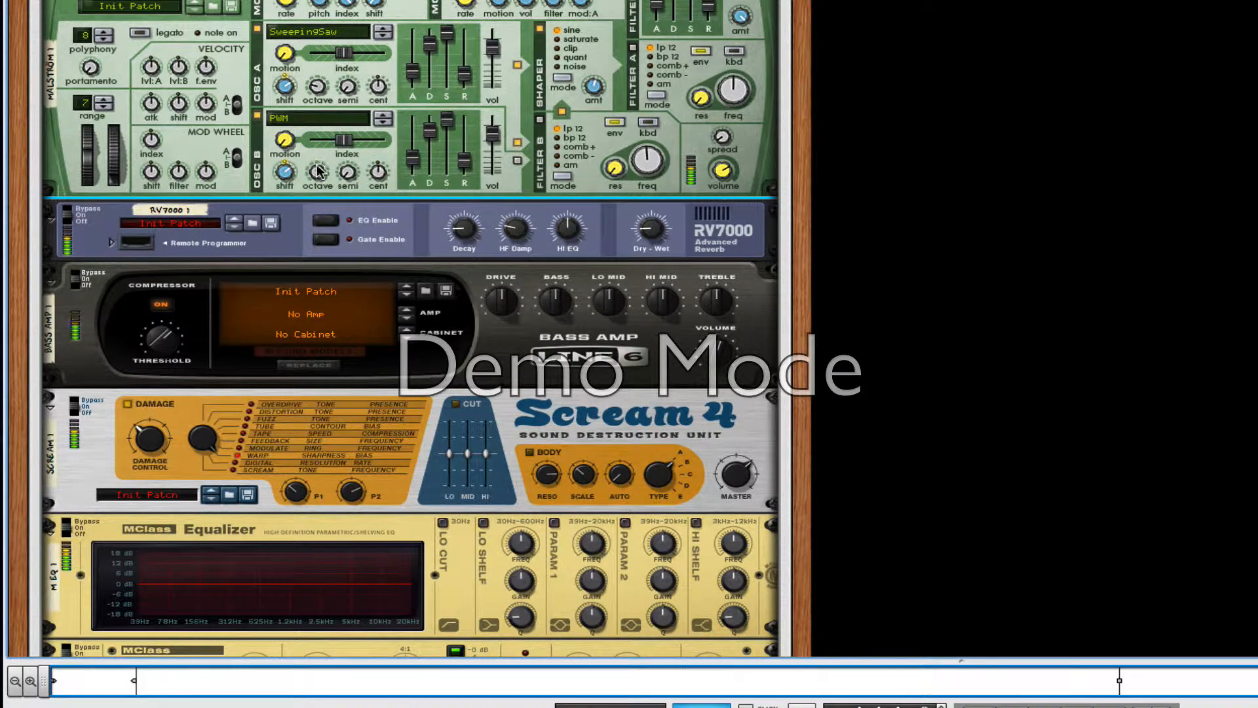
{"action": "mouse_move", "coordinate": [317, 89]}
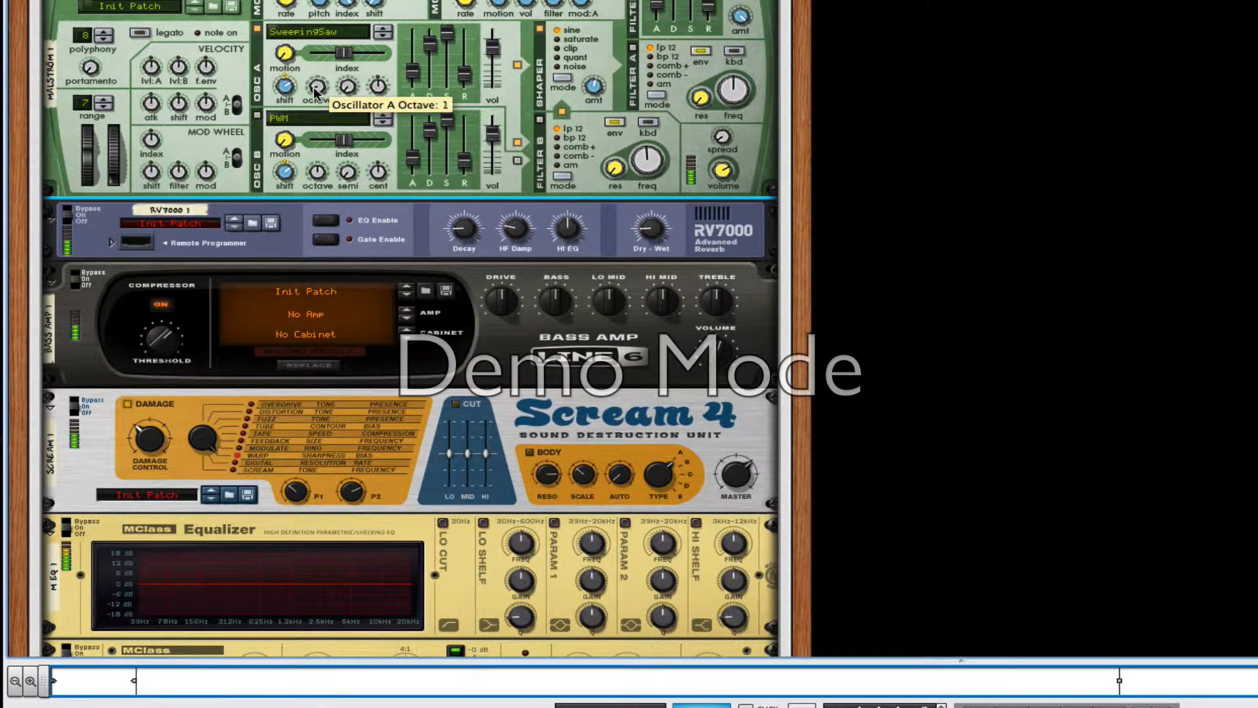
Raise Malström oscillator A's octave from 1 to 5 and push Scream 4 P1 to 127
{"action": "left_click_drag", "start_coordinate": [317, 88], "coordinate": [319, 65]}
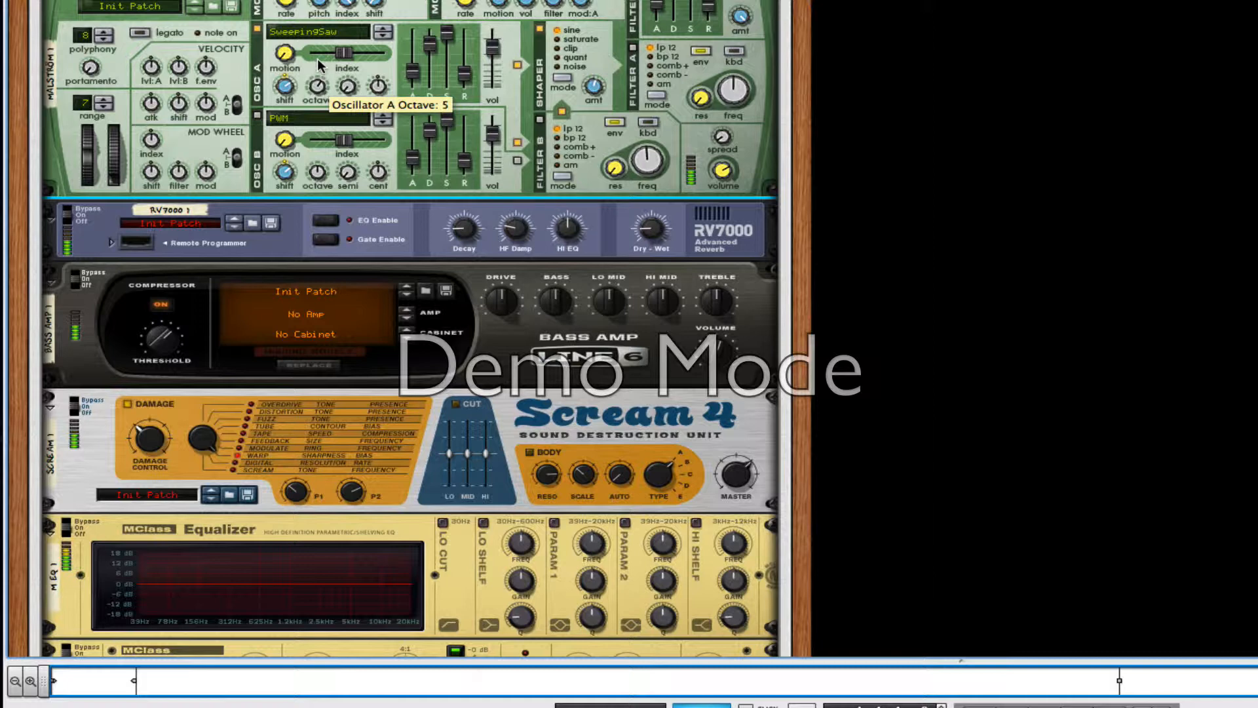
{"action": "mouse_move", "coordinate": [276, 128]}
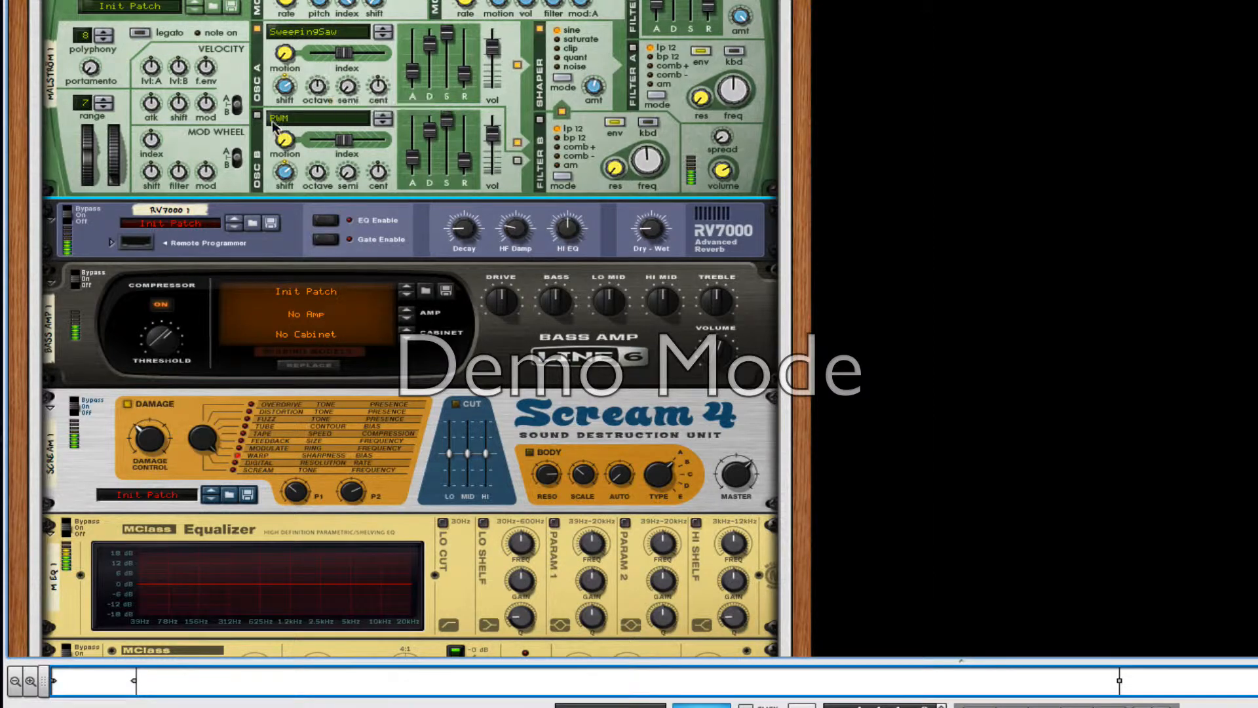
{"action": "mouse_move", "coordinate": [329, 176]}
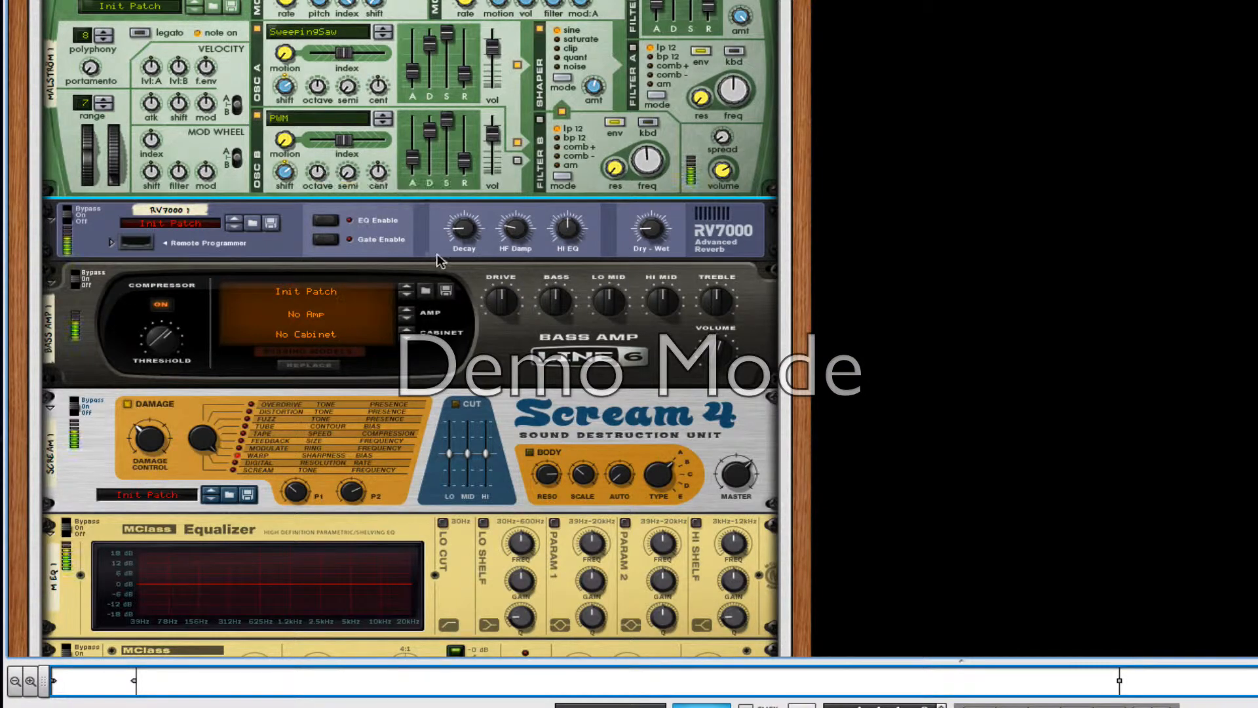
{"action": "scroll", "scroll_direction": "down", "scroll_amount": 3}
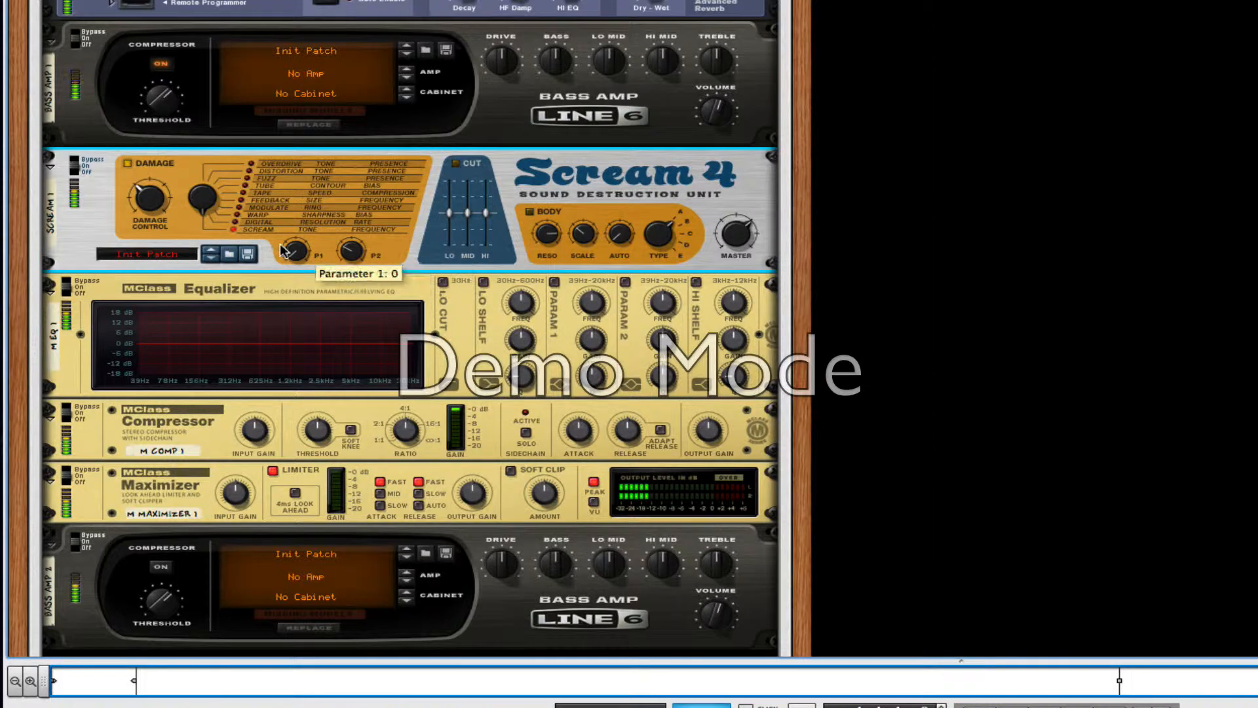
{"action": "left_click_drag", "start_coordinate": [315, 253], "coordinate": [315, 193]}
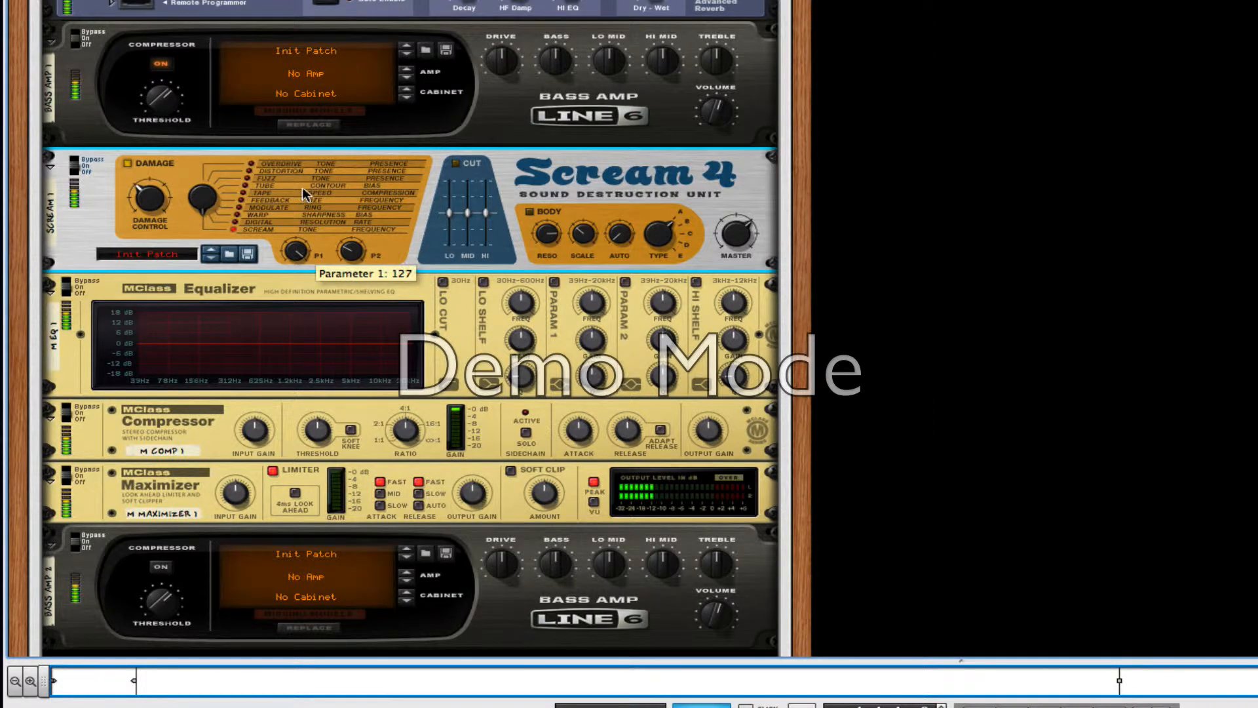
{"action": "mouse_move", "coordinate": [349, 251]}
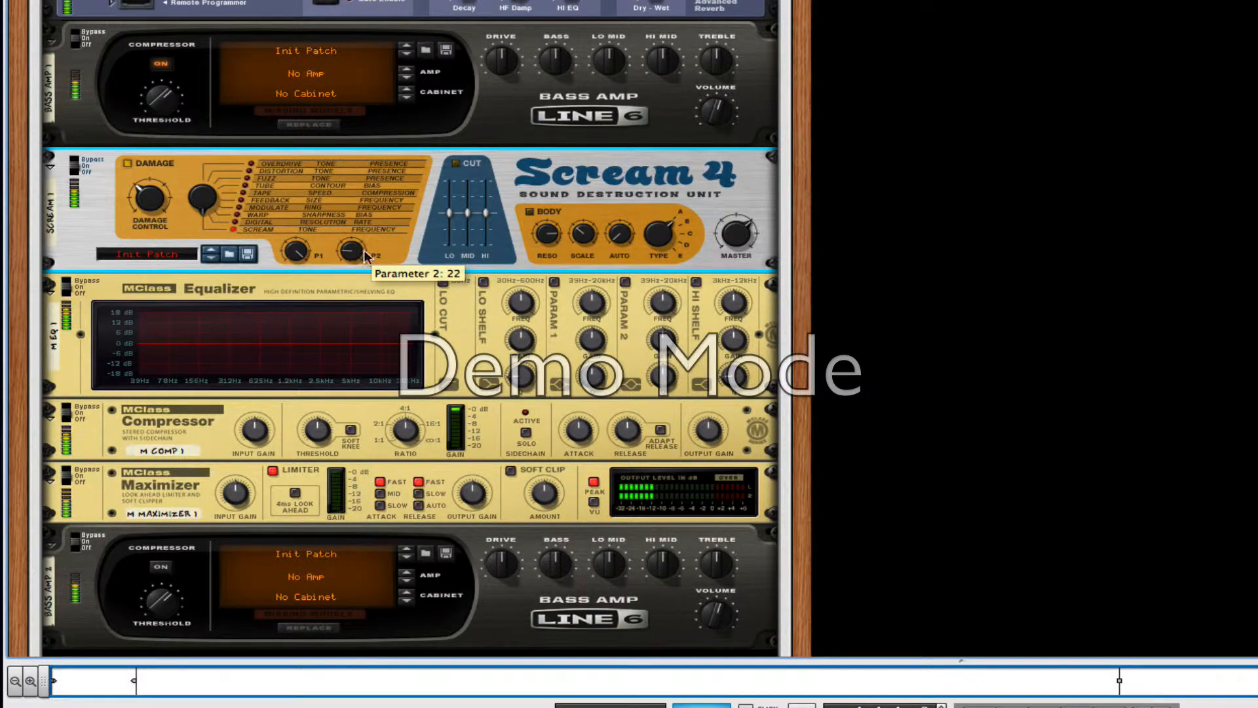
{"action": "mouse_move", "coordinate": [205, 199]}
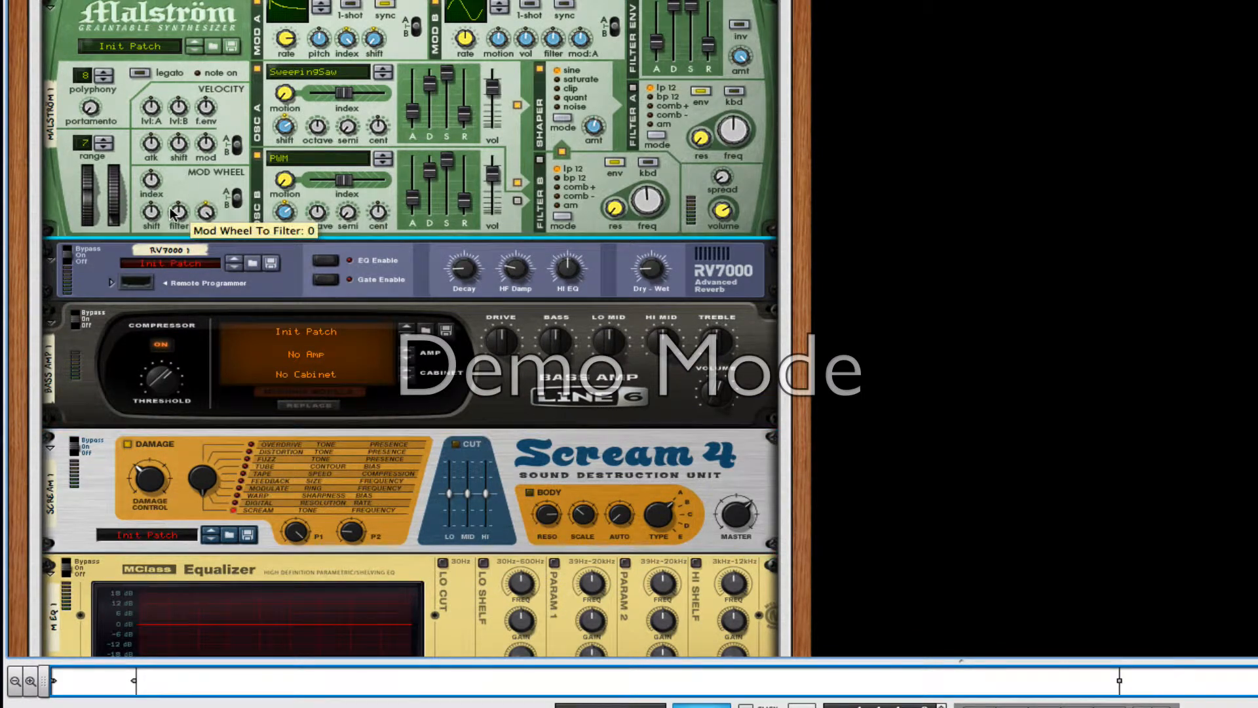
{"action": "mouse_move", "coordinate": [151, 181]}
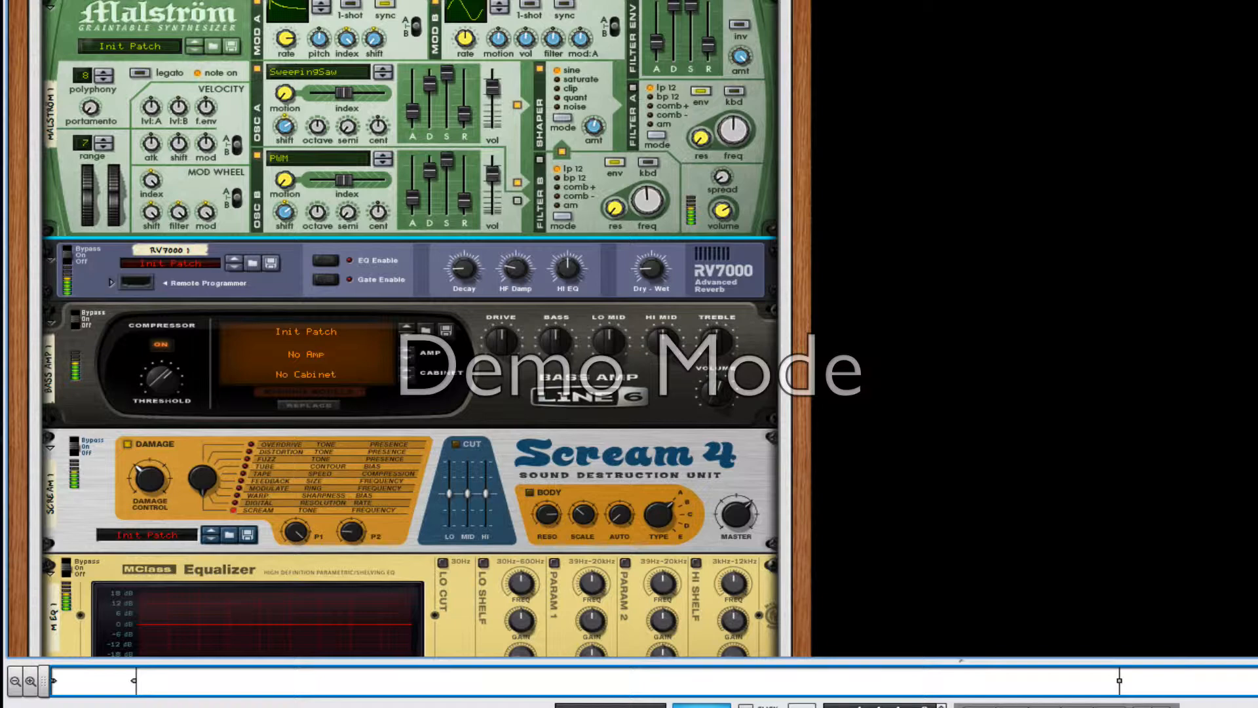
Scroll down the rack to the MClass Equalizer's parametric band controls
{"action": "scroll", "scroll_direction": "down", "scroll_amount": 3}
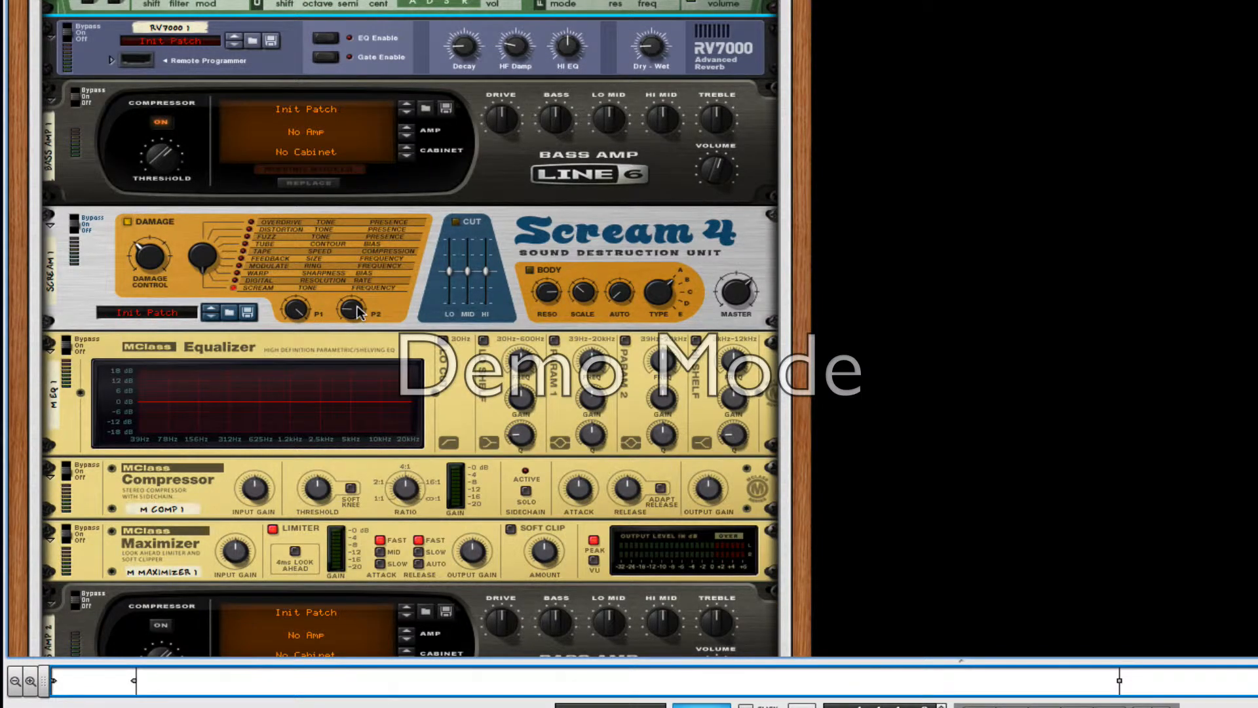
{"action": "mouse_move", "coordinate": [144, 257]}
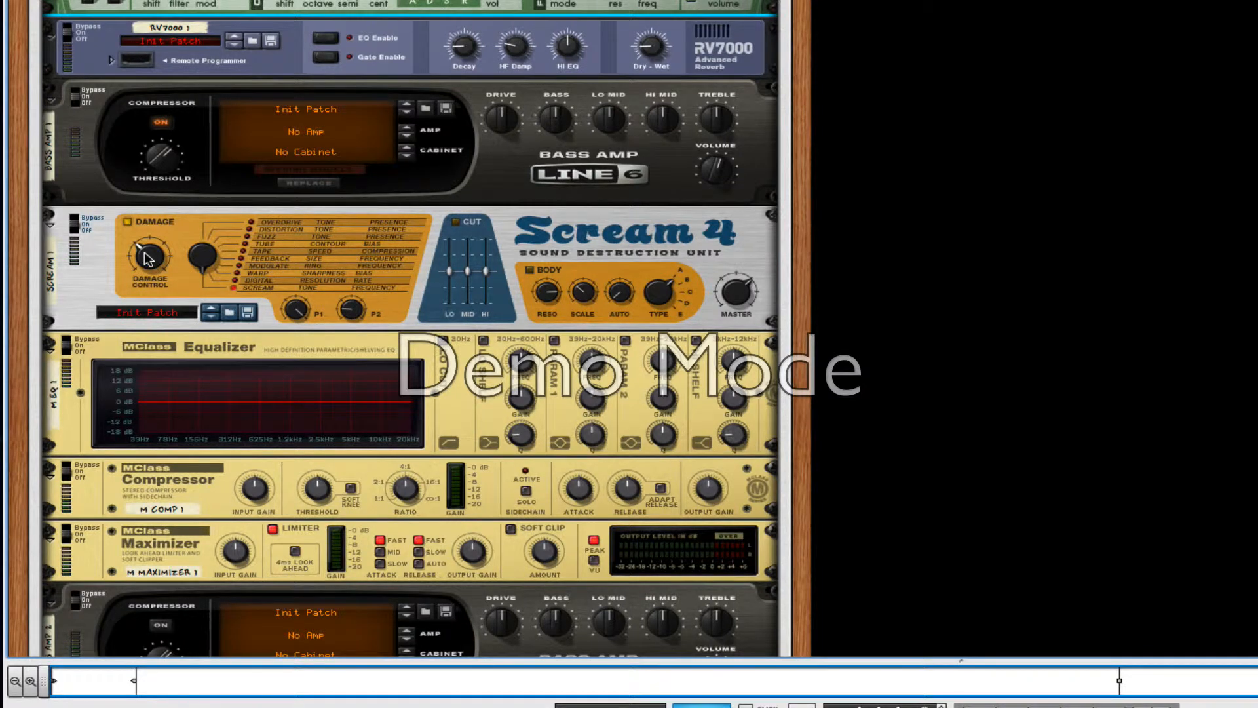
{"action": "mouse_move", "coordinate": [297, 299]}
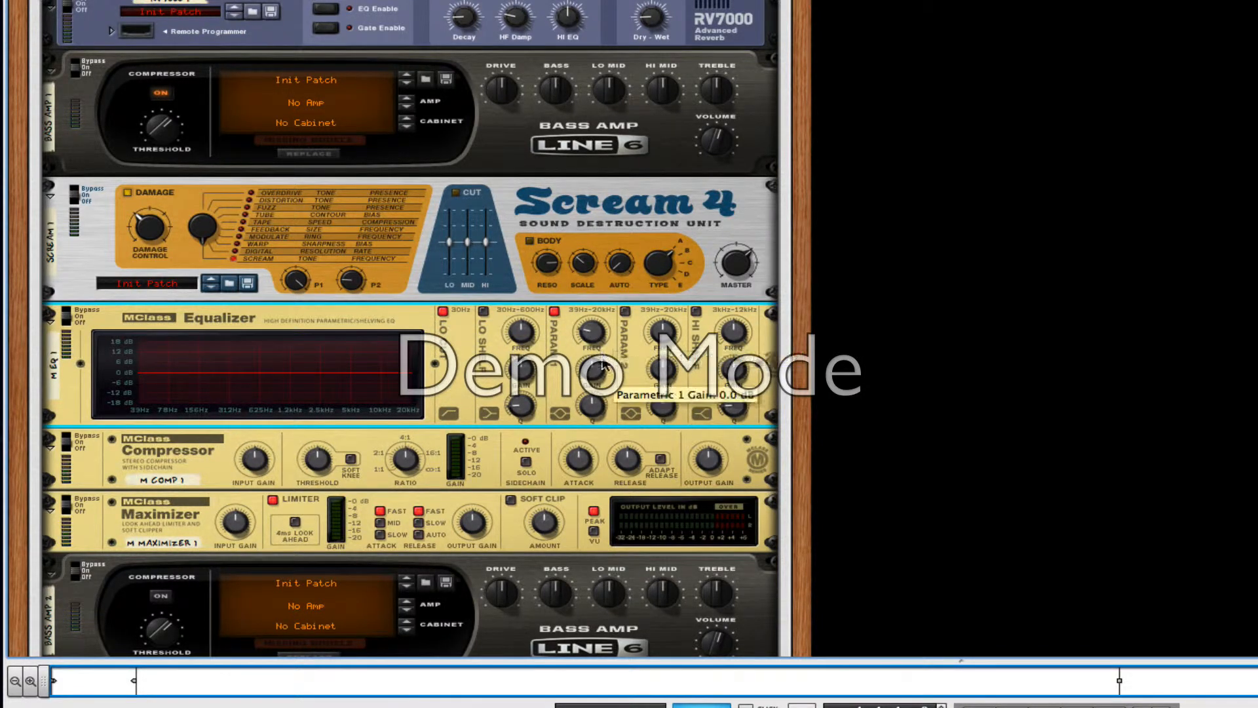
Adjust a control on the MClass Equalizer's parametric bands
{"action": "left_click", "coordinate": [622, 311]}
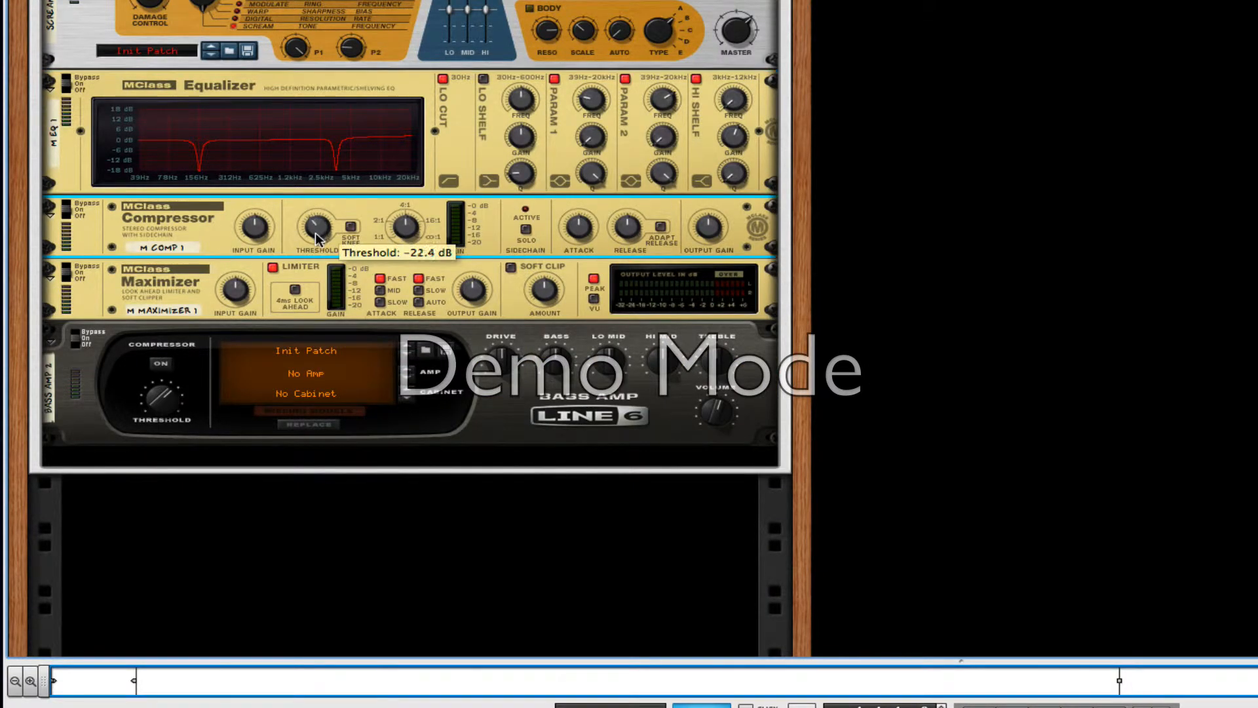
{"action": "mouse_move", "coordinate": [379, 224]}
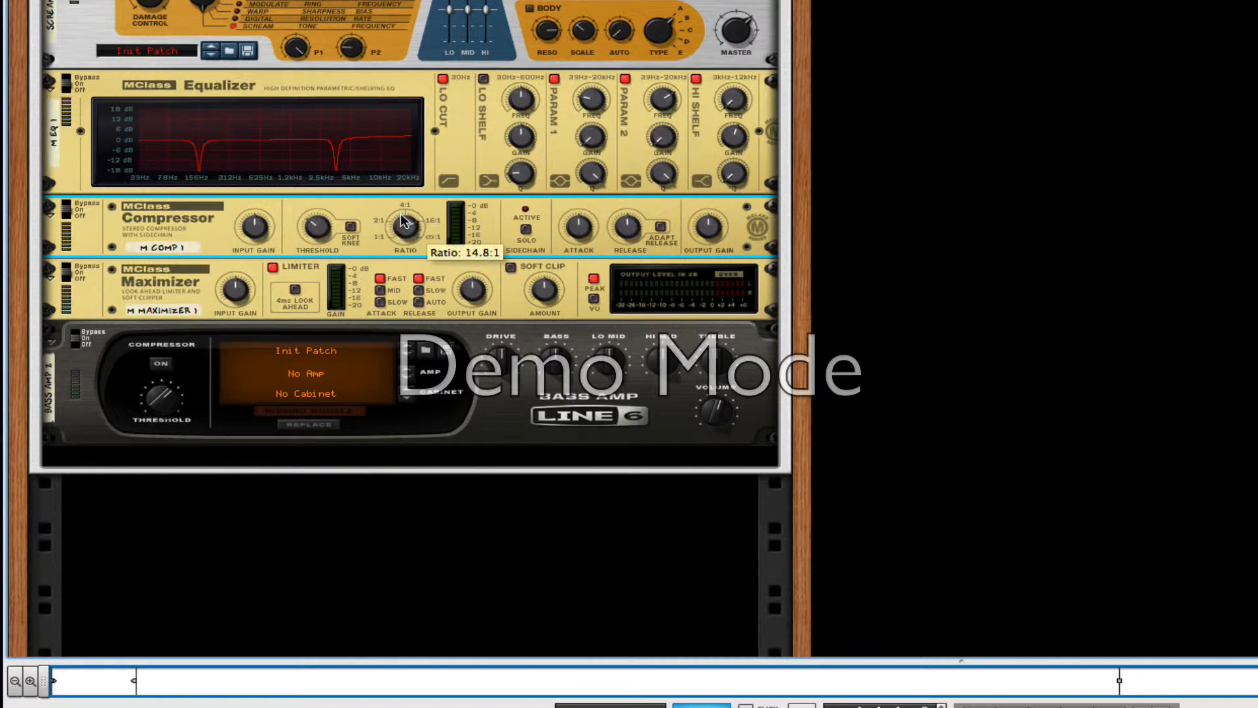
{"action": "mouse_move", "coordinate": [257, 225]}
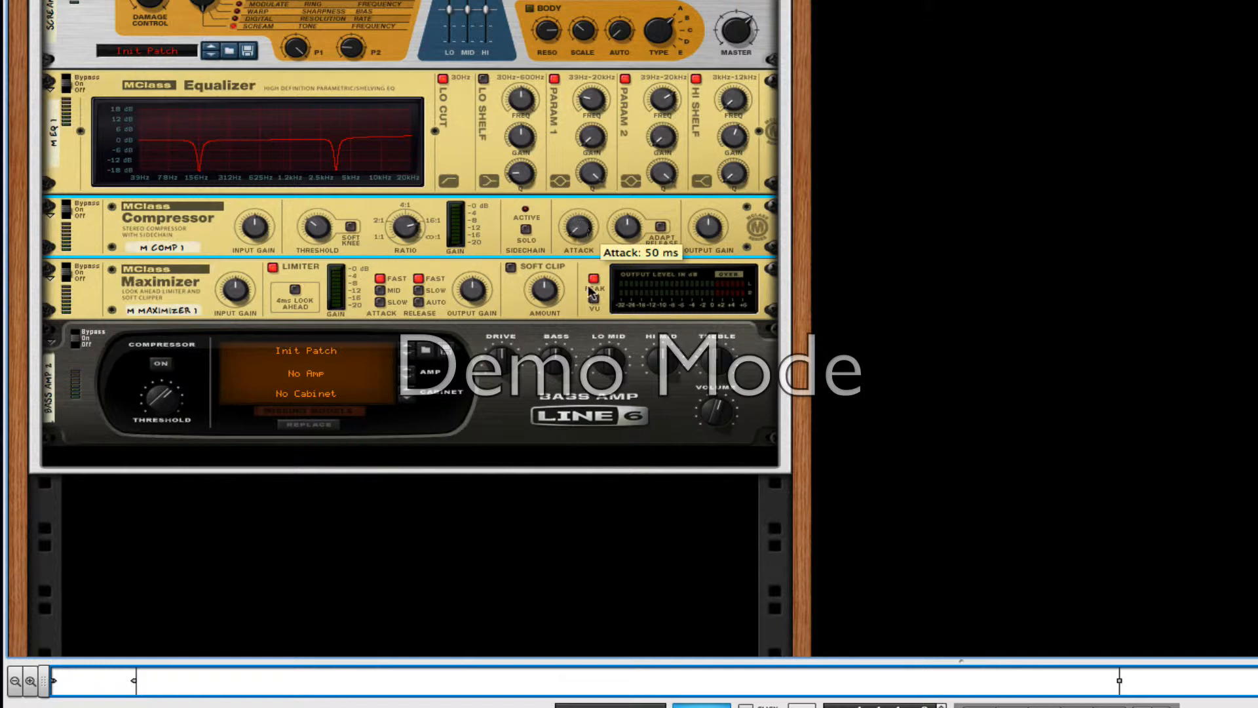
{"action": "mouse_move", "coordinate": [590, 227]}
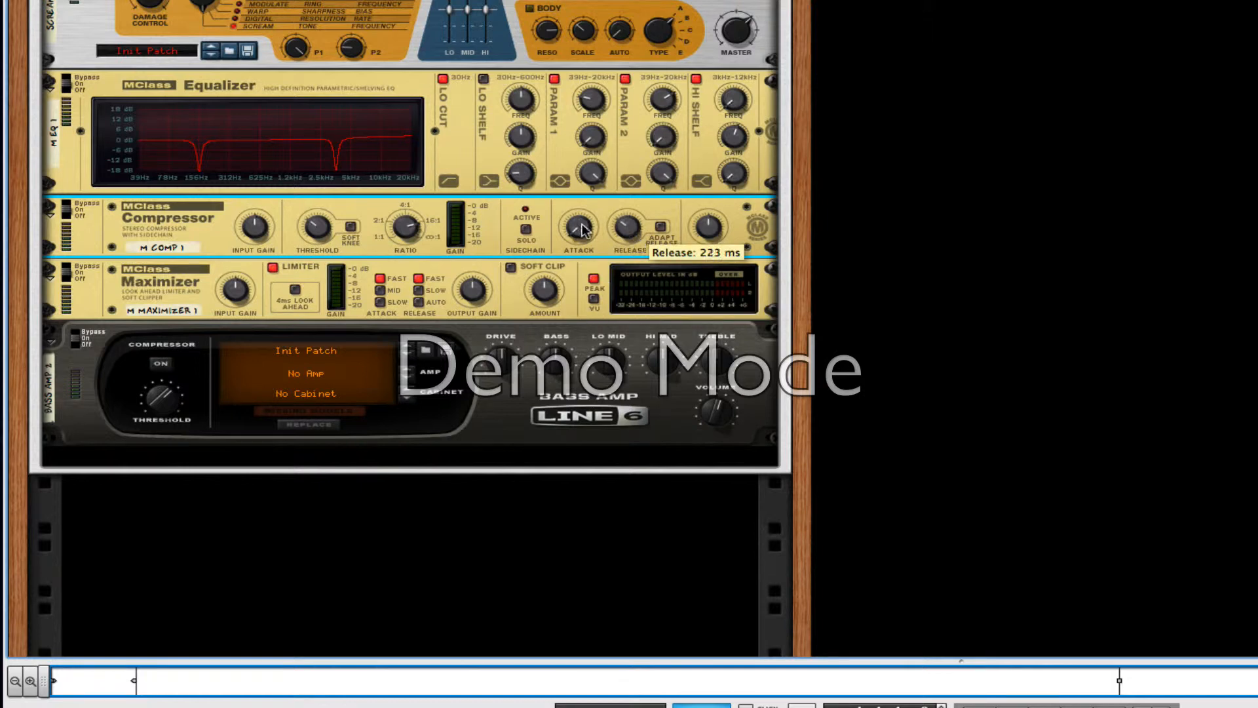
{"action": "mouse_move", "coordinate": [650, 245]}
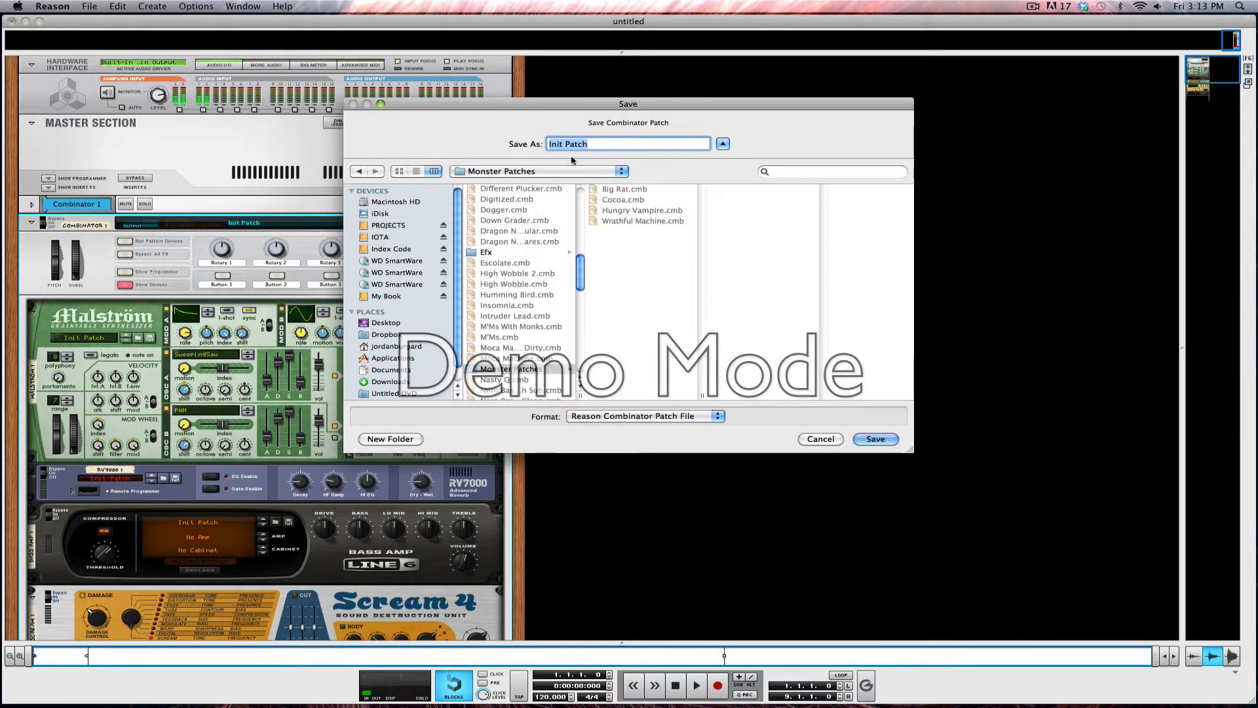
Name the Combinator patch 'Zella Lemon' and save it
{"action": "type", "text": "Ze"}
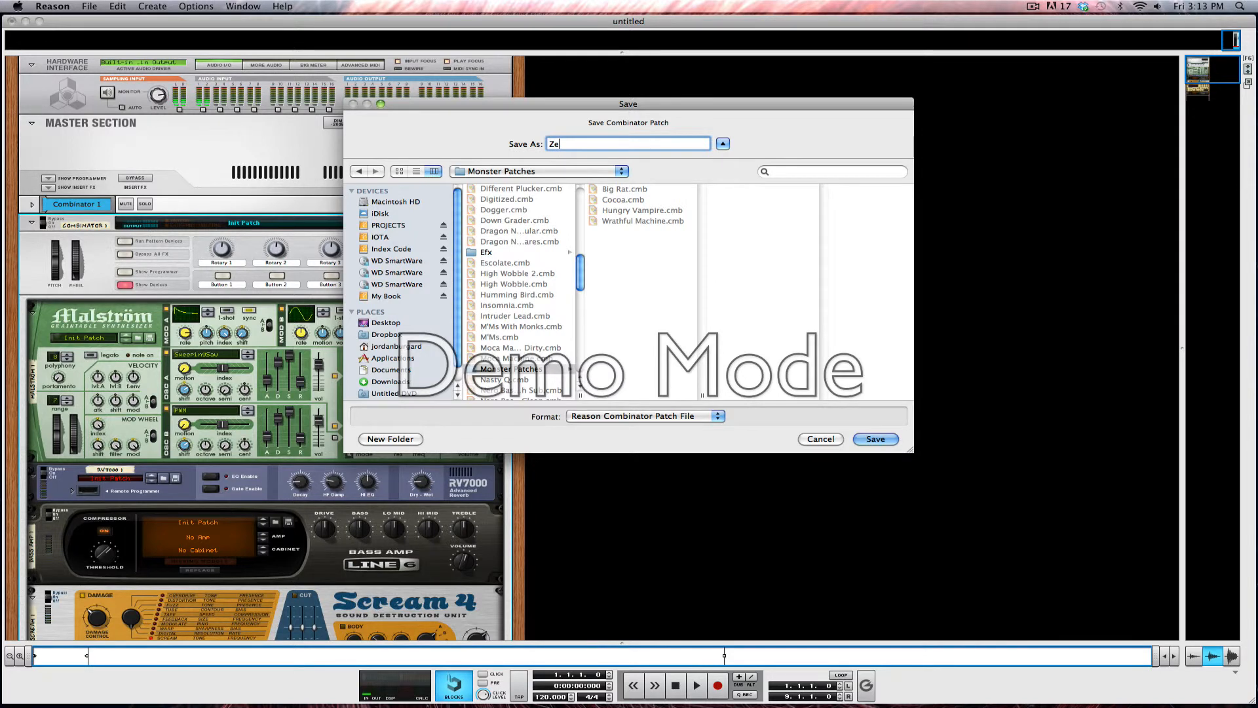
{"action": "type", "text": "lla"}
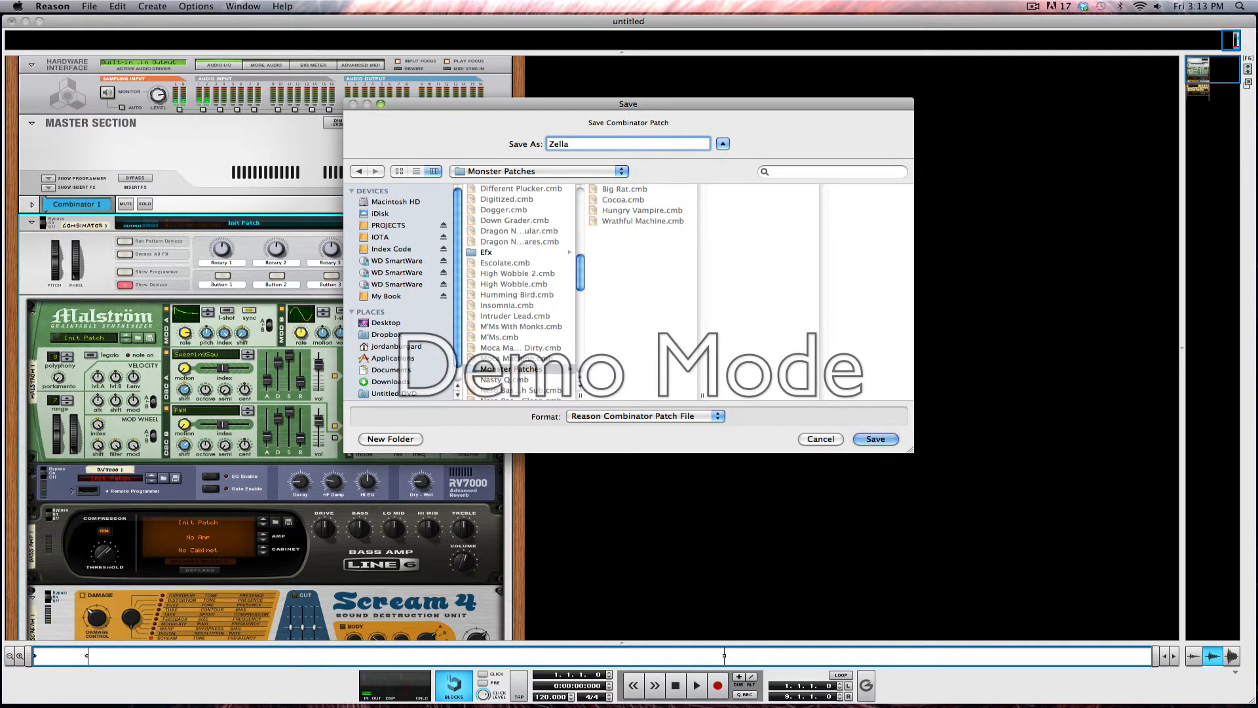
{"action": "left_click", "coordinate": [873, 439]}
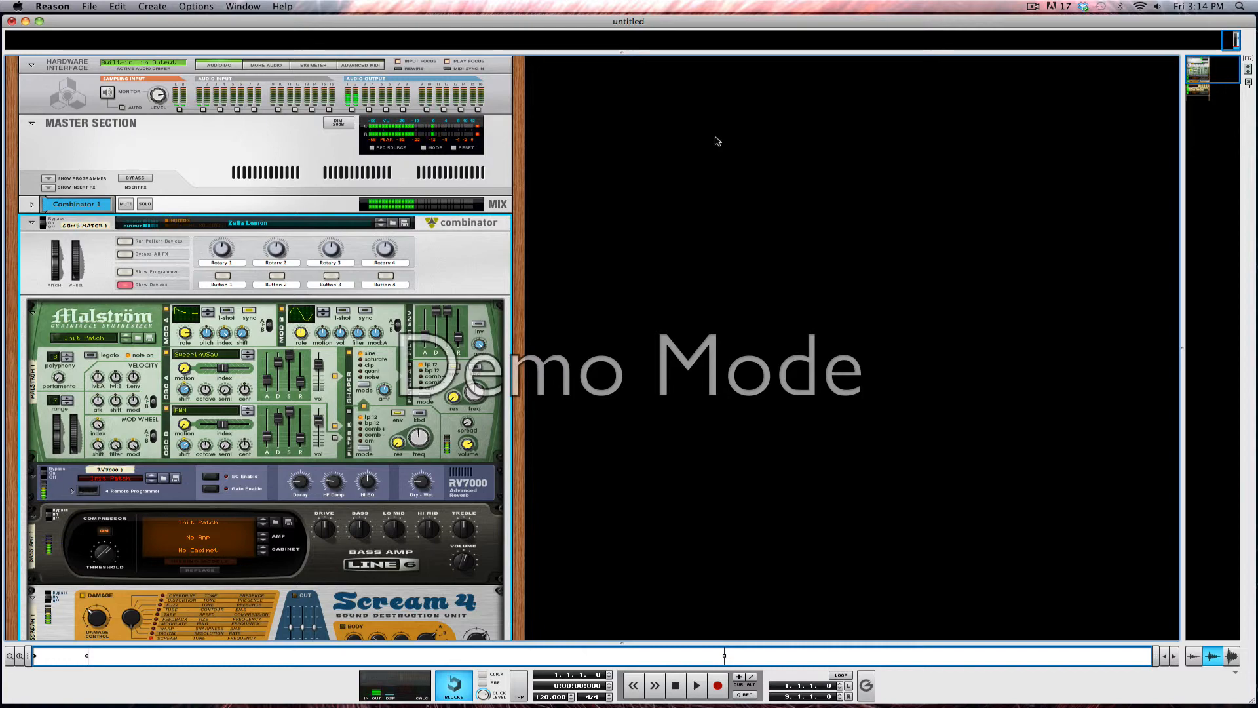
{"action": "scroll", "scroll_direction": "down", "scroll_amount": 3}
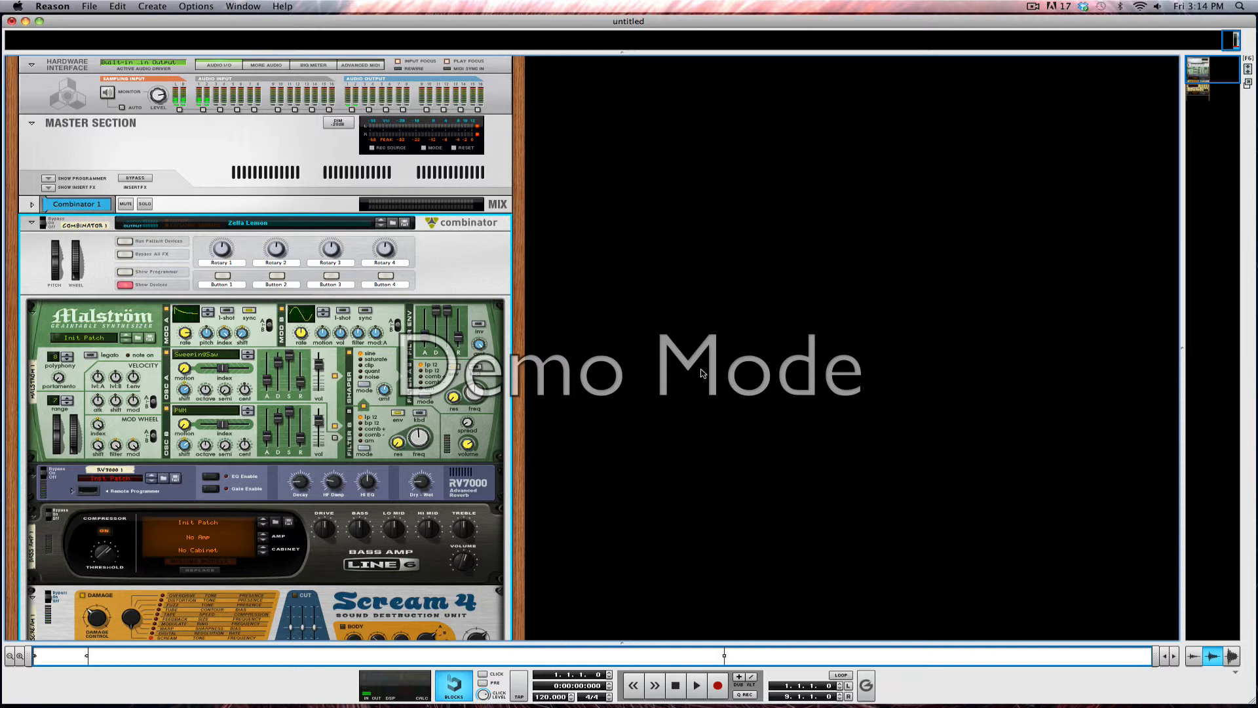
{"action": "scroll", "scroll_direction": "down", "scroll_amount": 3}
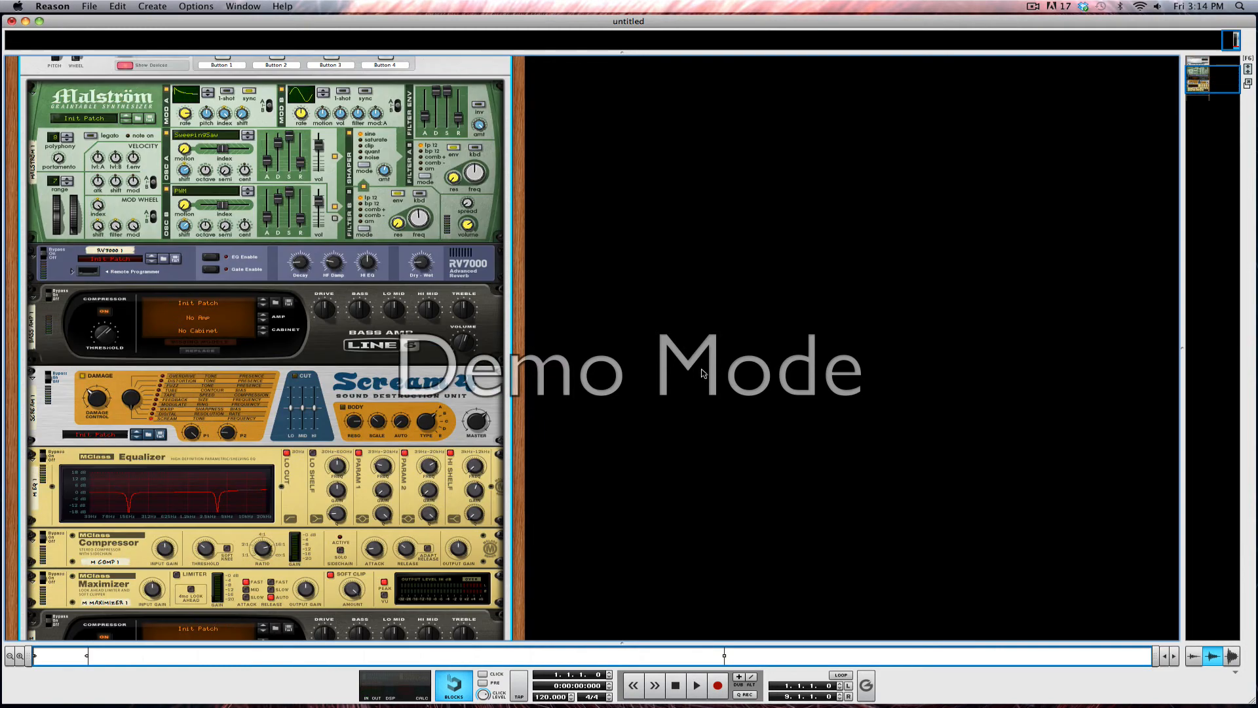